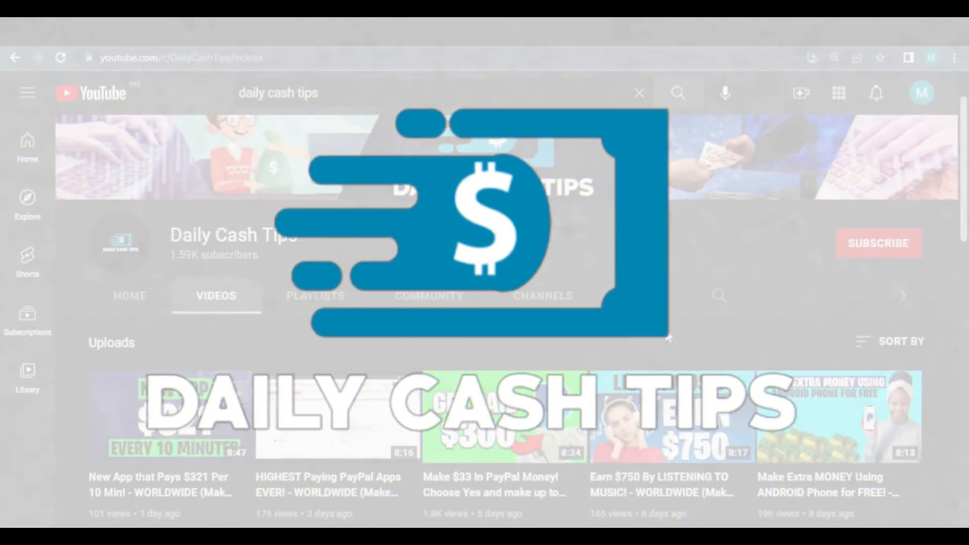
Scroll down through the top offers table to reach the pagination controls
scroll("down", 3)
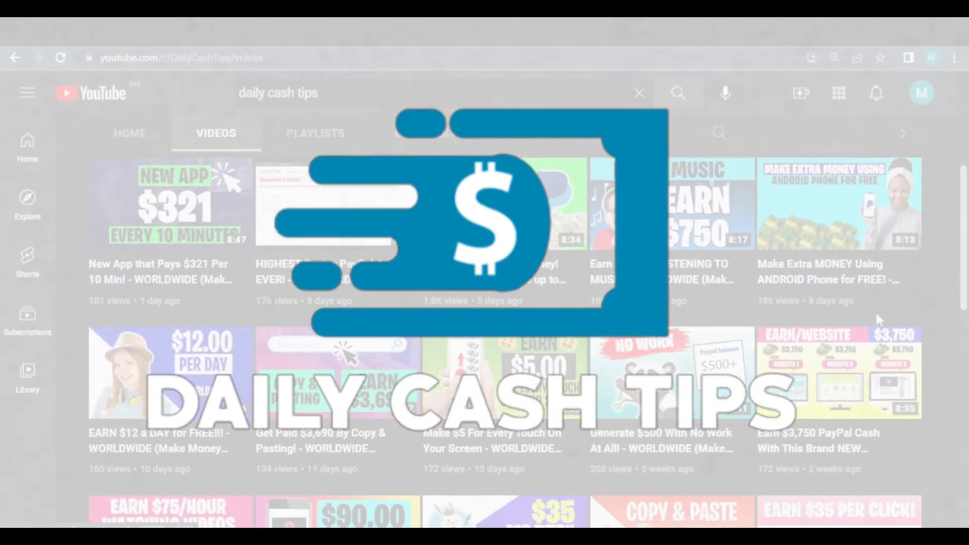
scroll("down", 3)
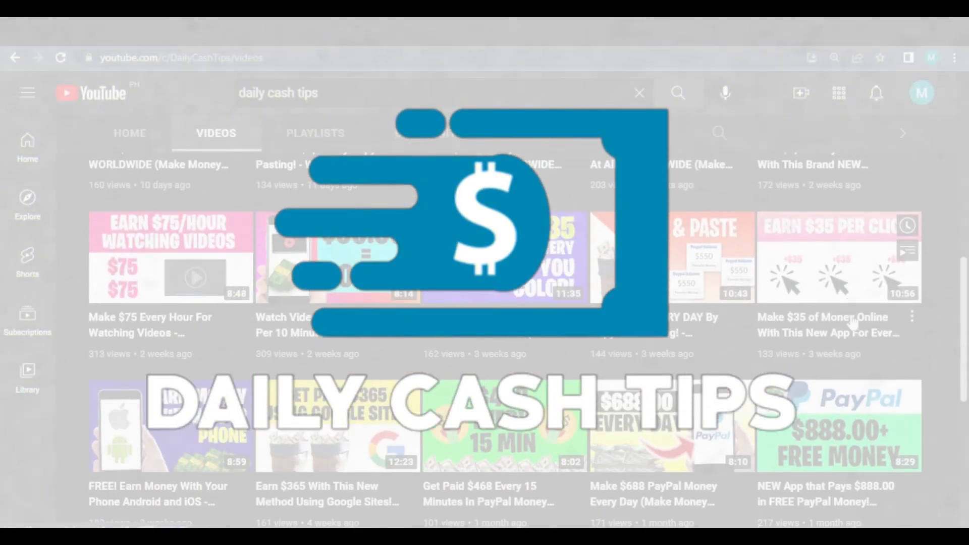
scroll("down", 3)
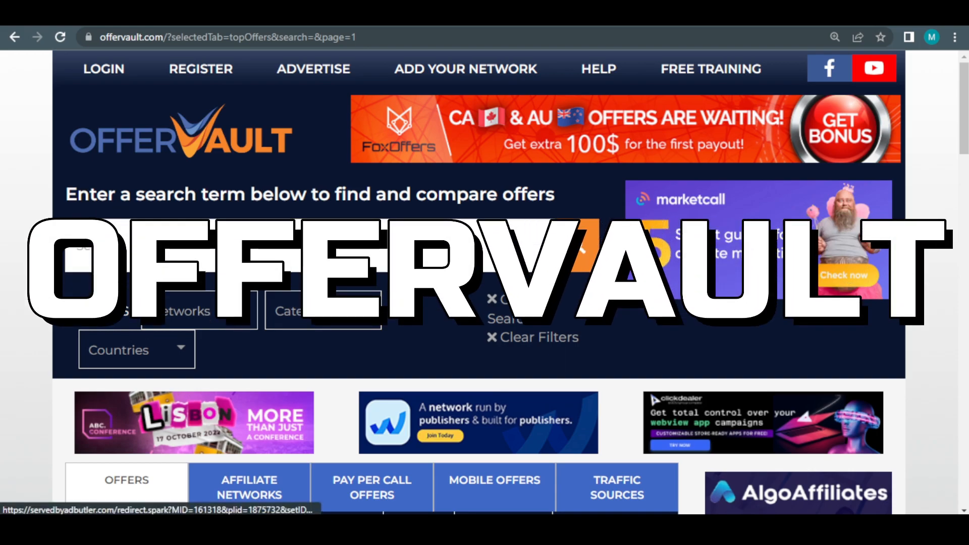
mouse_move(939, 151)
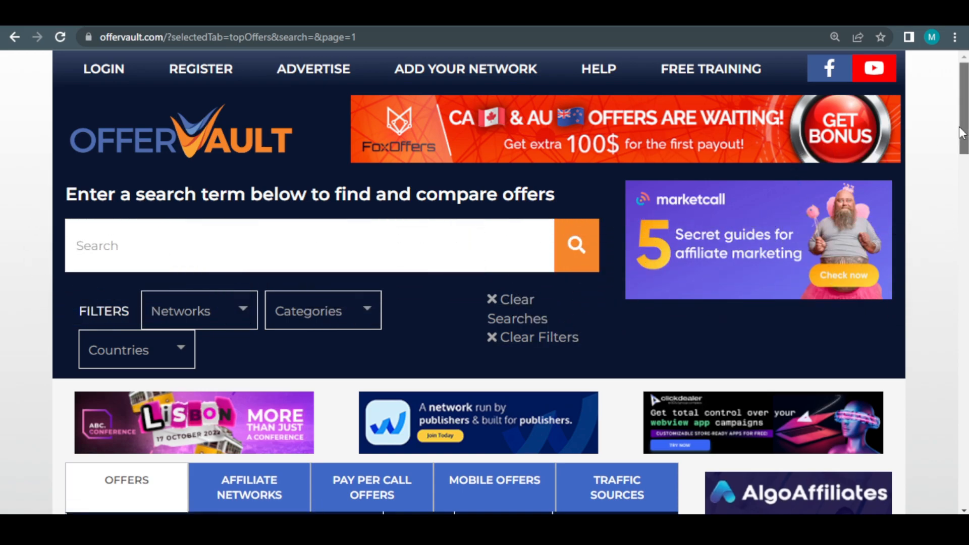
scroll("down", 3)
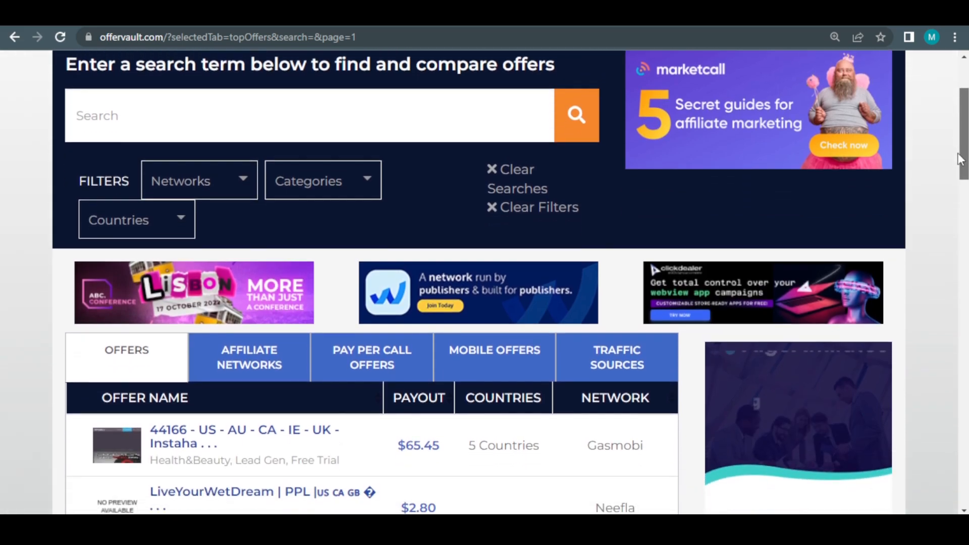
scroll("down", 3)
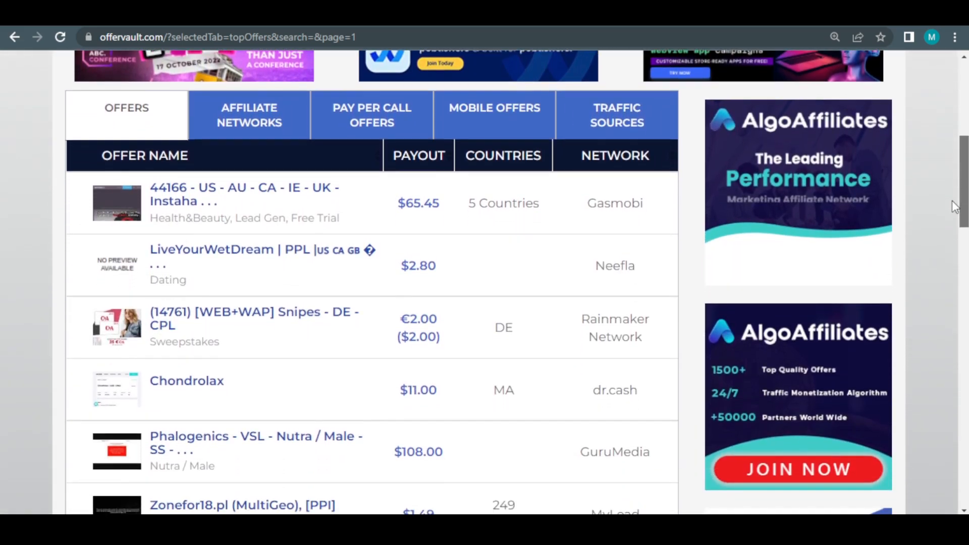
scroll("down", 3)
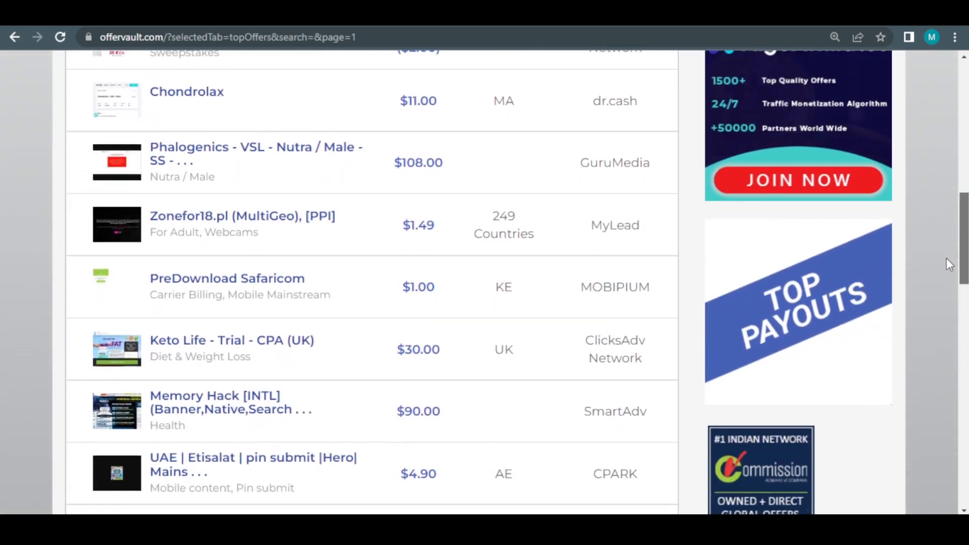
scroll("down", 3)
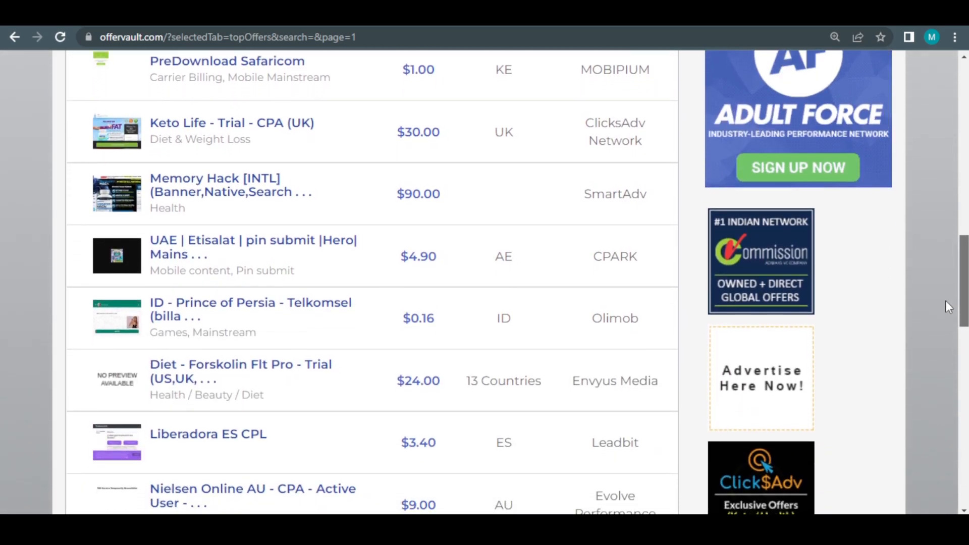
scroll("down", 3)
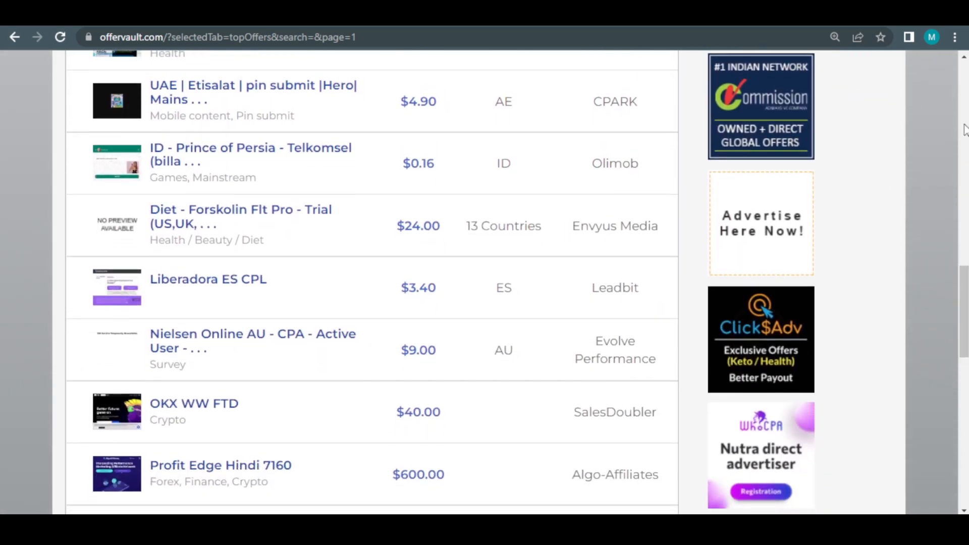
scroll("down", 3)
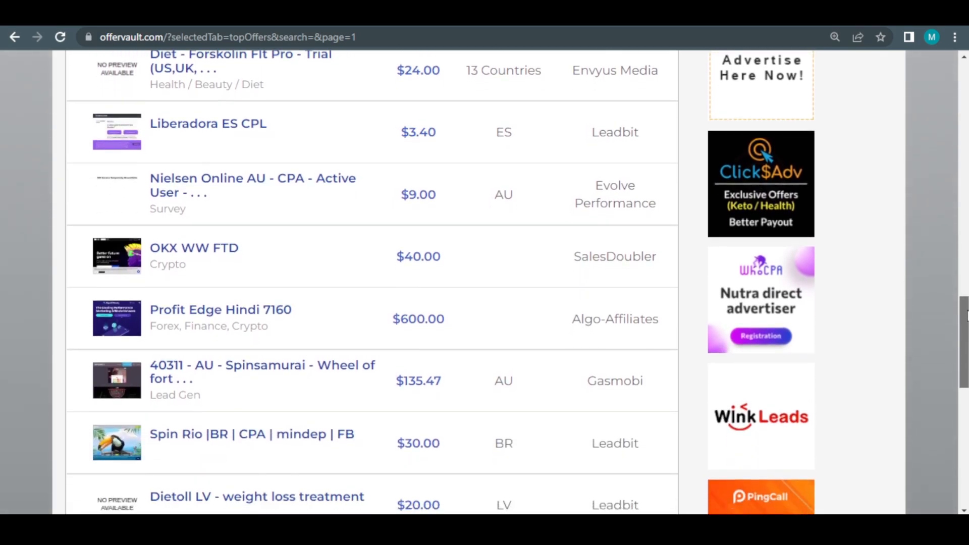
scroll("down", 3)
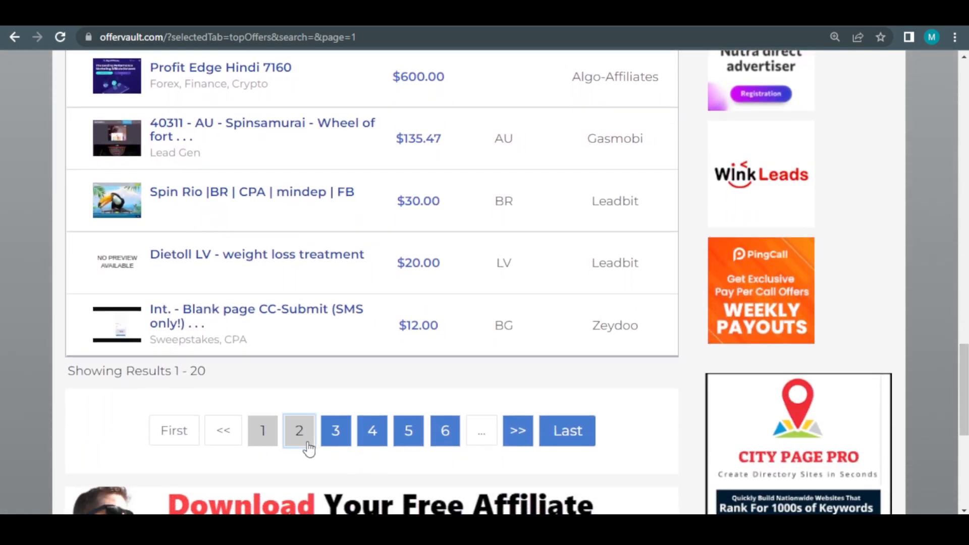
Switch the top offers list to page 2 and return to the search box at the top
left_click(299, 430)
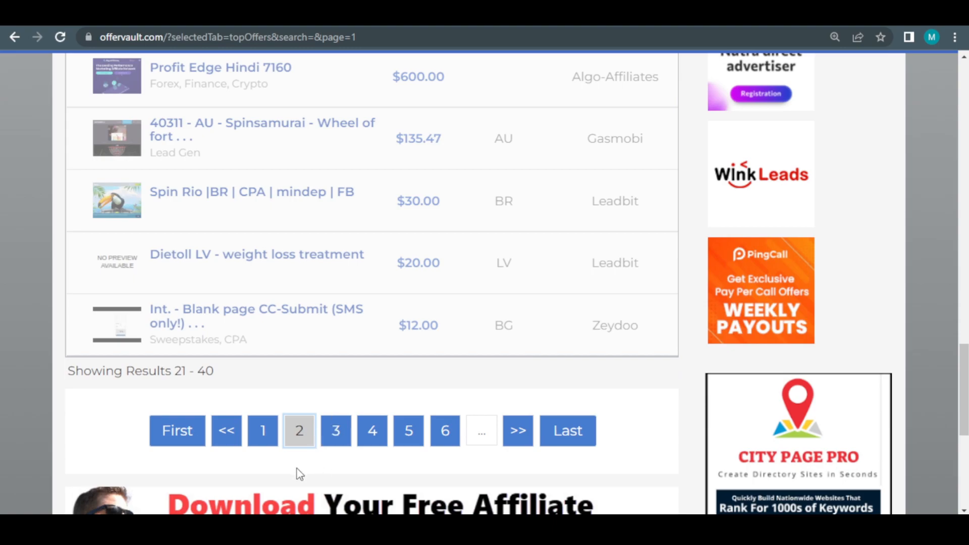
left_click(298, 430)
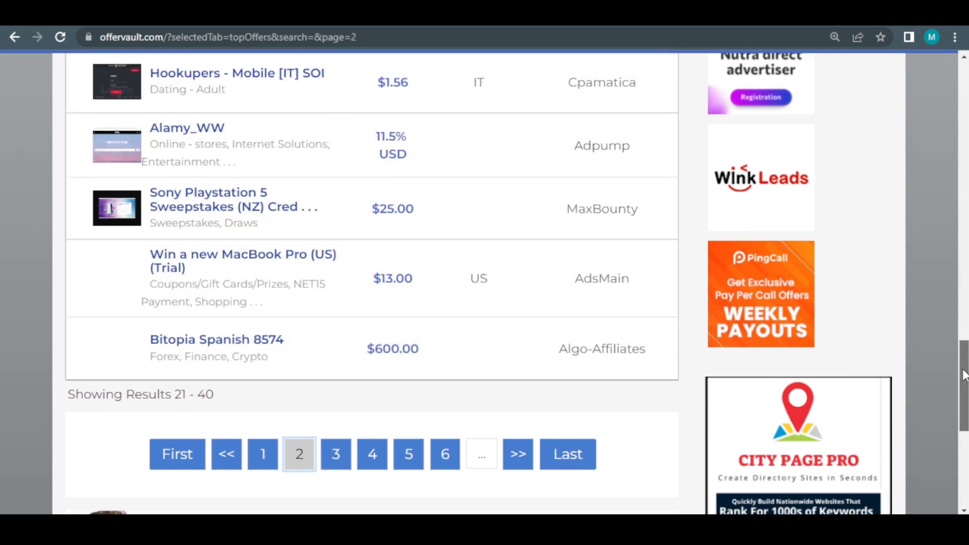
scroll("up", 3)
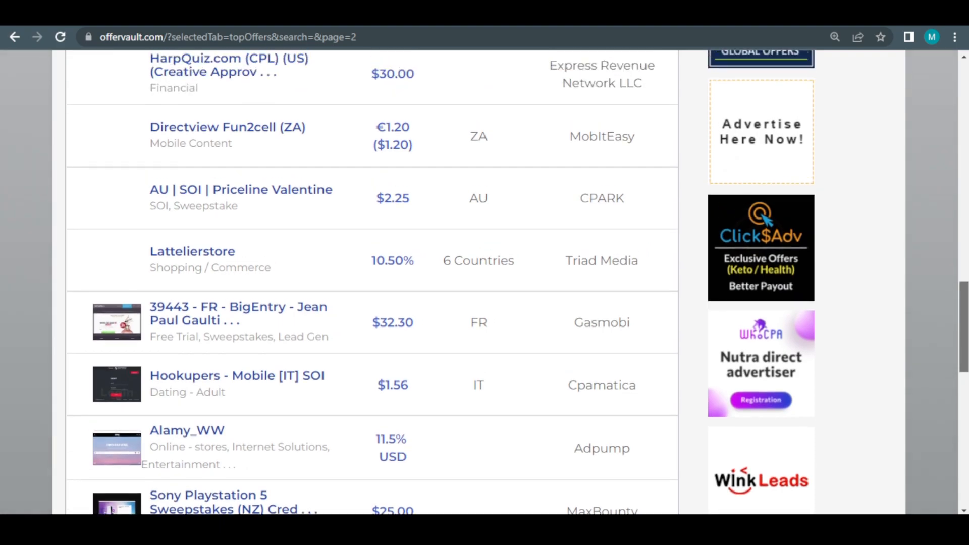
scroll("up", 3)
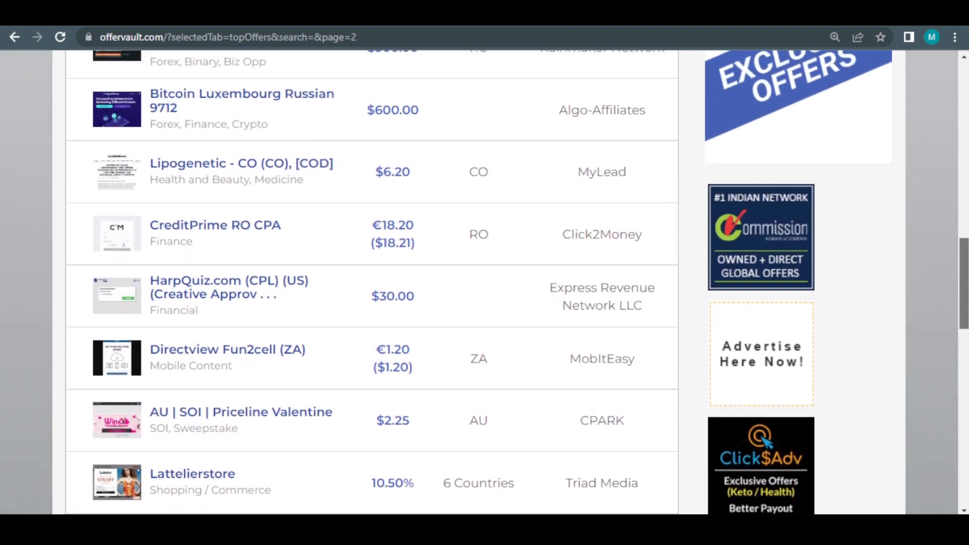
scroll("up", 3)
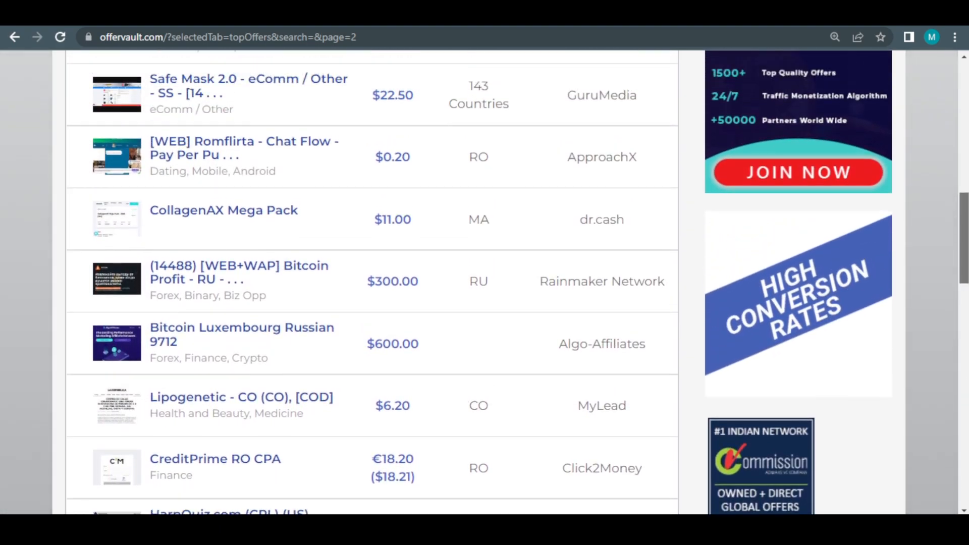
scroll("up", 3)
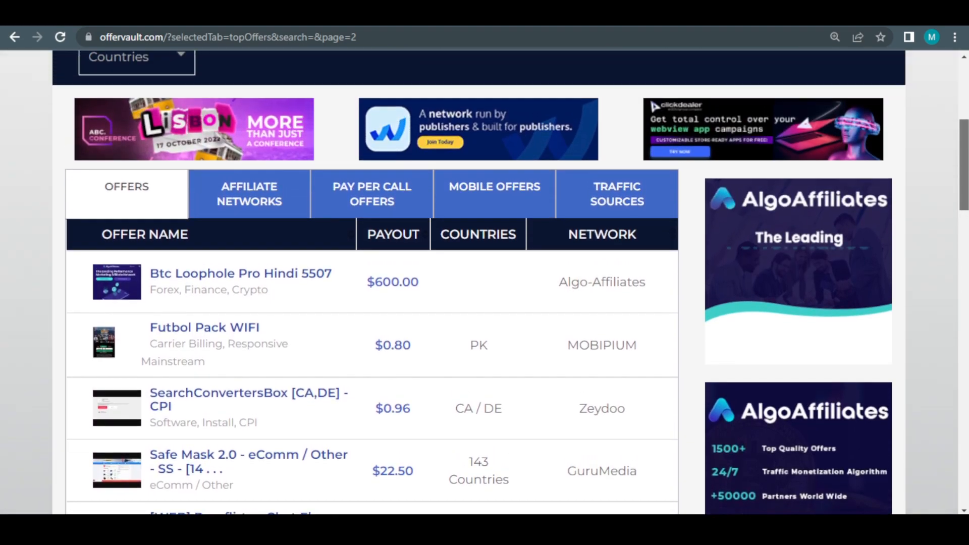
scroll("up", 3)
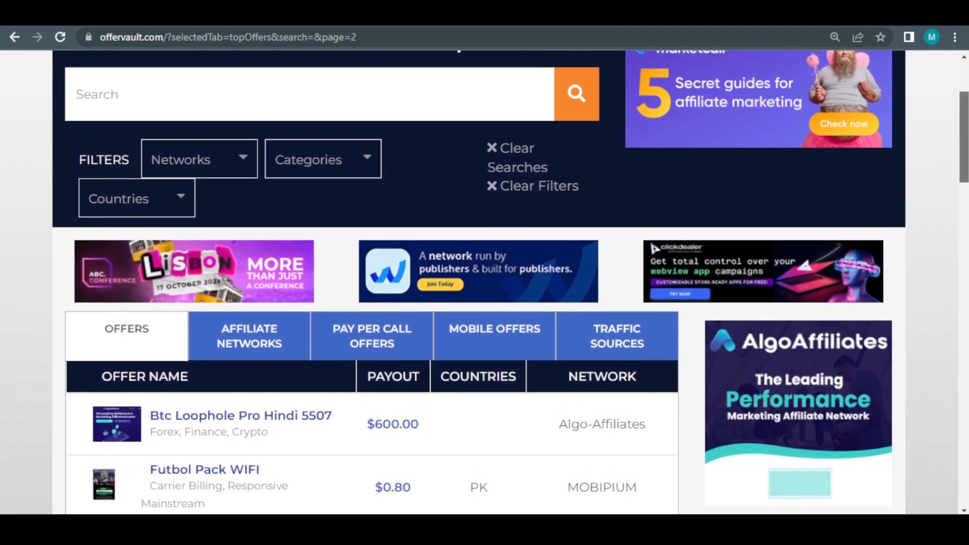
scroll("up", 3)
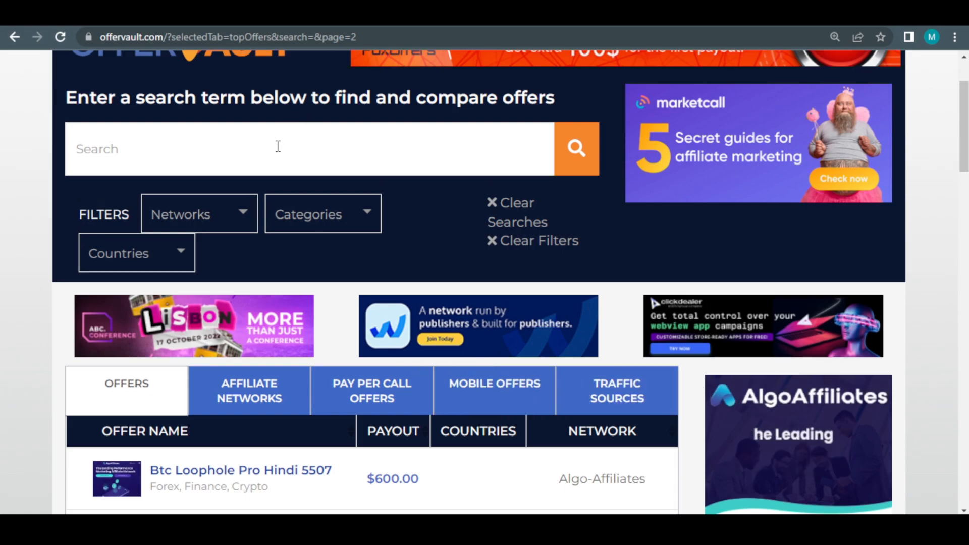
Search the offers for 'gift cards' via the 'gif' suggestion and browse the matching listings
type("gif")
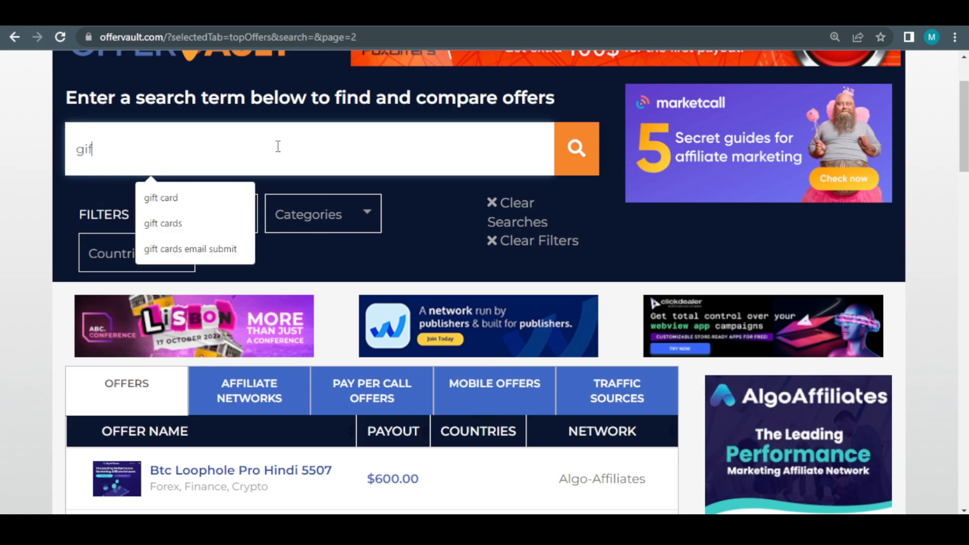
left_click(163, 223)
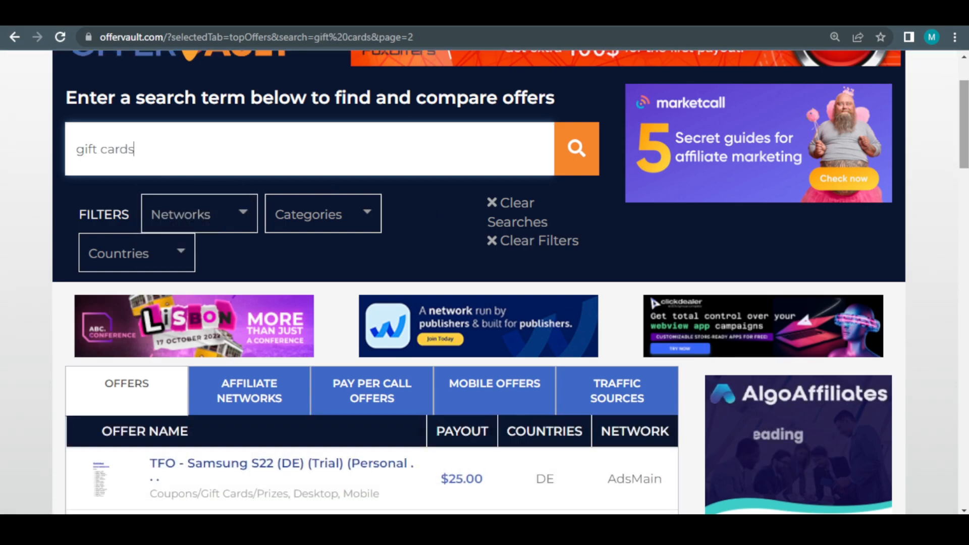
scroll("down", 3)
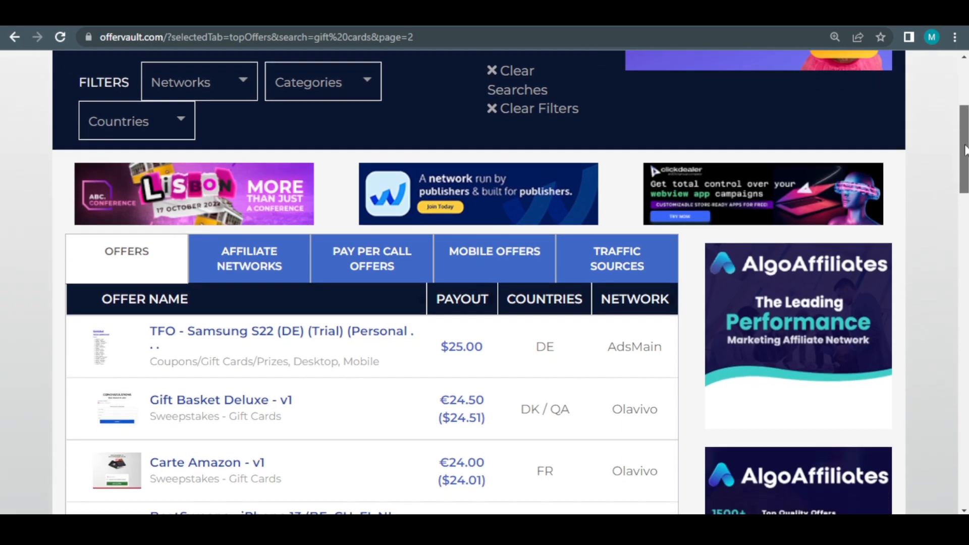
scroll("down", 3)
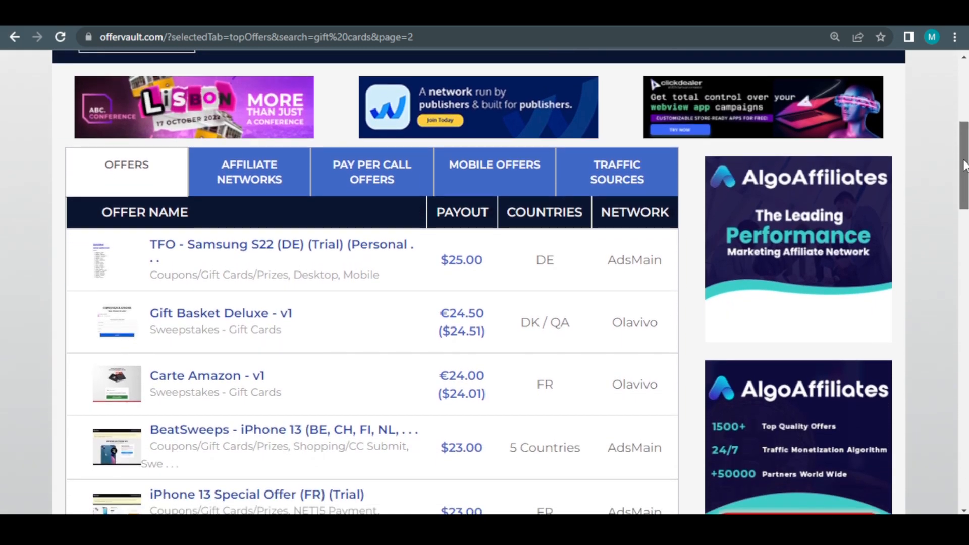
scroll("down", 3)
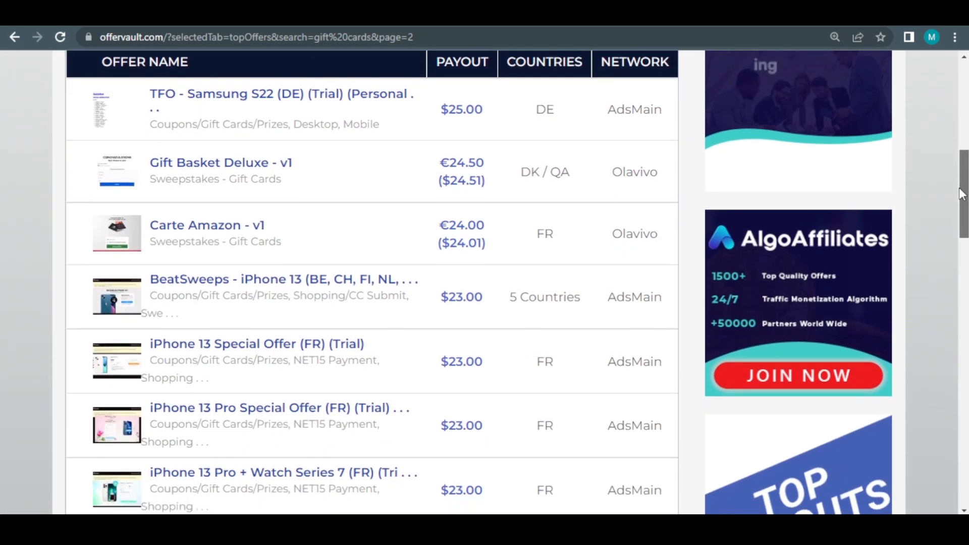
scroll("down", 3)
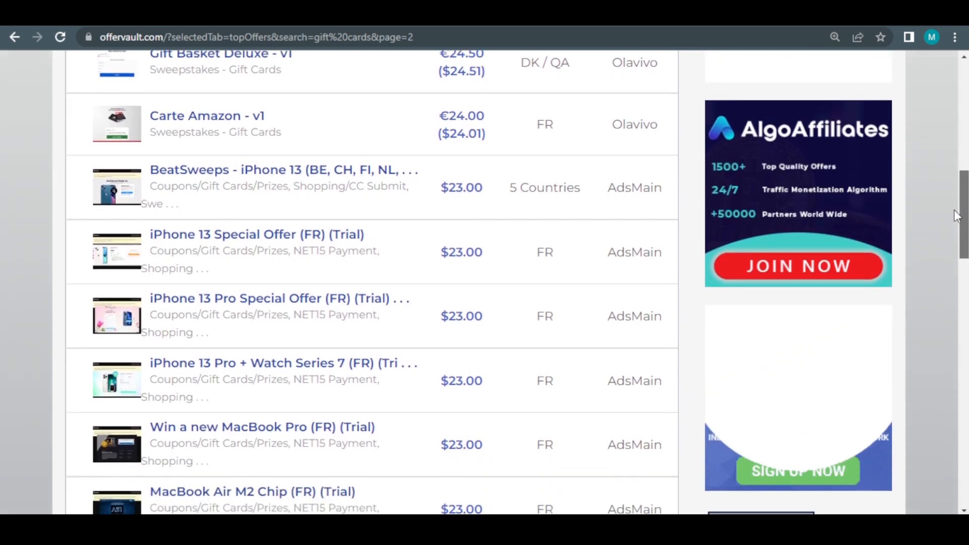
scroll("down", 3)
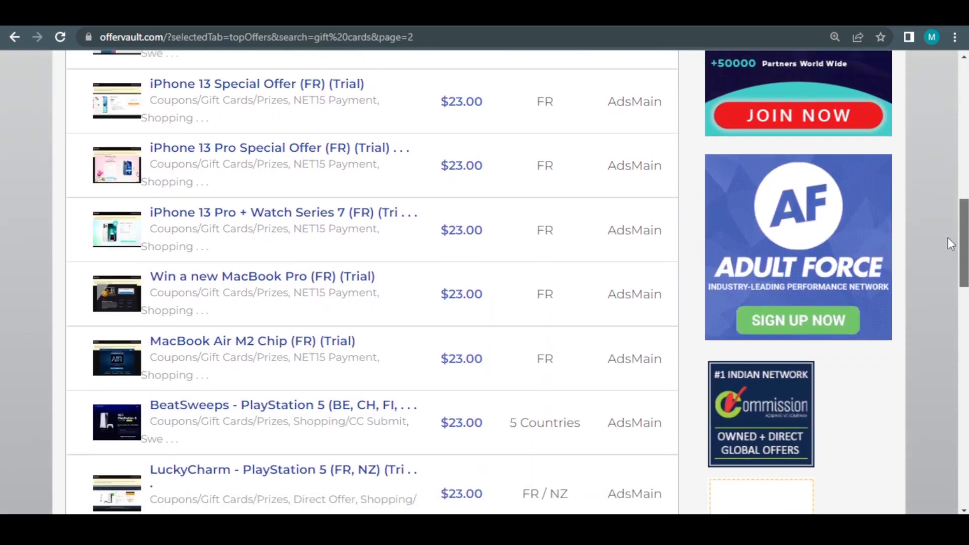
Continue through the gift card results and advance to the next results page
scroll("down", 3)
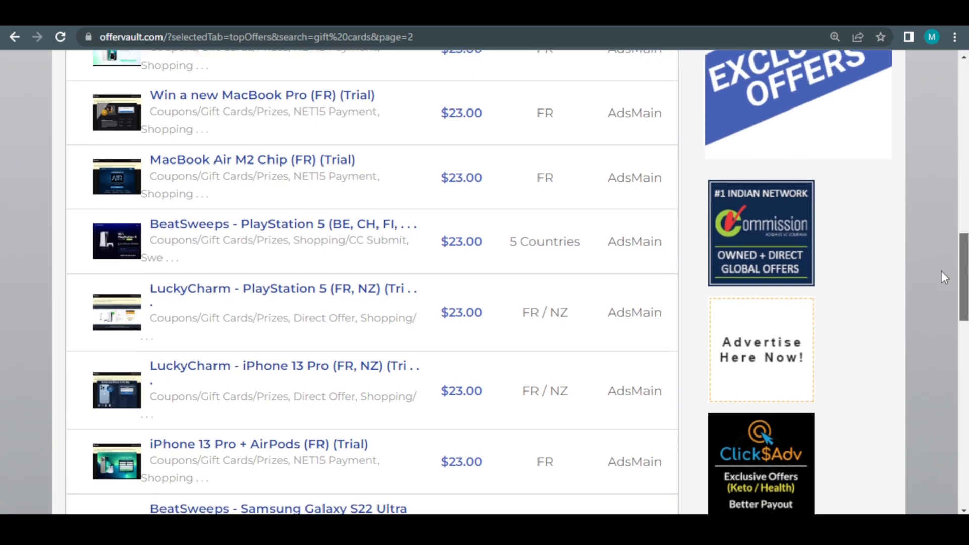
scroll("down", 3)
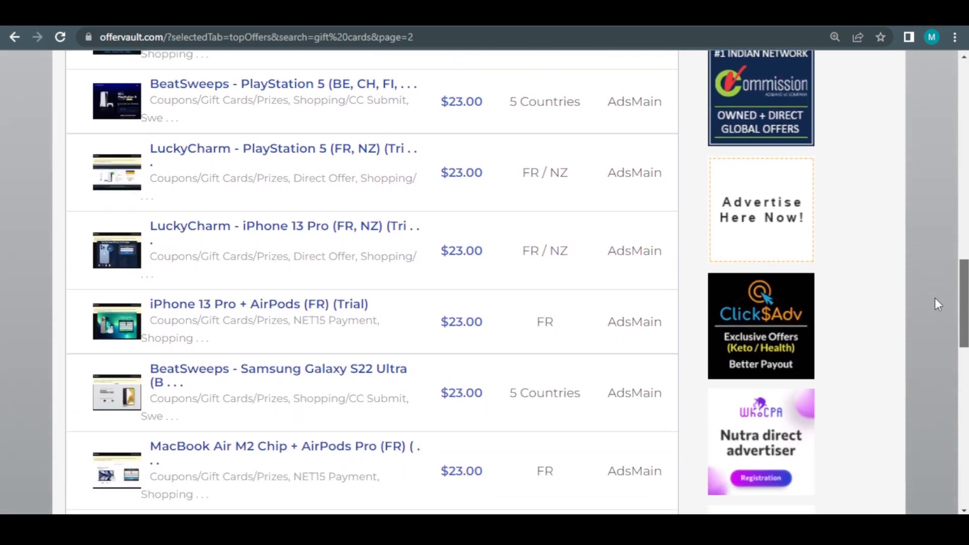
scroll("down", 3)
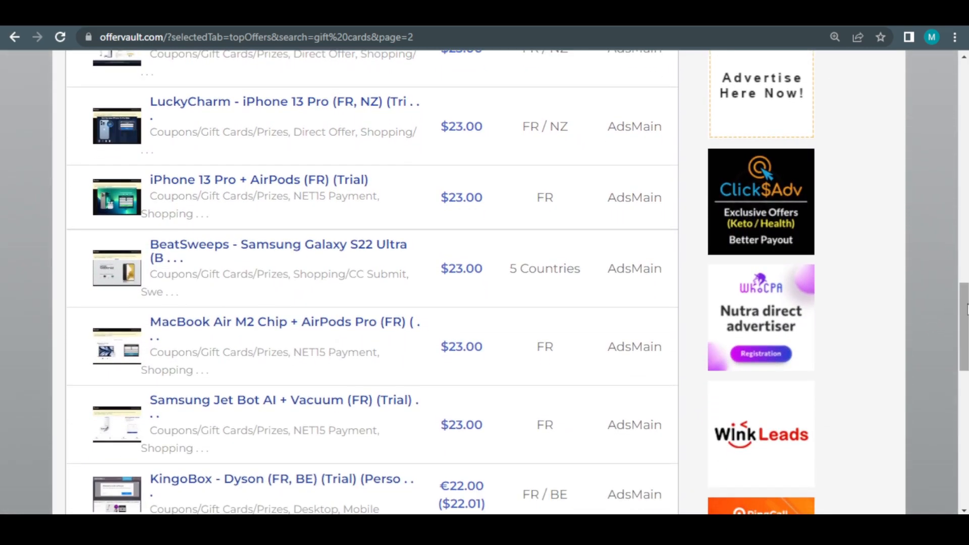
scroll("down", 3)
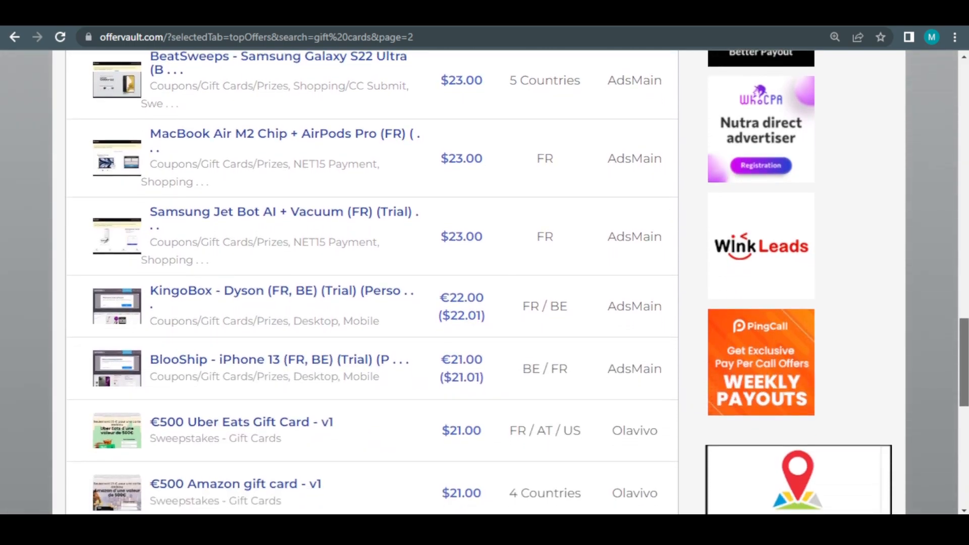
scroll("down", 3)
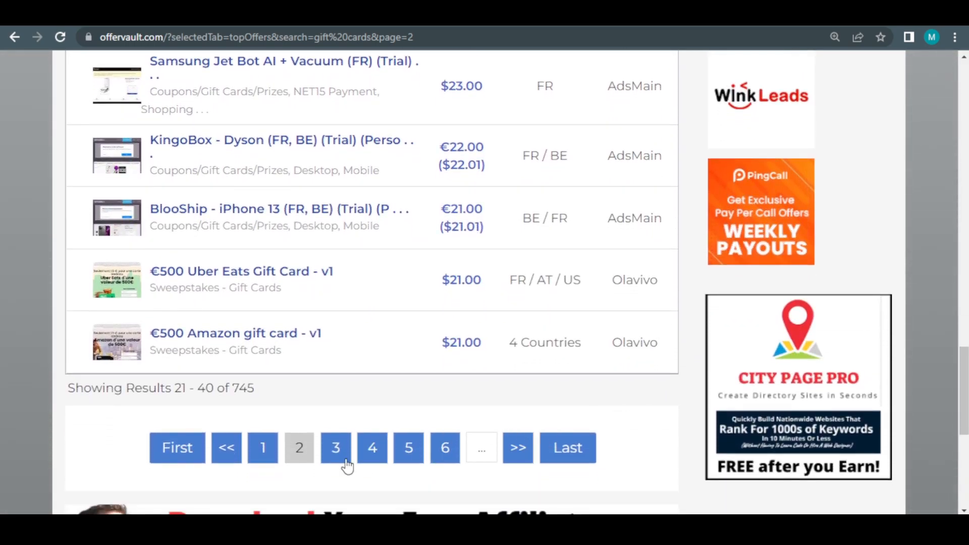
left_click(335, 447)
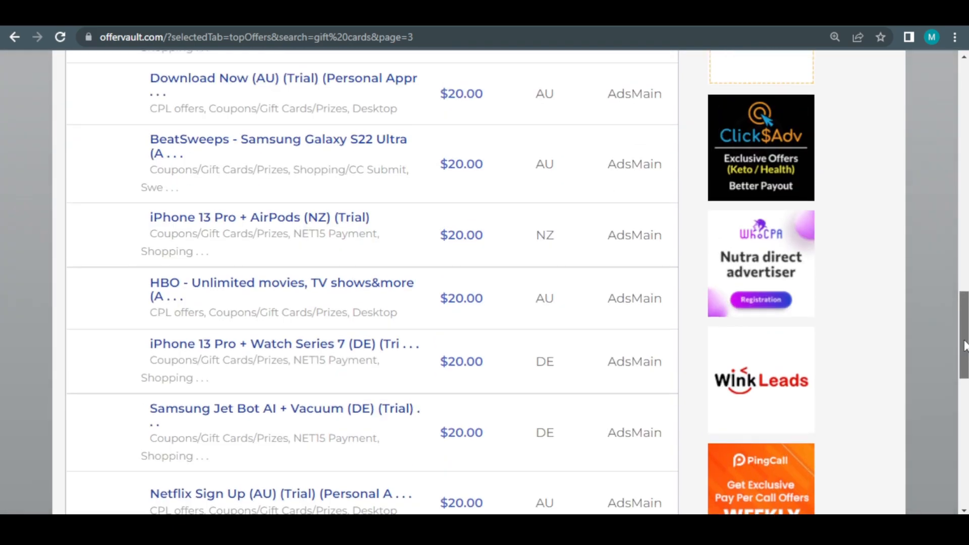
Read the Win a $500 Amazon Gift Card offer details: $7.00 CPA payout, Triad Media network, US targeting
scroll("down", 3)
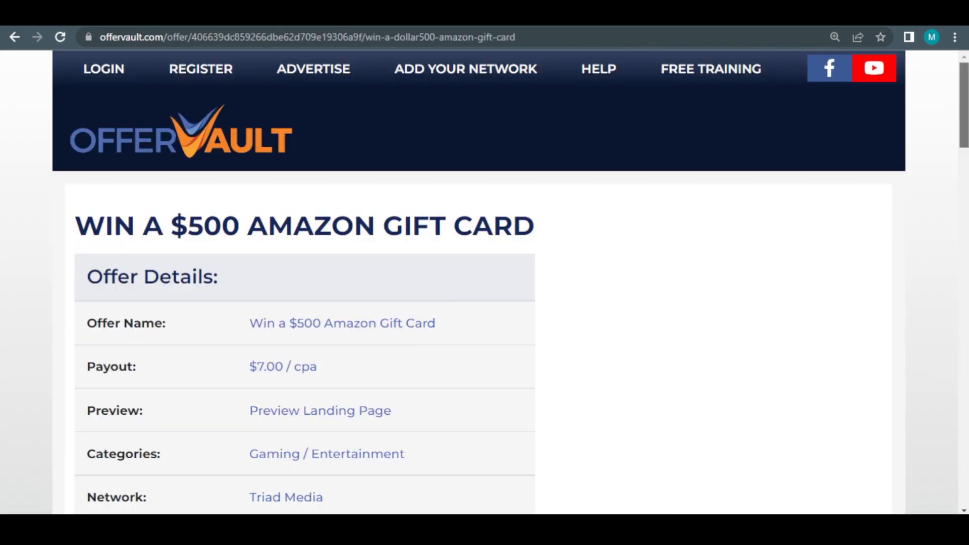
scroll("down", 3)
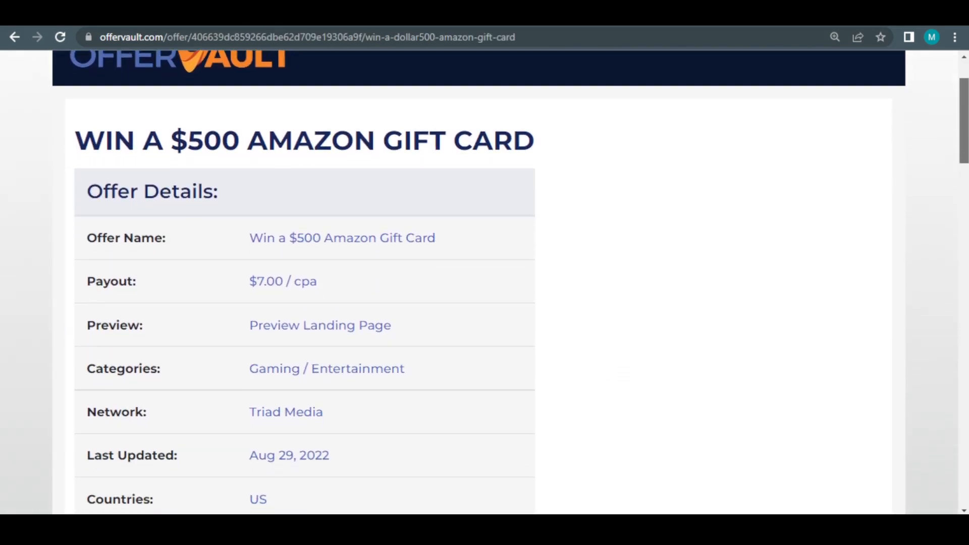
scroll("down", 3)
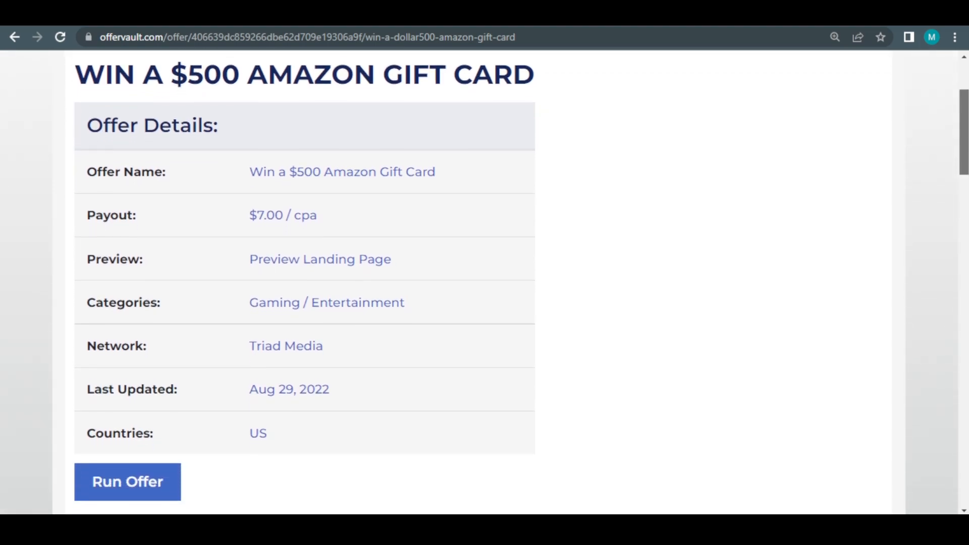
scroll("down", 3)
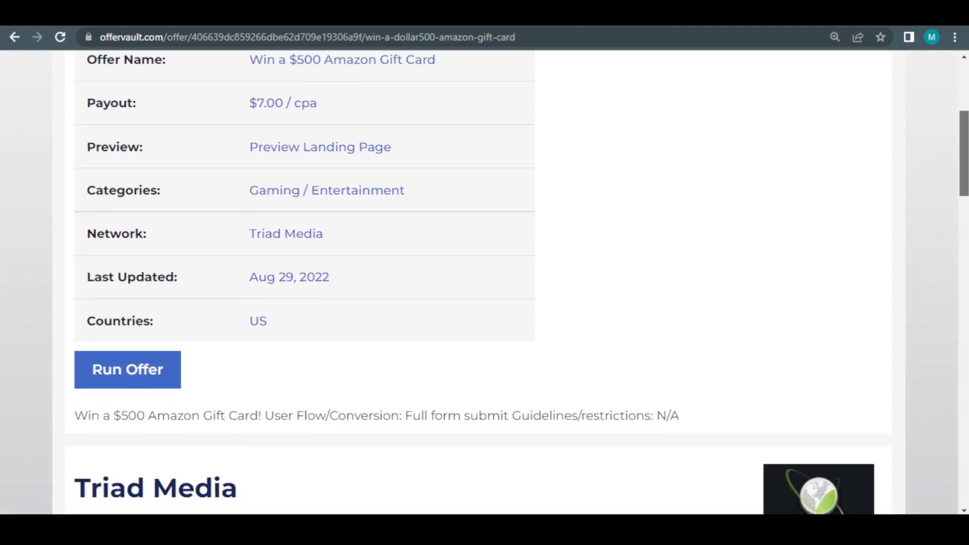
scroll("down", 3)
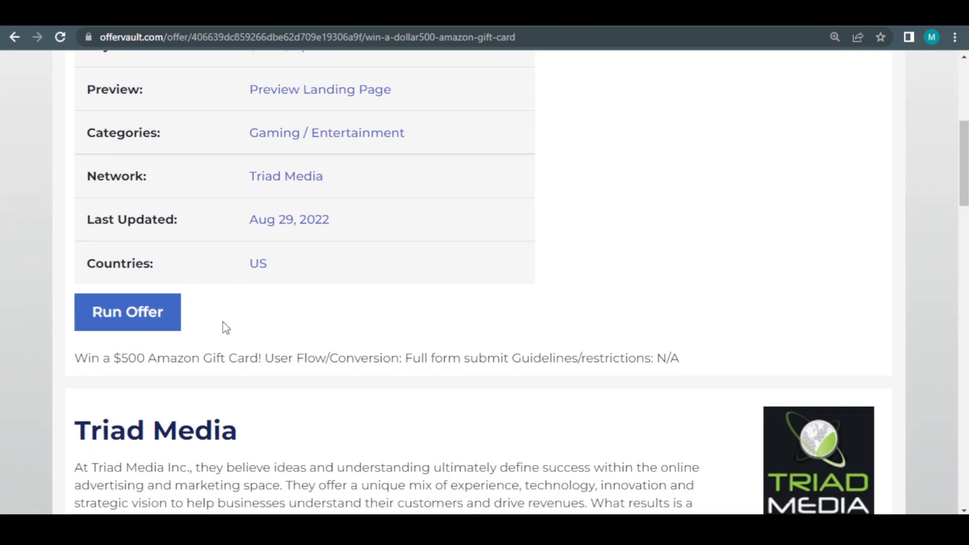
scroll("down", 3)
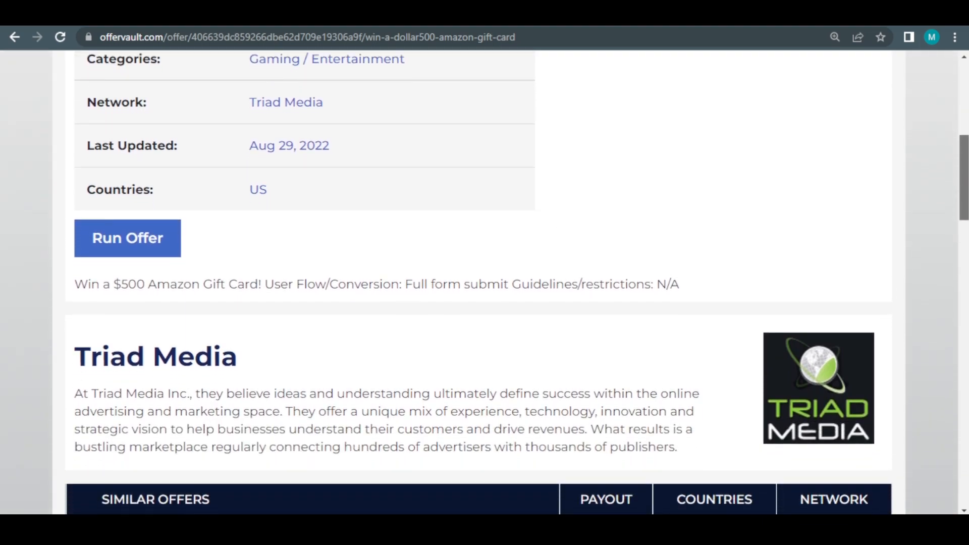
scroll("down", 3)
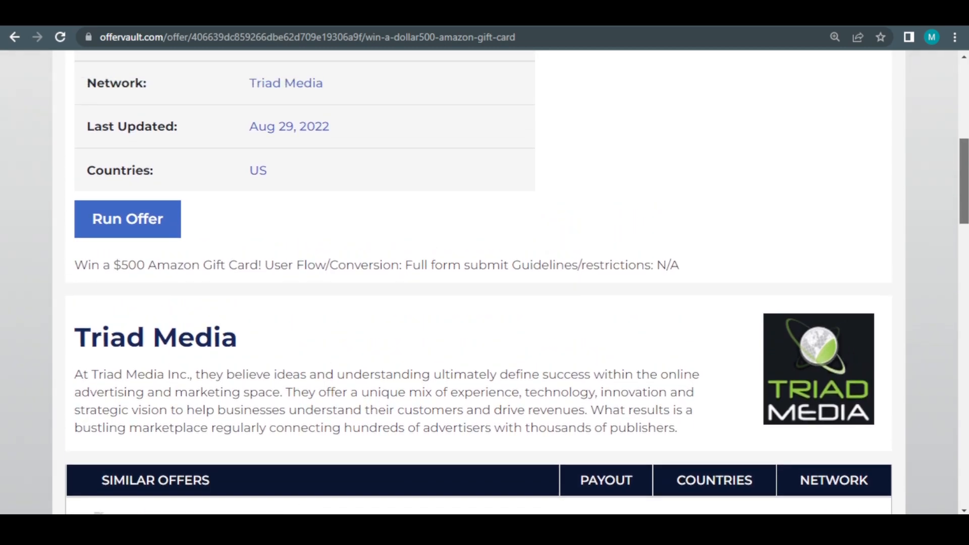
scroll("up", 3)
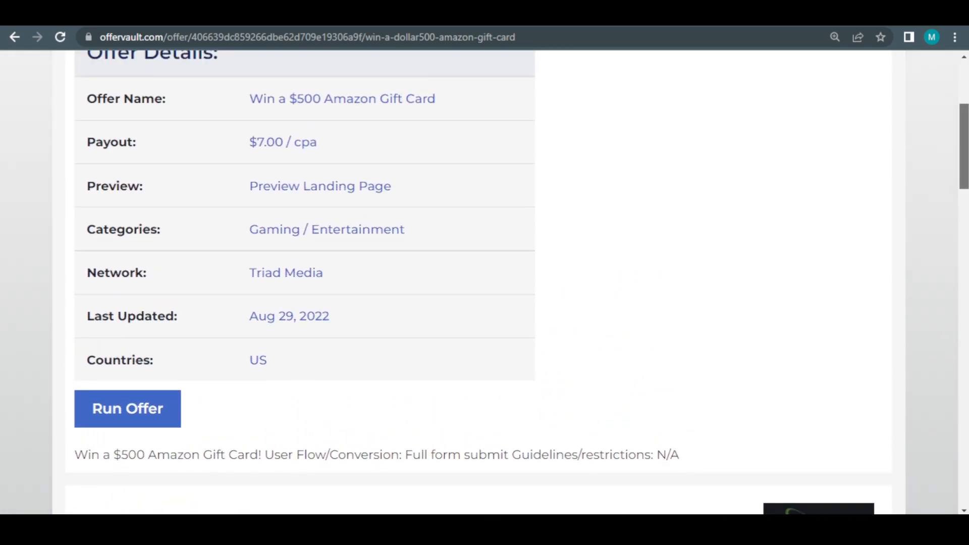
Choose Run Offer on the Amazon gift card offer, landing on OfferVault's Register form
left_click(127, 409)
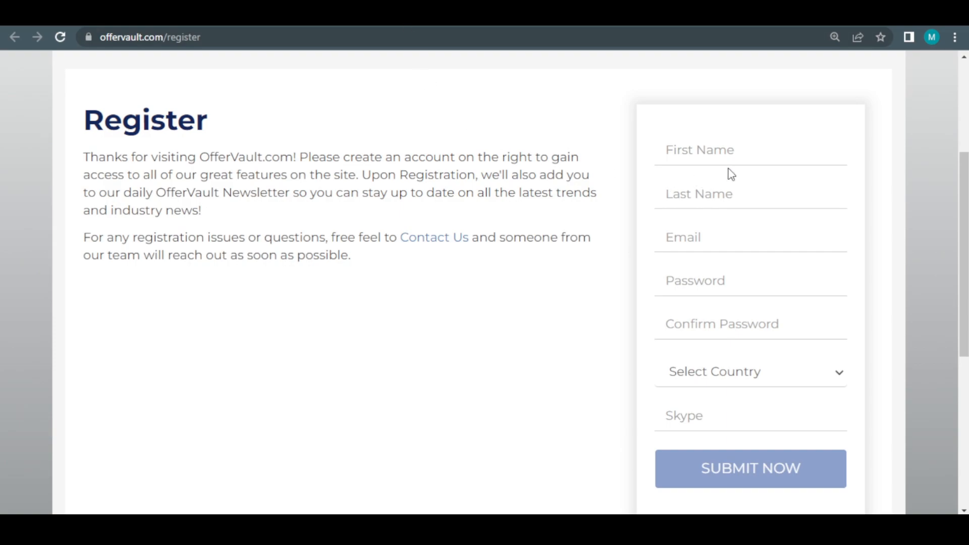
mouse_move(663, 328)
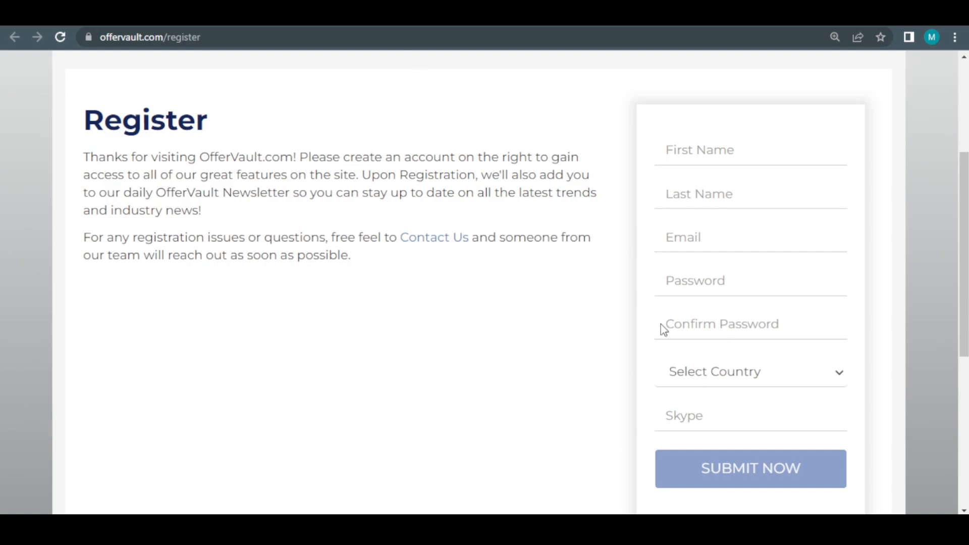
mouse_move(657, 274)
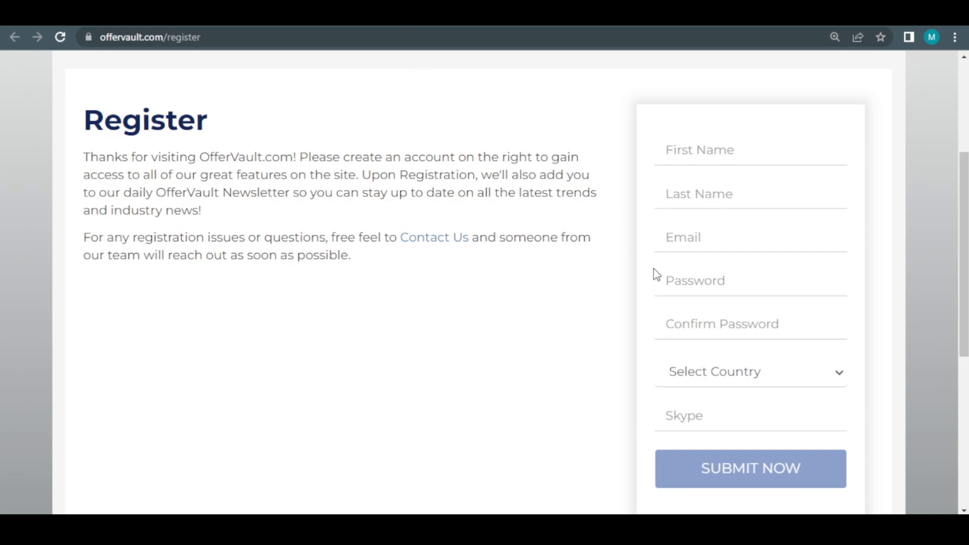
mouse_move(588, 219)
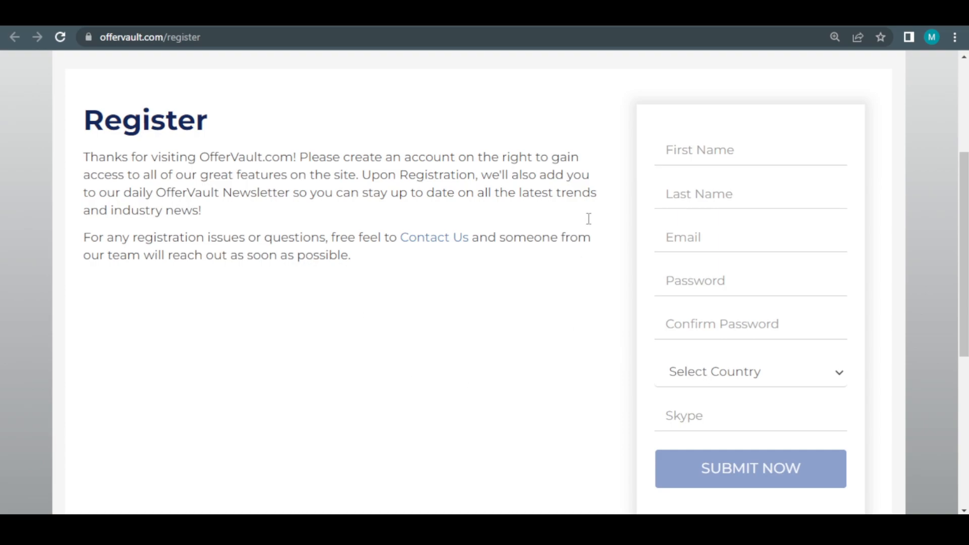
mouse_move(499, 310)
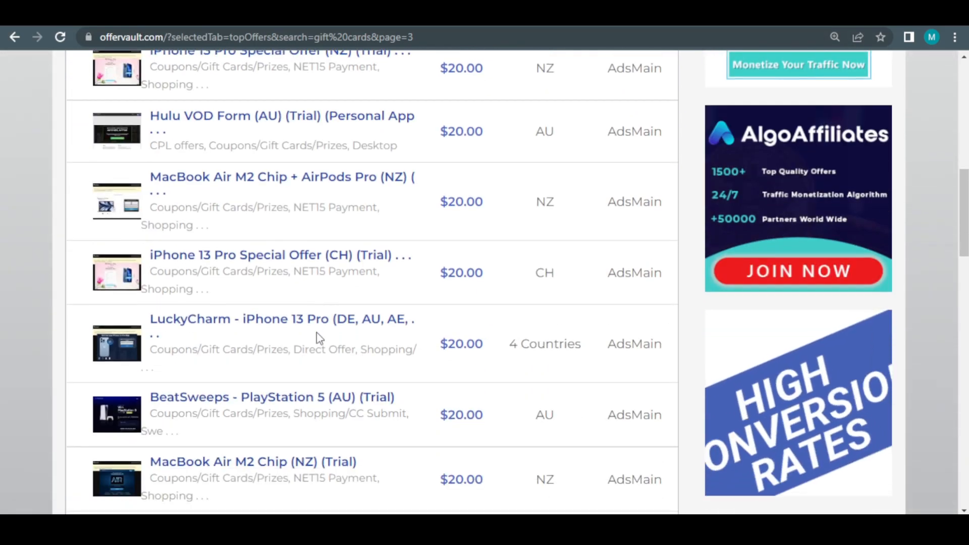
Reopen the Win a $500 Amazon Gift Card offer from the gift card results
scroll("down", 3)
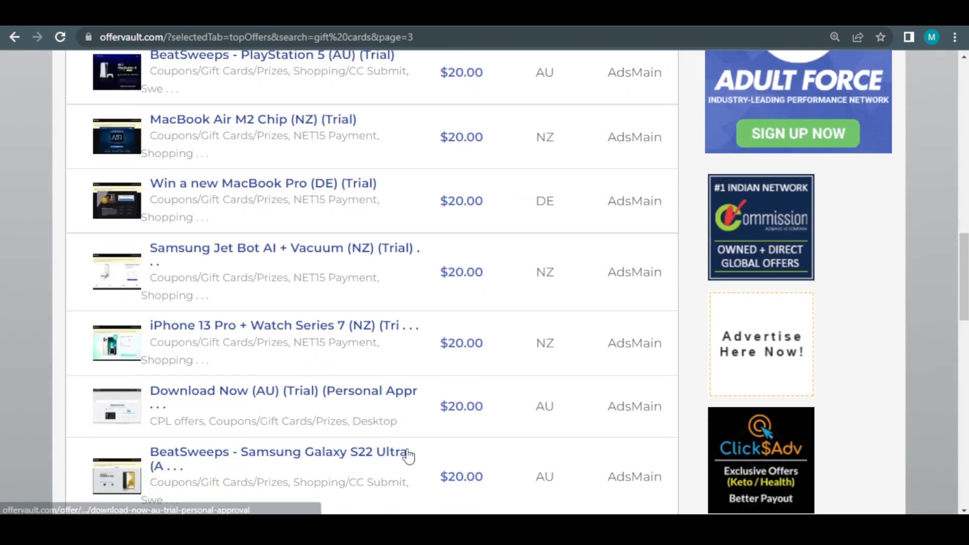
scroll("down", 3)
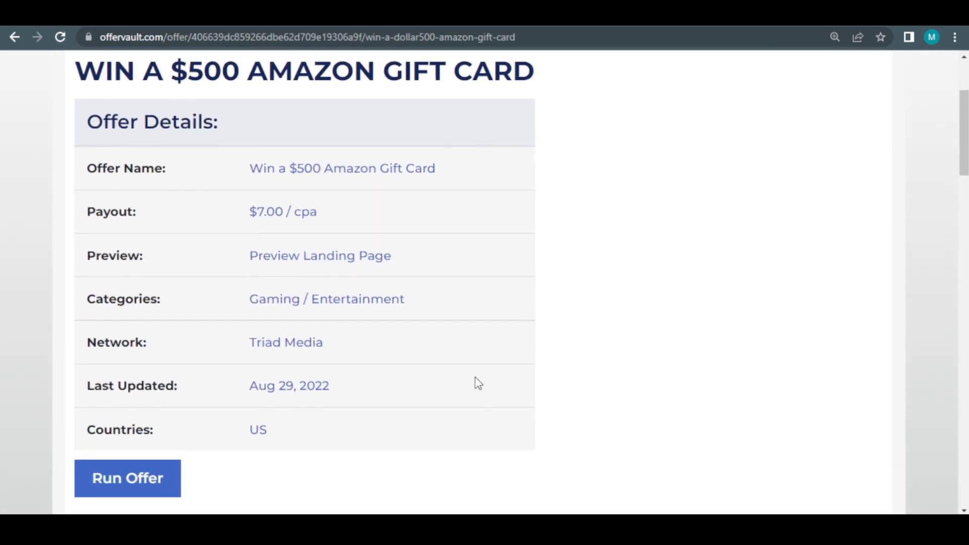
mouse_move(352, 380)
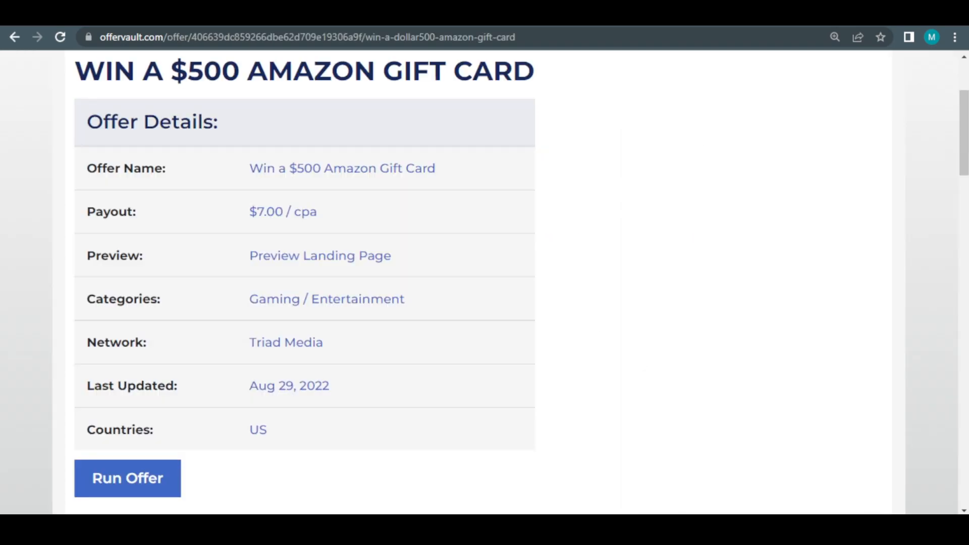
left_click(127, 477)
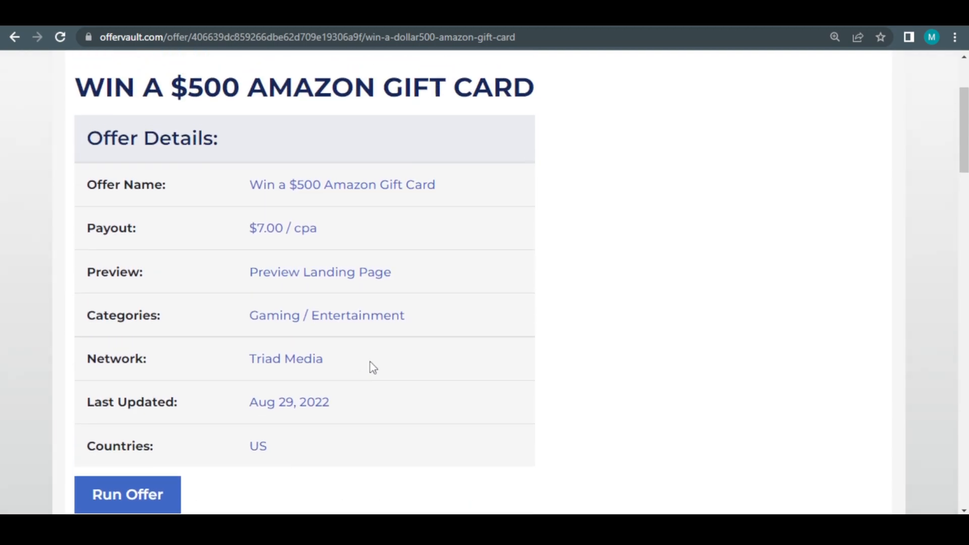
Review the Similar Offers table of Triad Media gift card offers below the details
scroll("down", 3)
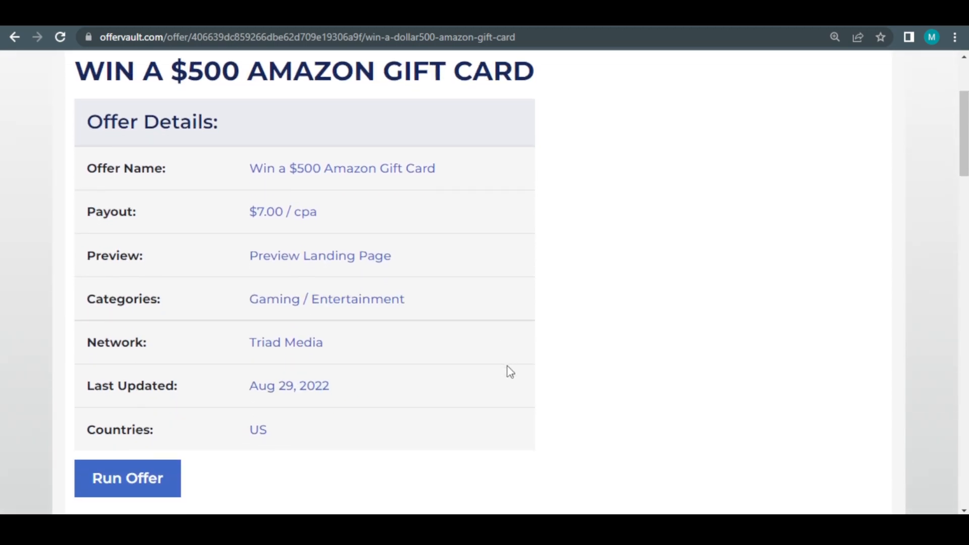
scroll("down", 3)
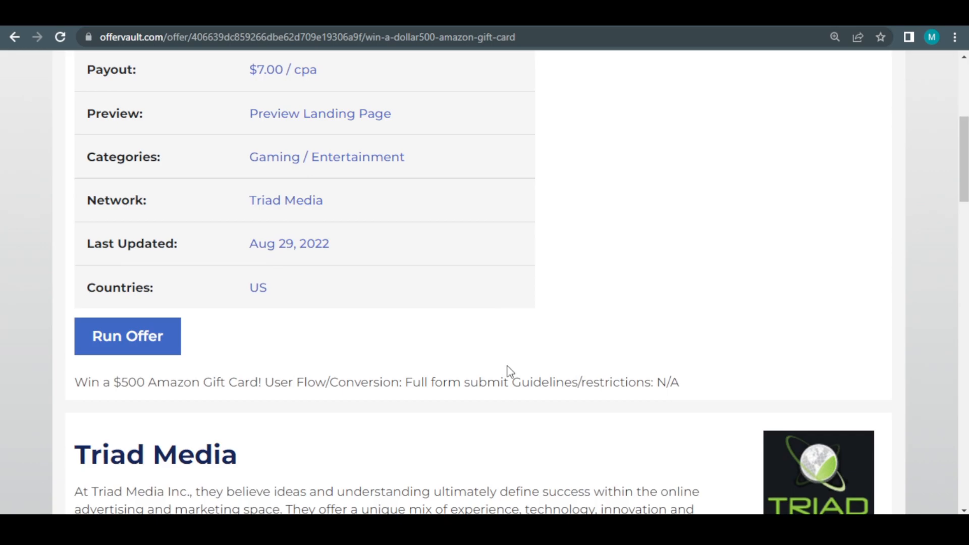
scroll("down", 3)
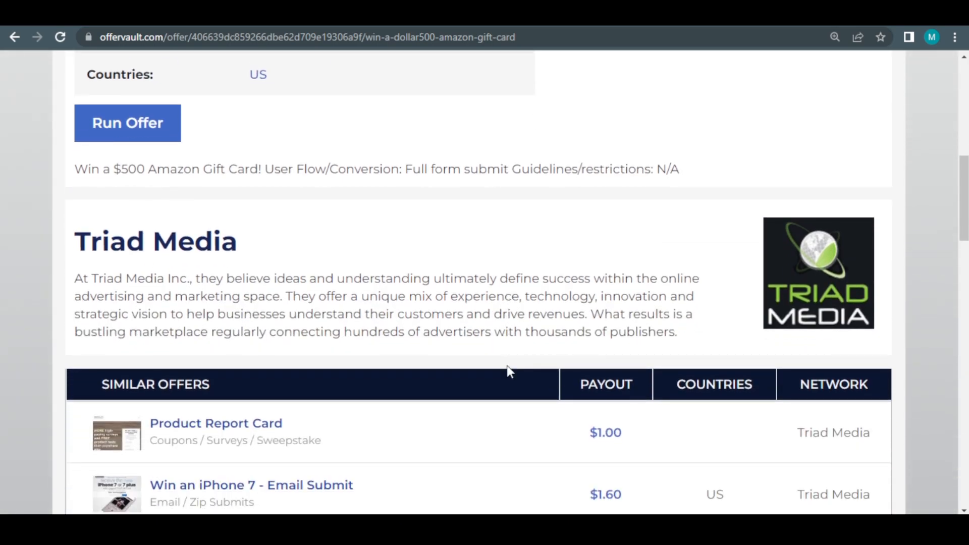
scroll("down", 3)
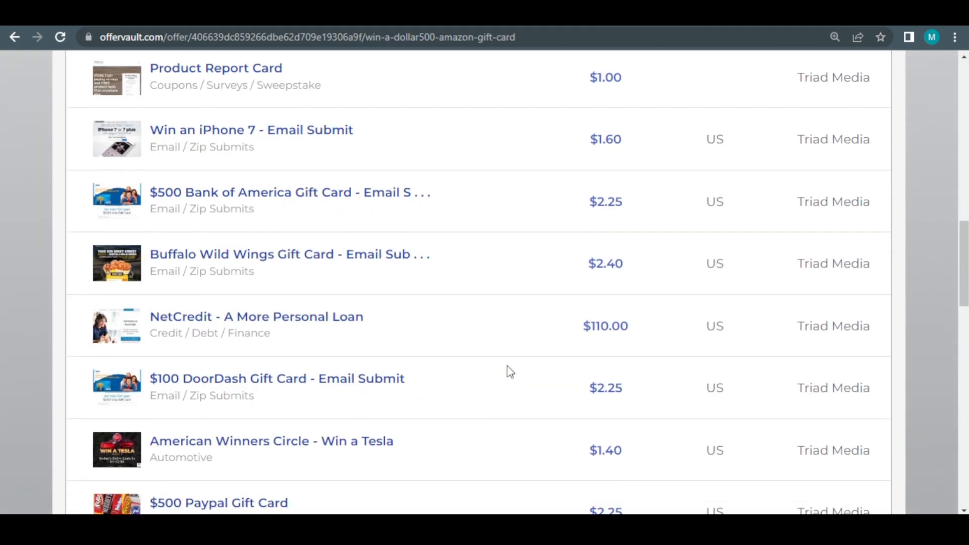
scroll("down", 3)
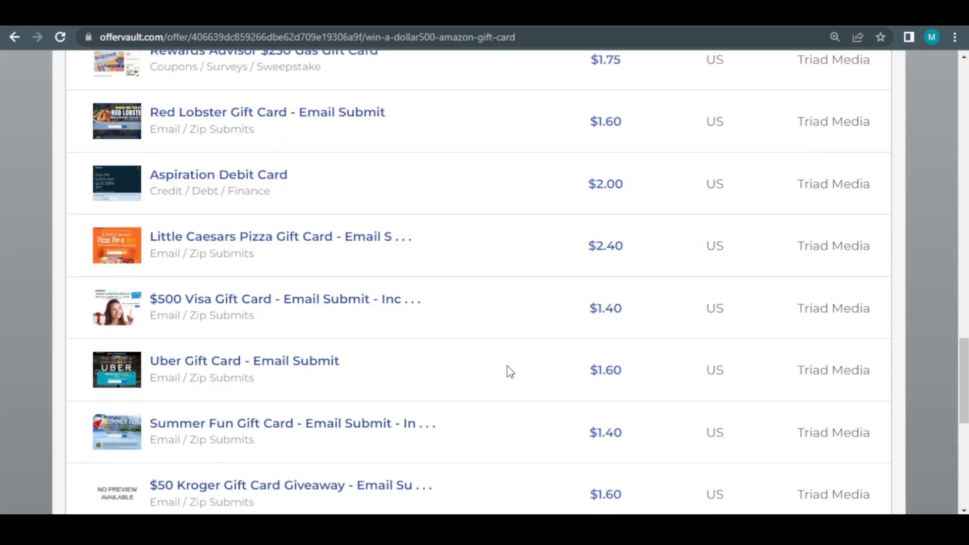
scroll("up", 3)
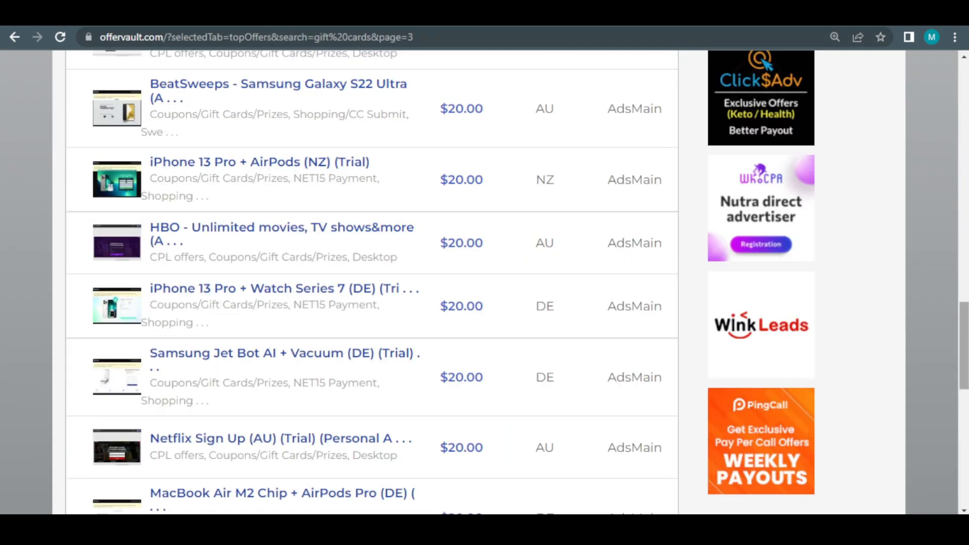
scroll("up", 3)
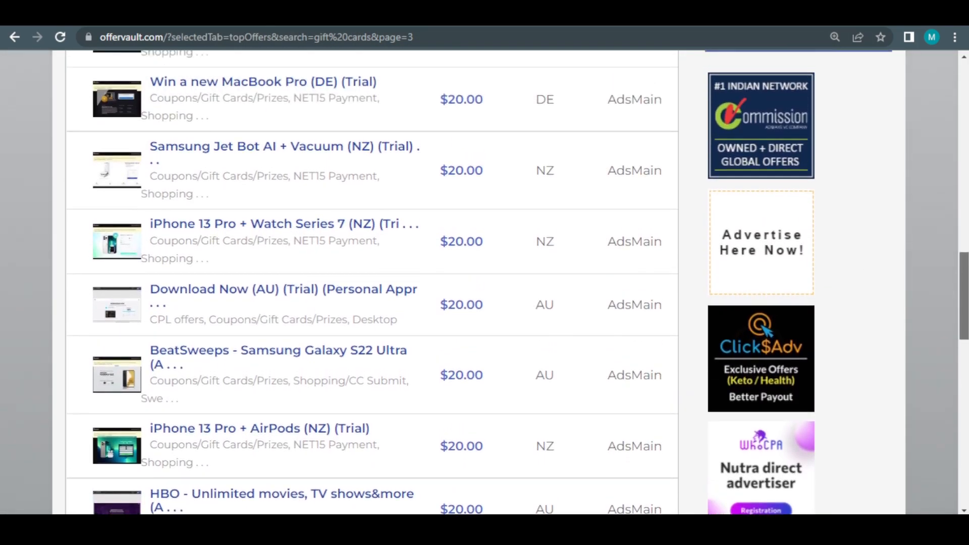
scroll("up", 3)
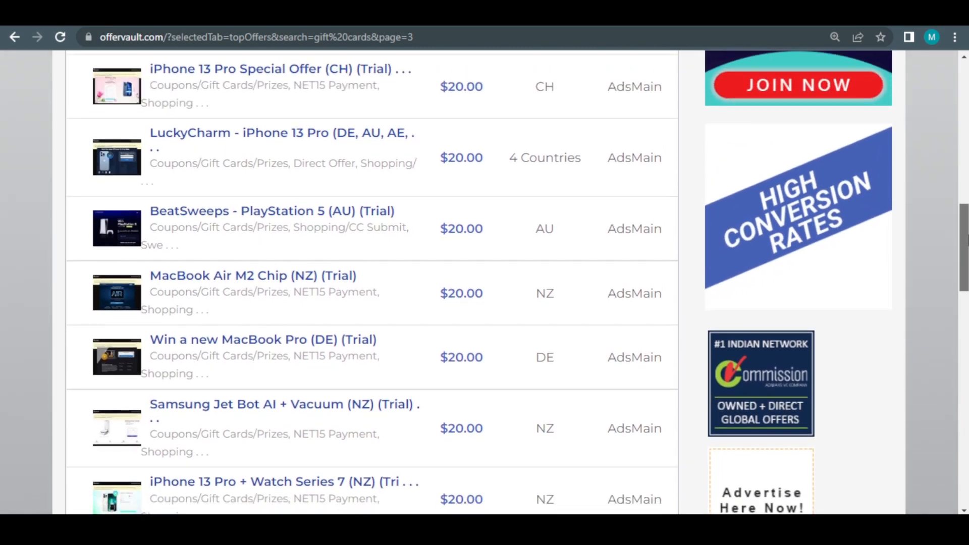
scroll("down", 3)
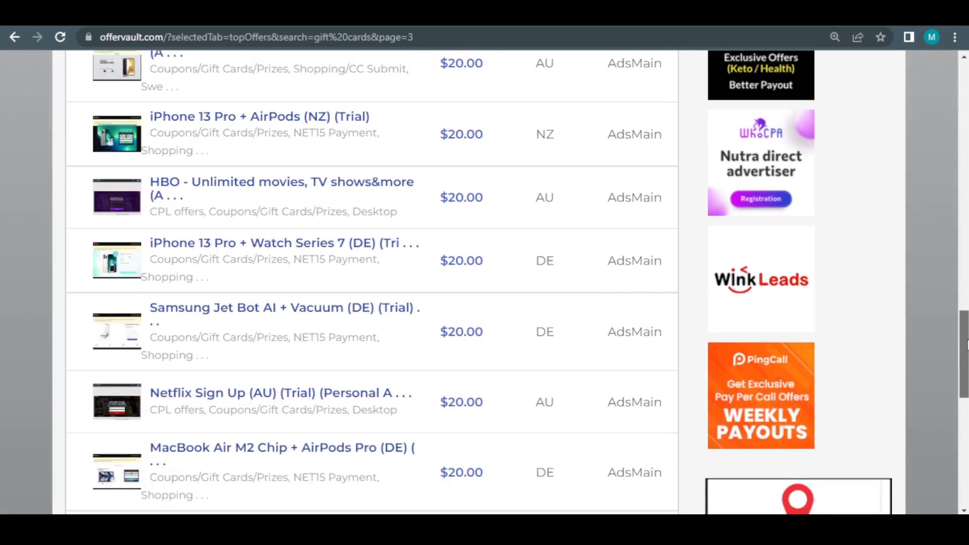
scroll("down", 3)
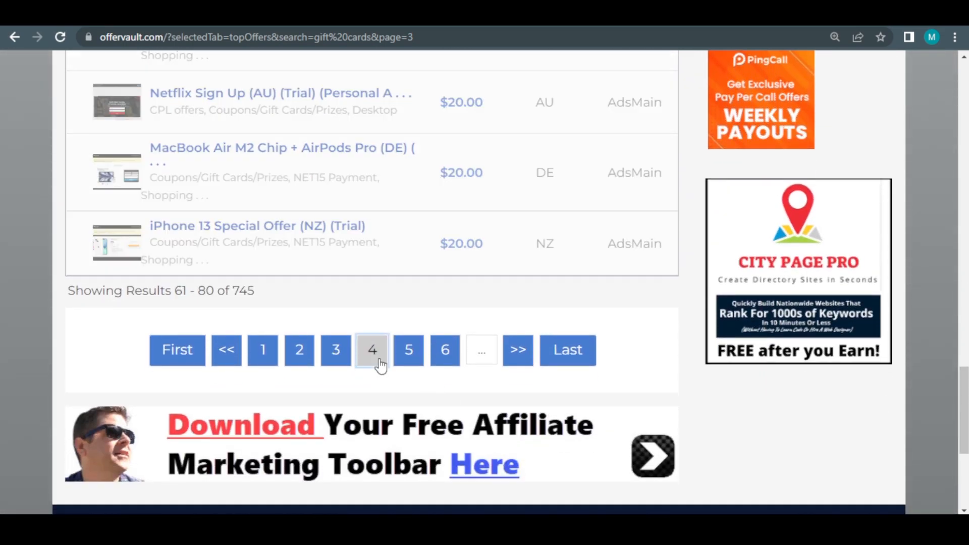
left_click(373, 350)
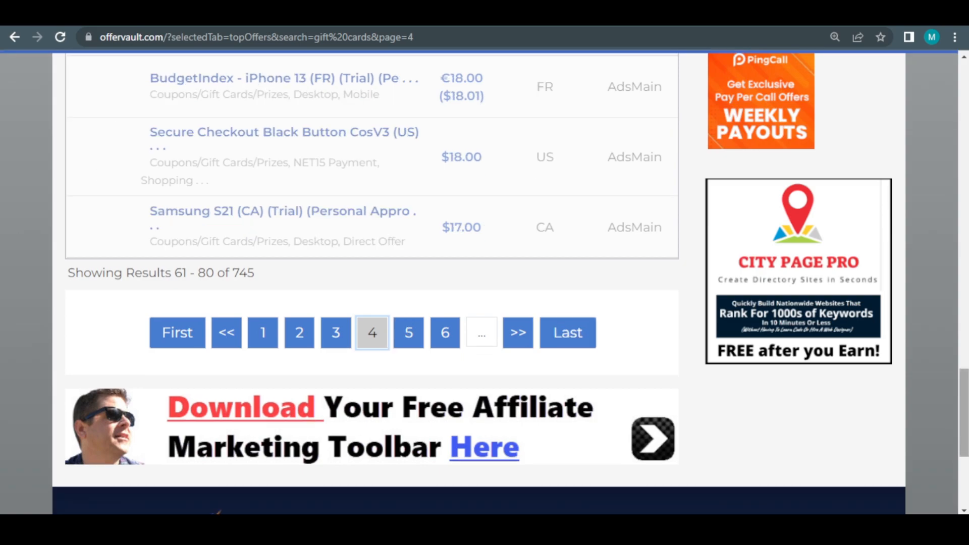
scroll("up", 3)
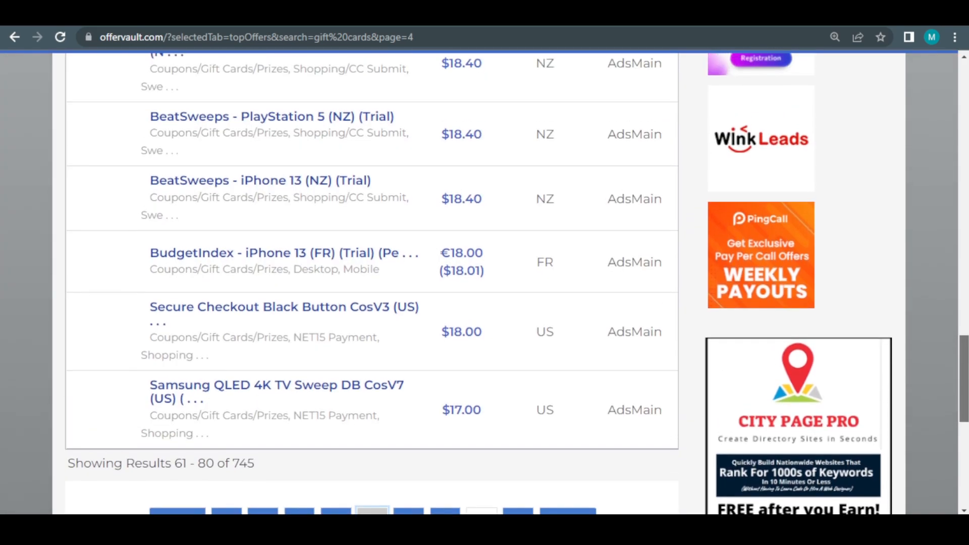
scroll("up", 3)
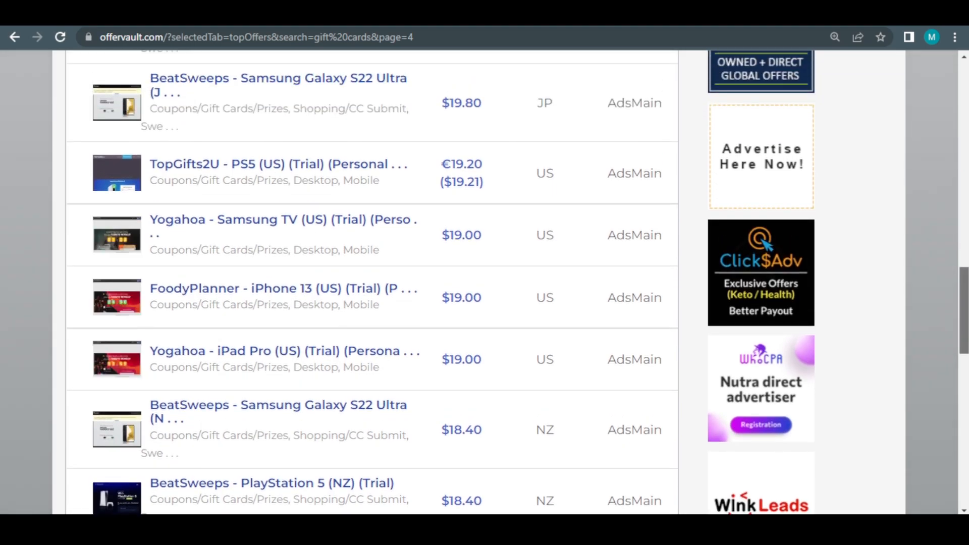
scroll("up", 3)
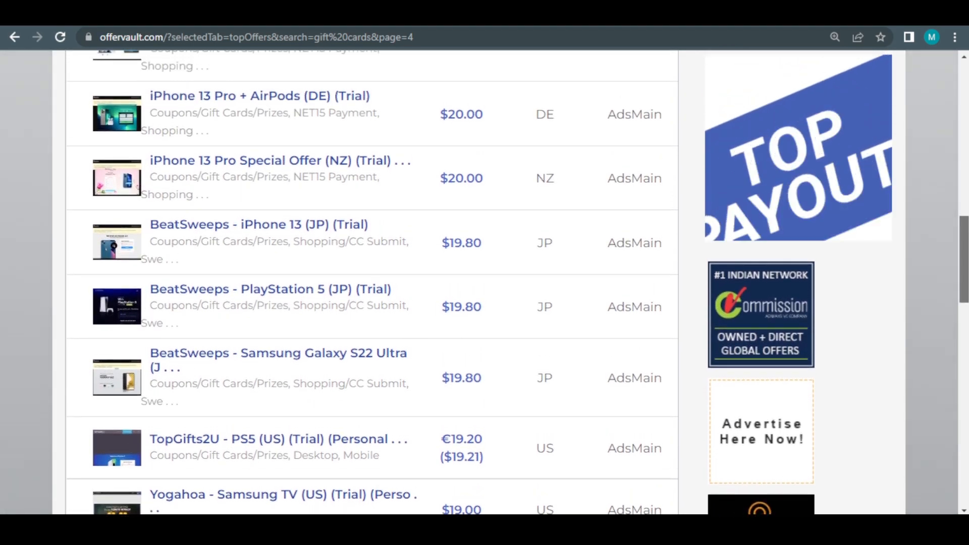
scroll("up", 3)
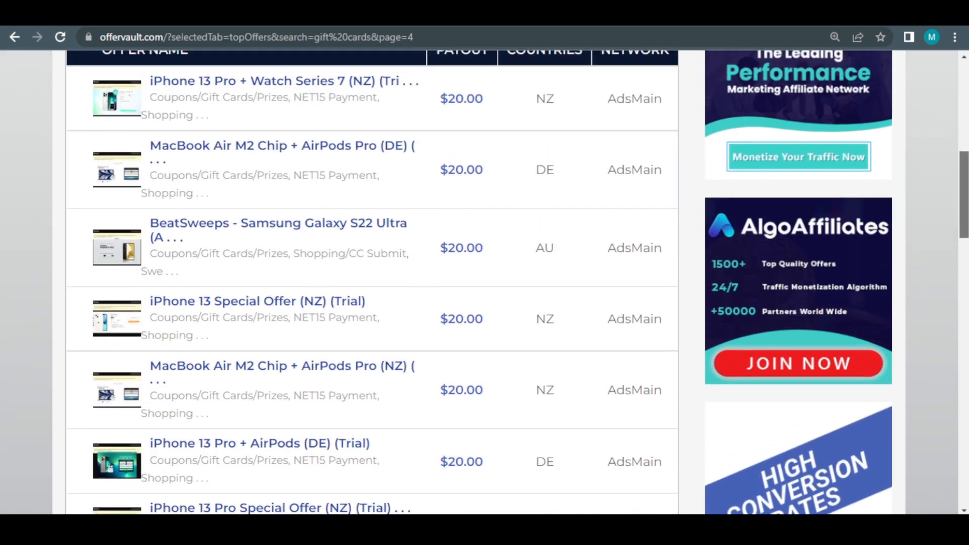
scroll("up", 3)
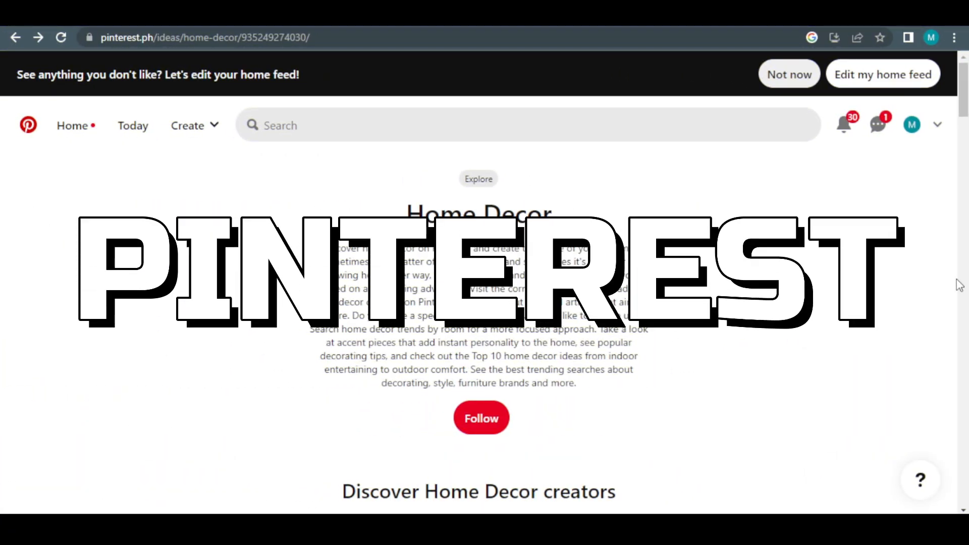
scroll("down", 3)
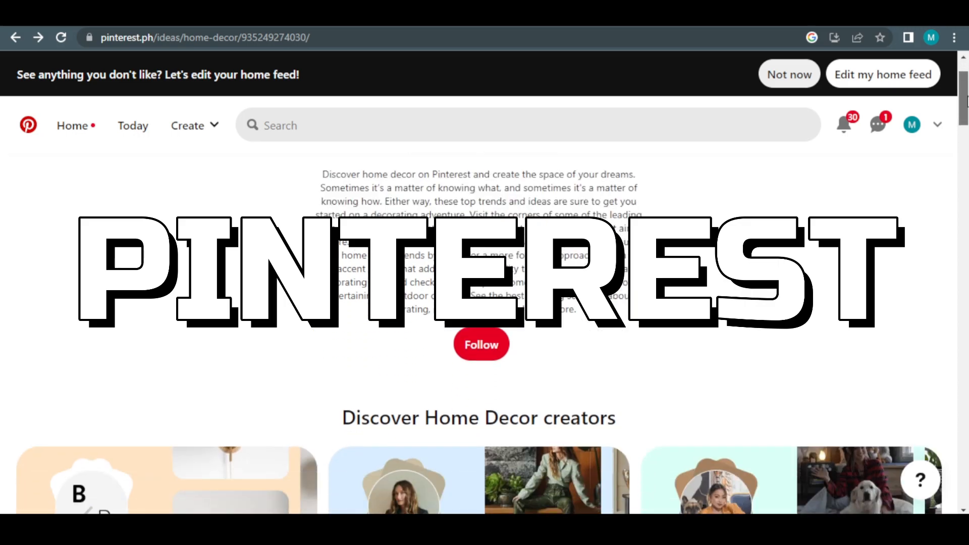
scroll("down", 3)
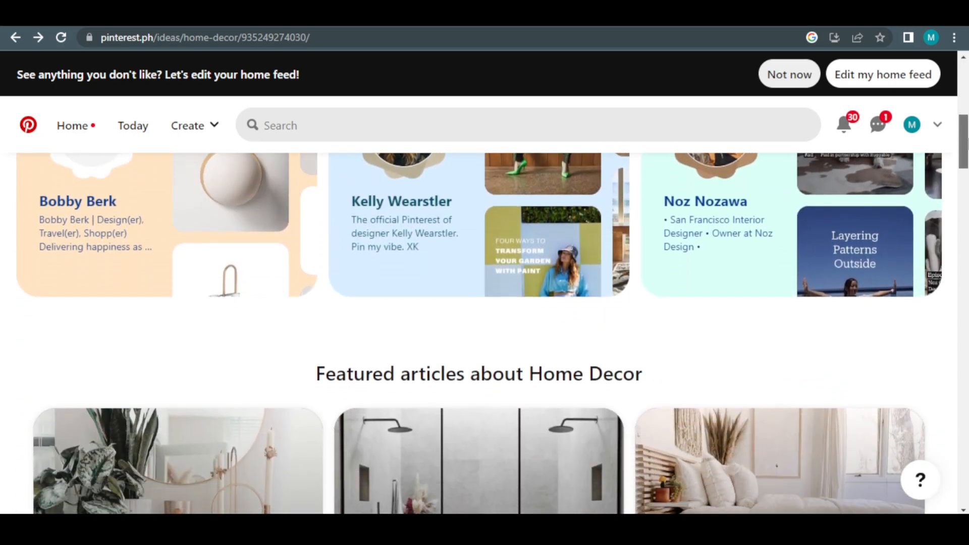
scroll("down", 3)
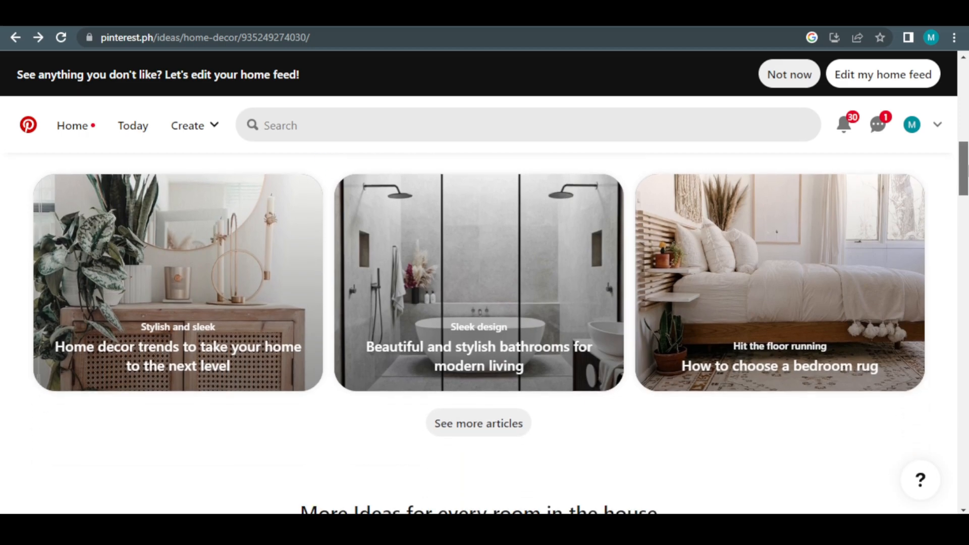
scroll("down", 3)
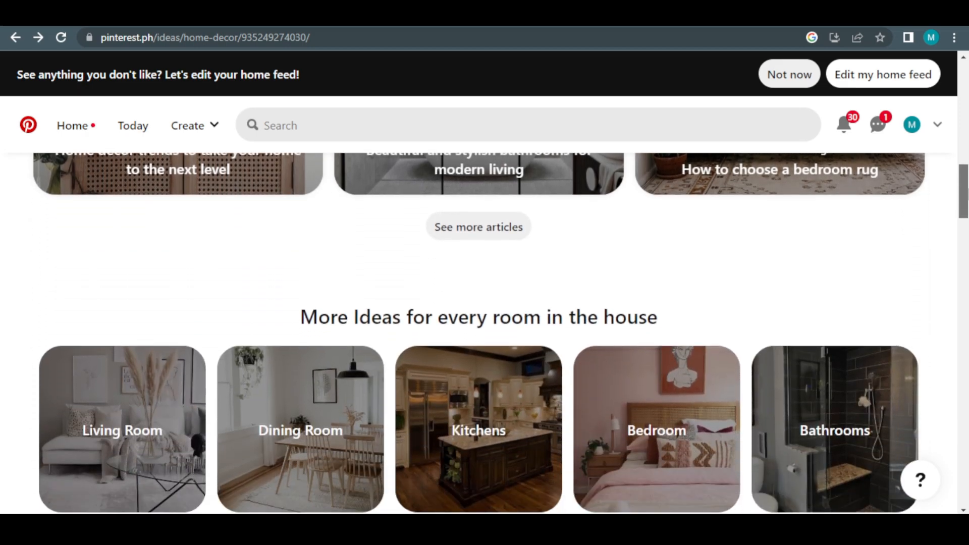
scroll("down", 3)
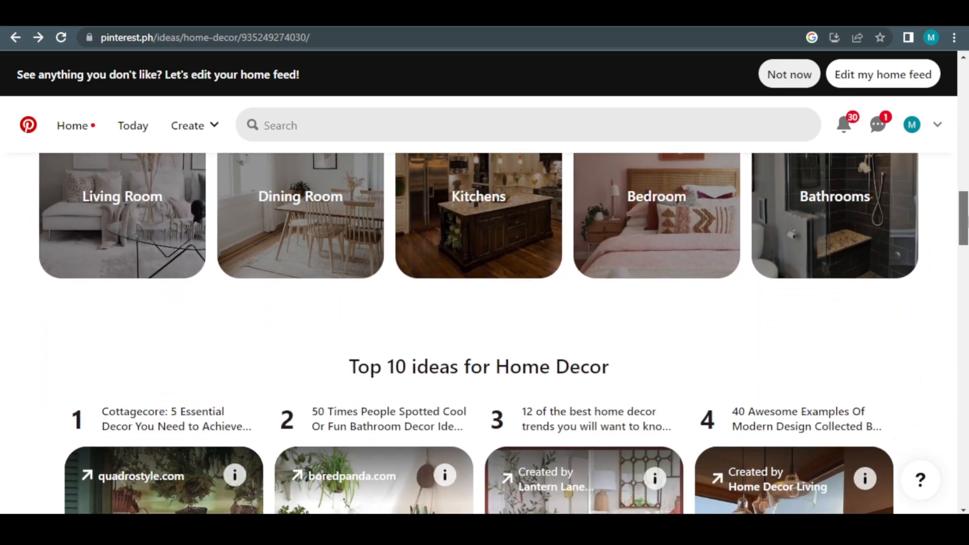
scroll("down", 3)
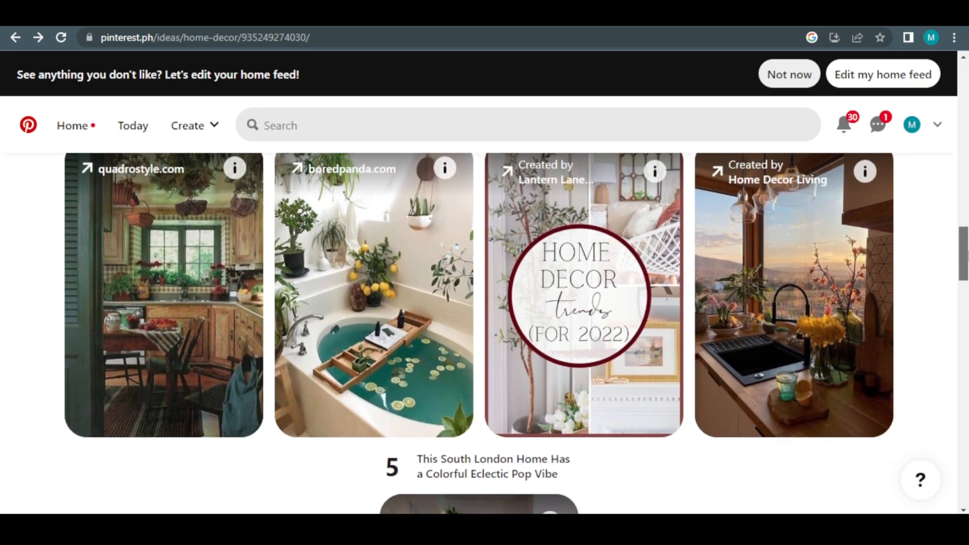
scroll("down", 3)
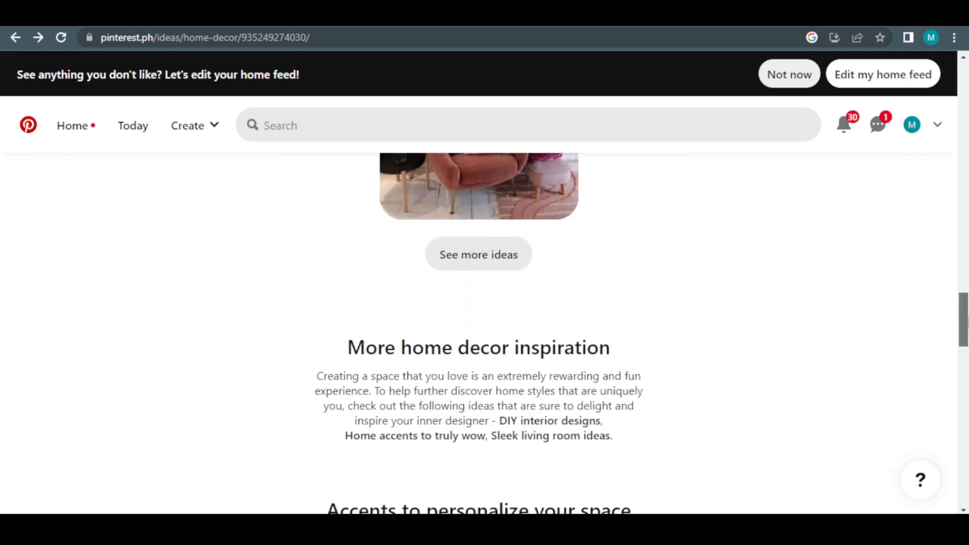
scroll("down", 3)
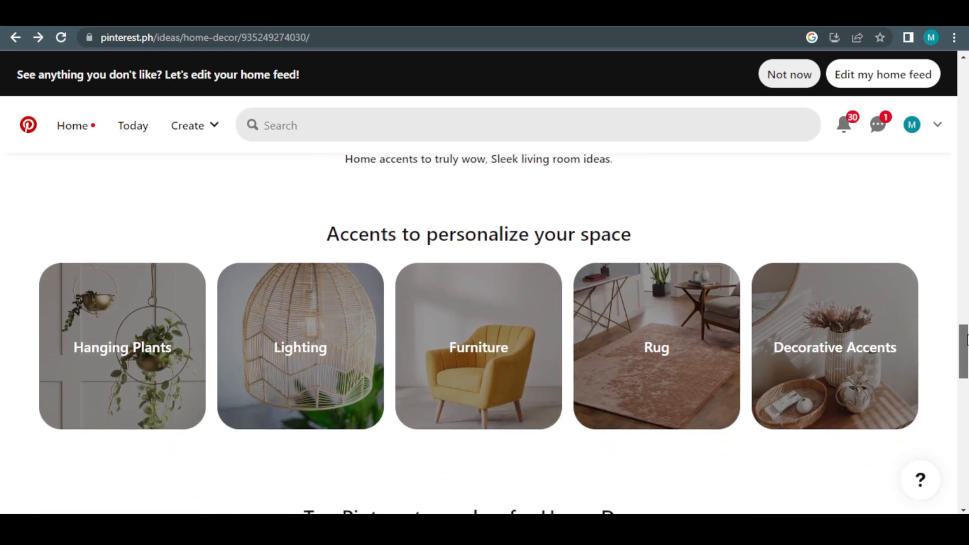
scroll("down", 3)
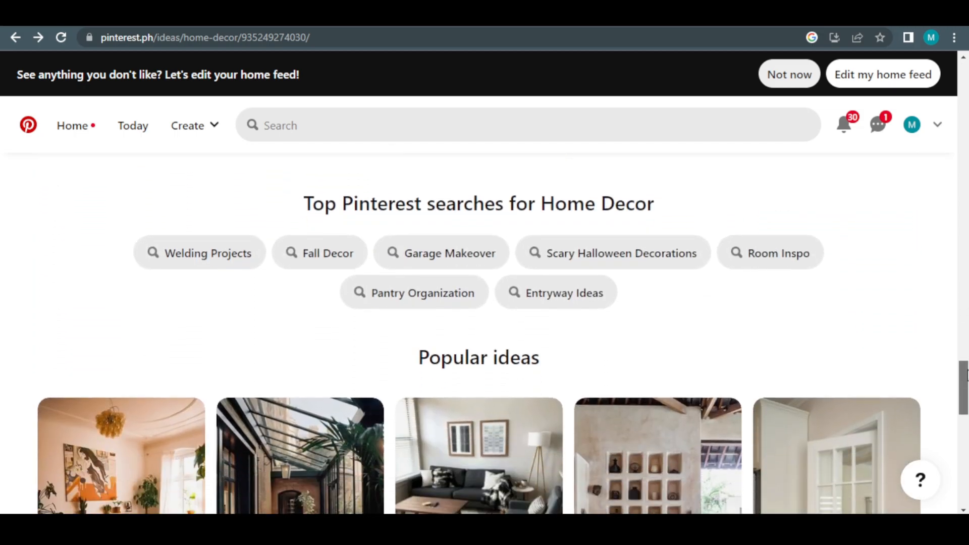
left_click(71, 125)
type("amazon gift cards")
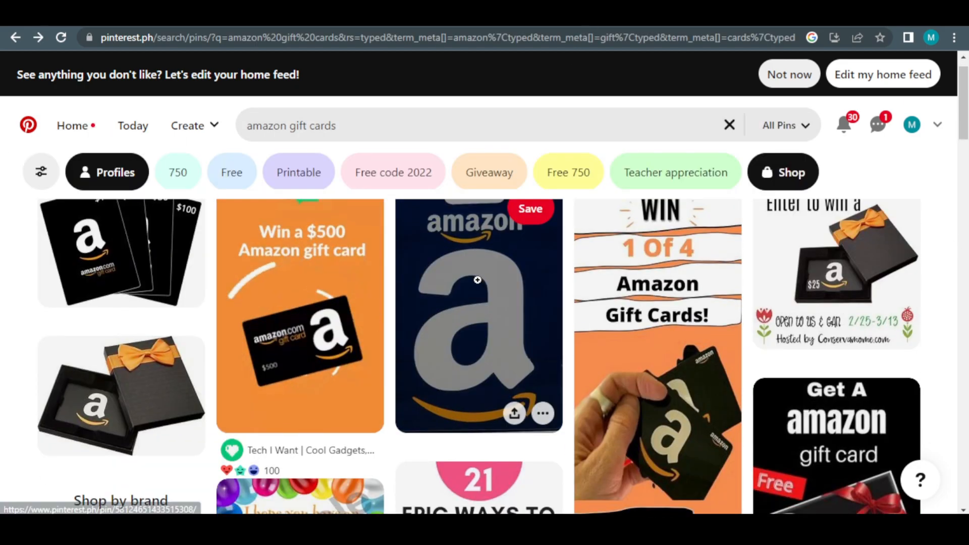
Browse down the Pinterest results for 'amazon gift cards' pins
scroll("down", 3)
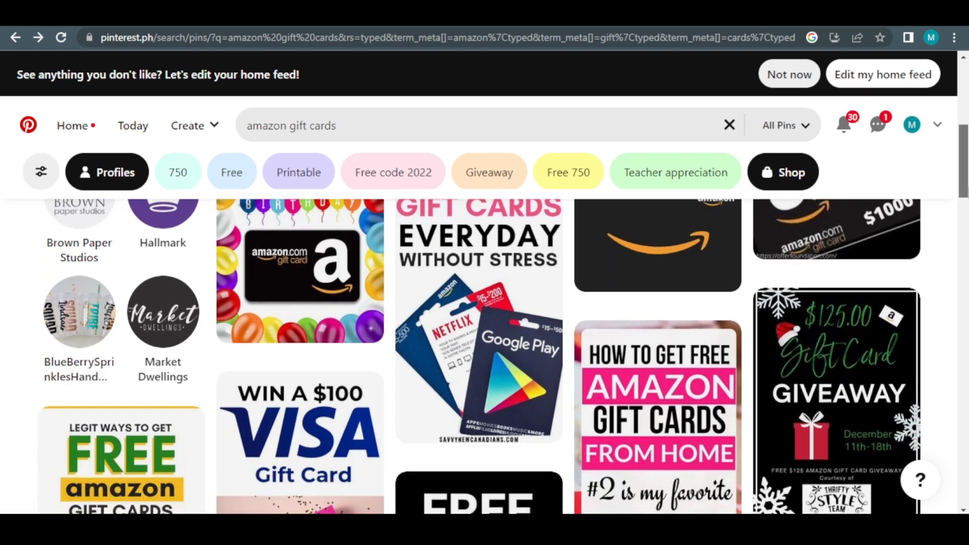
scroll("down", 3)
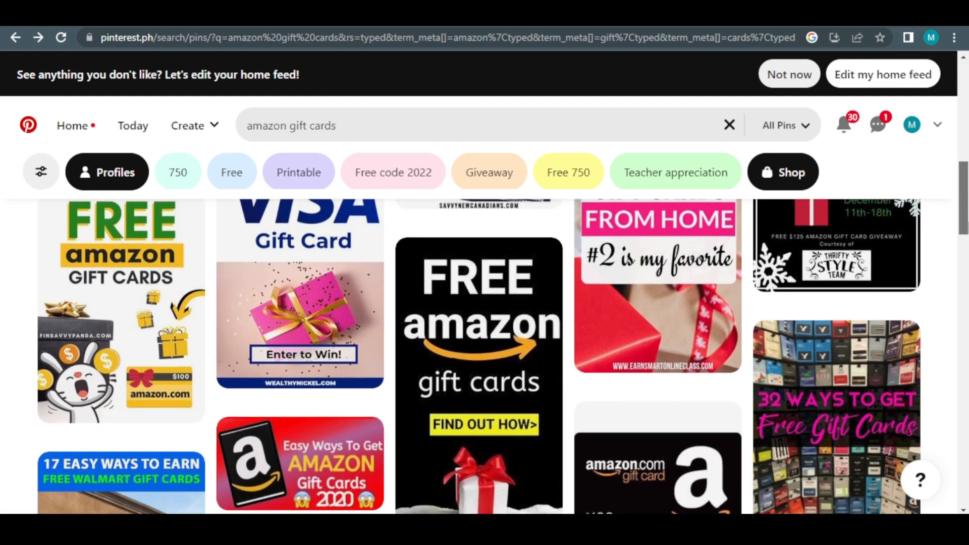
scroll("down", 3)
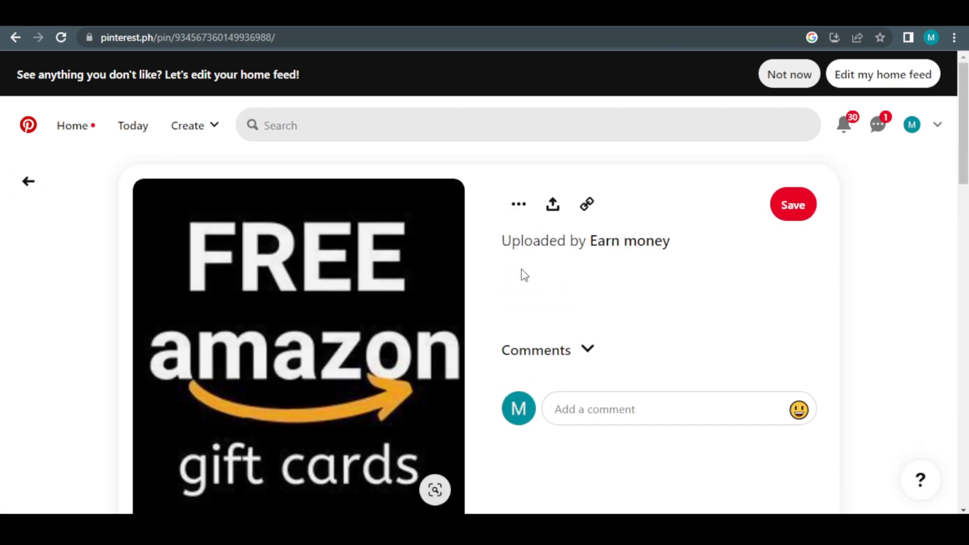
scroll("down", 3)
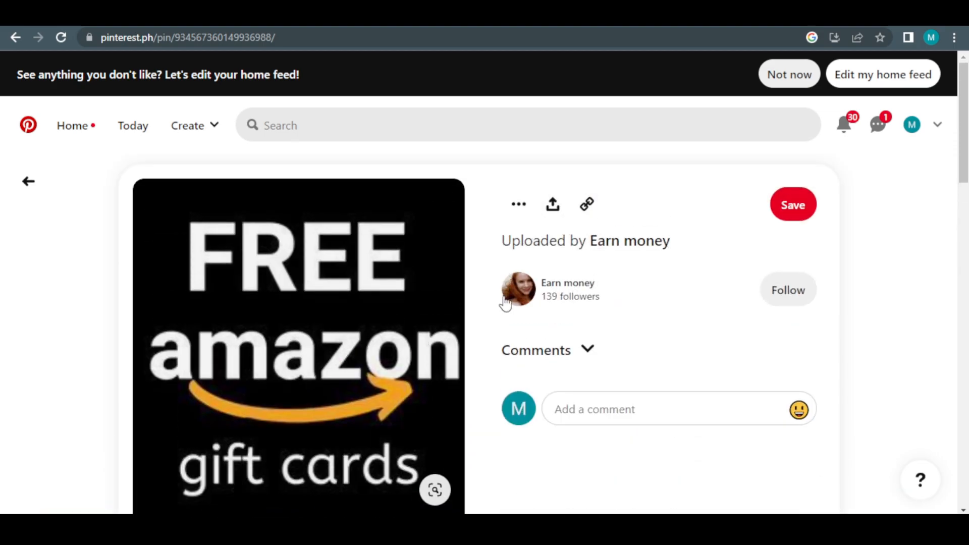
scroll("down", 3)
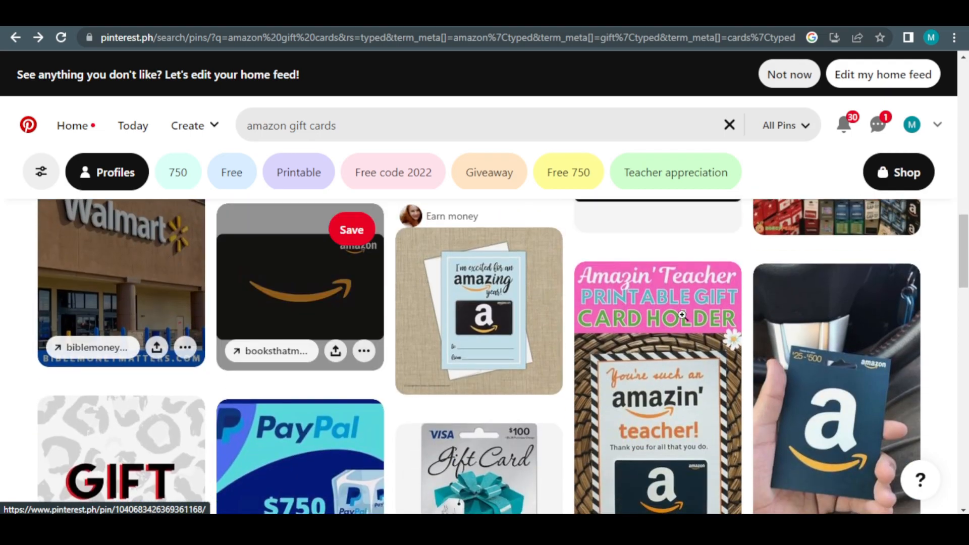
scroll("down", 3)
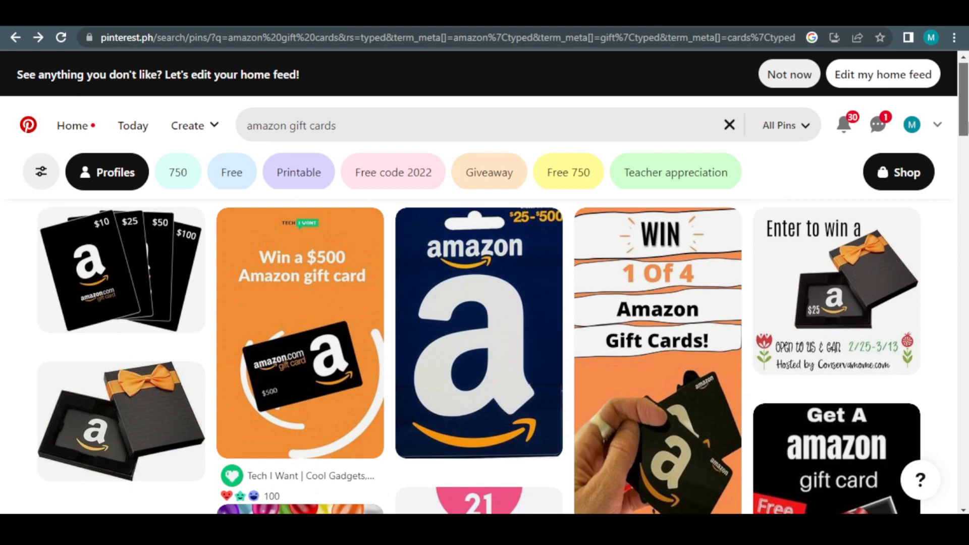
View the 'Win a $500 Amazon gift card with Tech I Want' pin, its comments, description and video
left_click(300, 334)
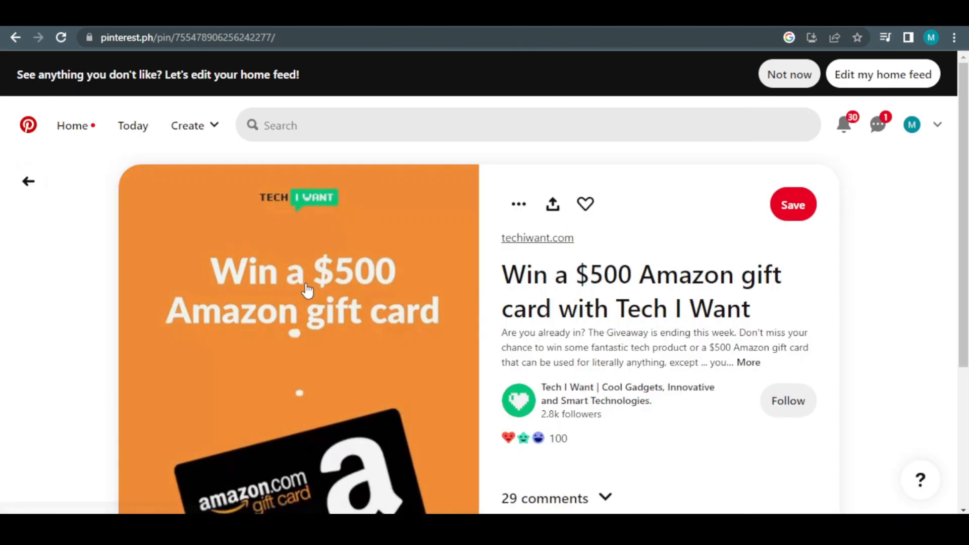
scroll("down", 3)
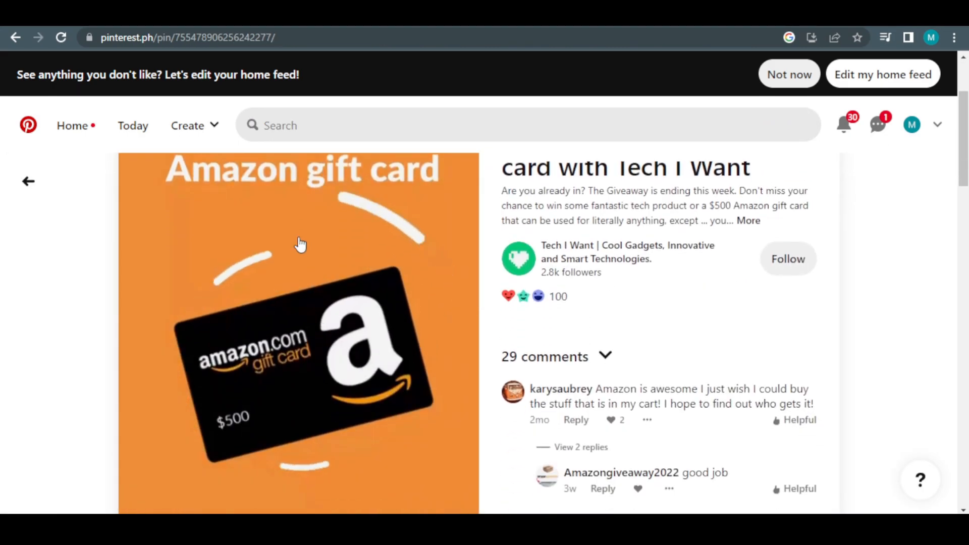
scroll("down", 3)
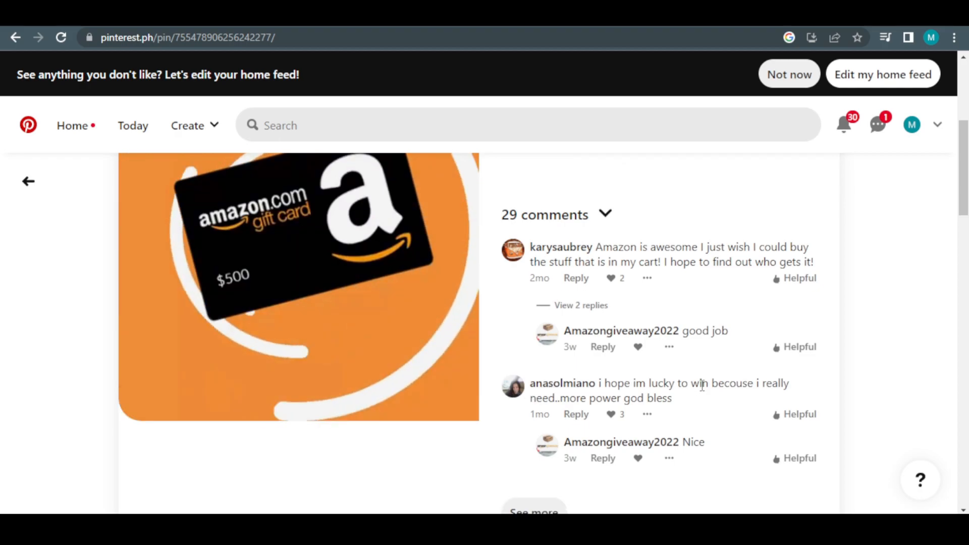
scroll("up", 3)
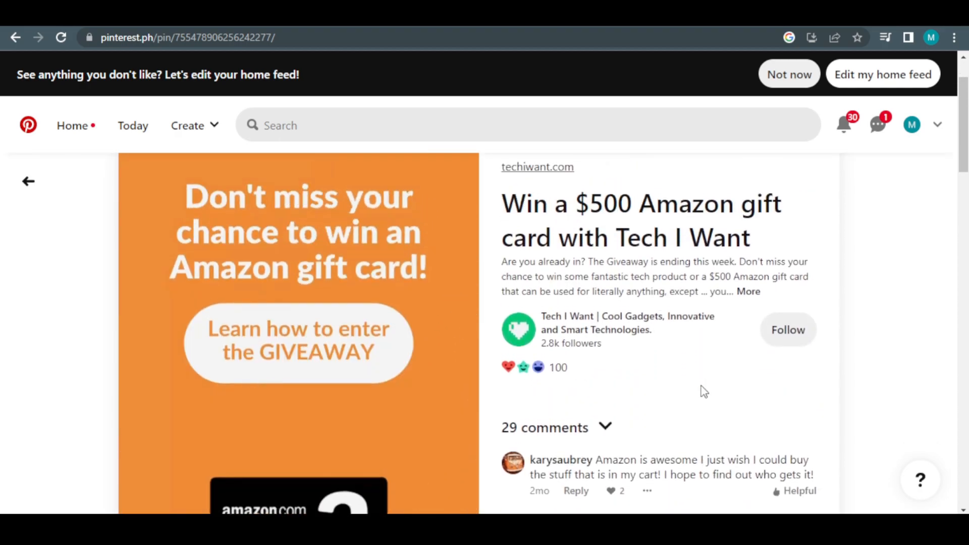
scroll("up", 3)
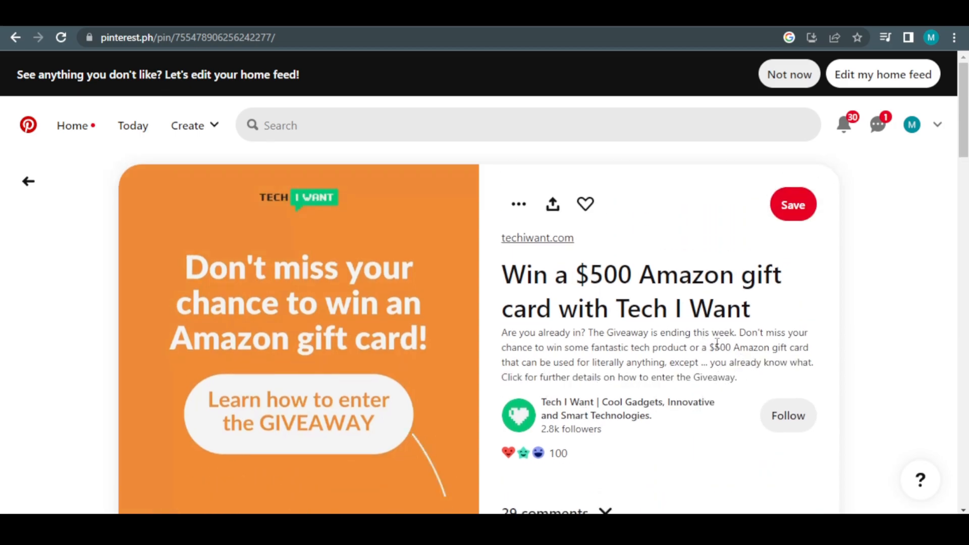
mouse_move(537, 237)
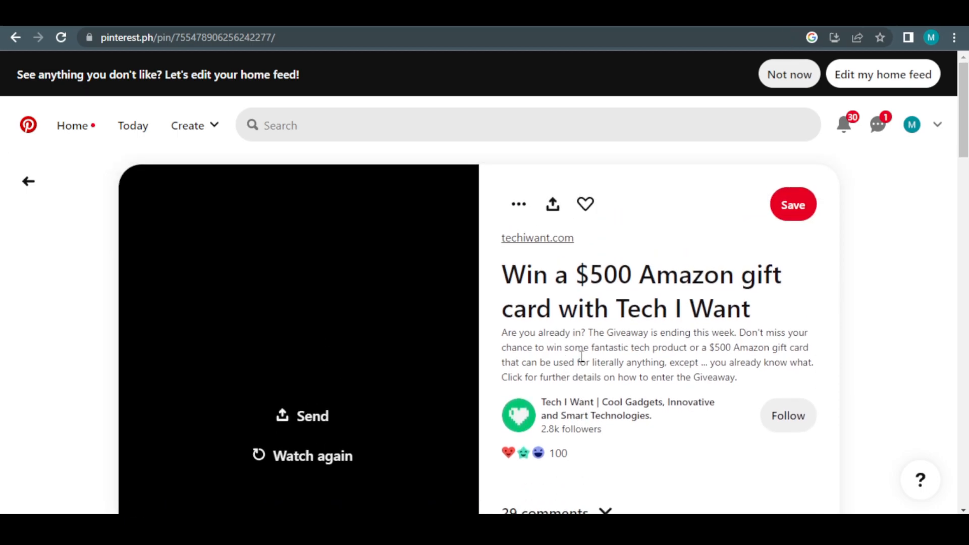
mouse_move(882, 74)
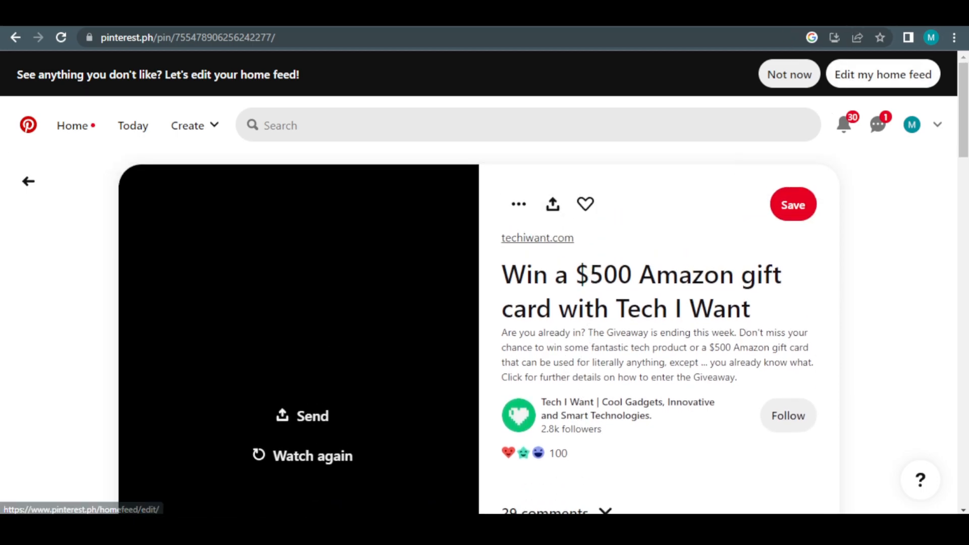
Visit the techiwant.com giveaway page from the pin, dismiss the newsletter pop-up and browse the entry steps
left_click(536, 237)
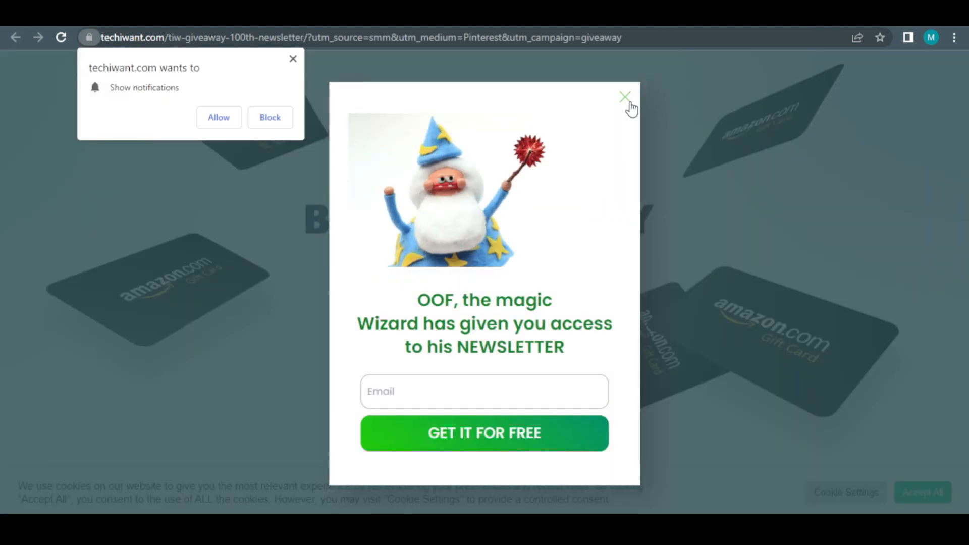
left_click(624, 98)
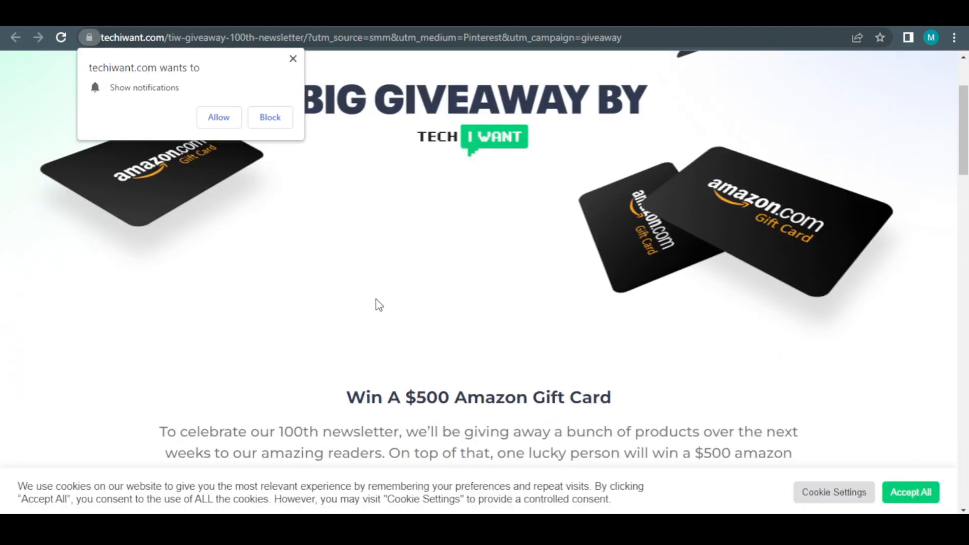
scroll("down", 3)
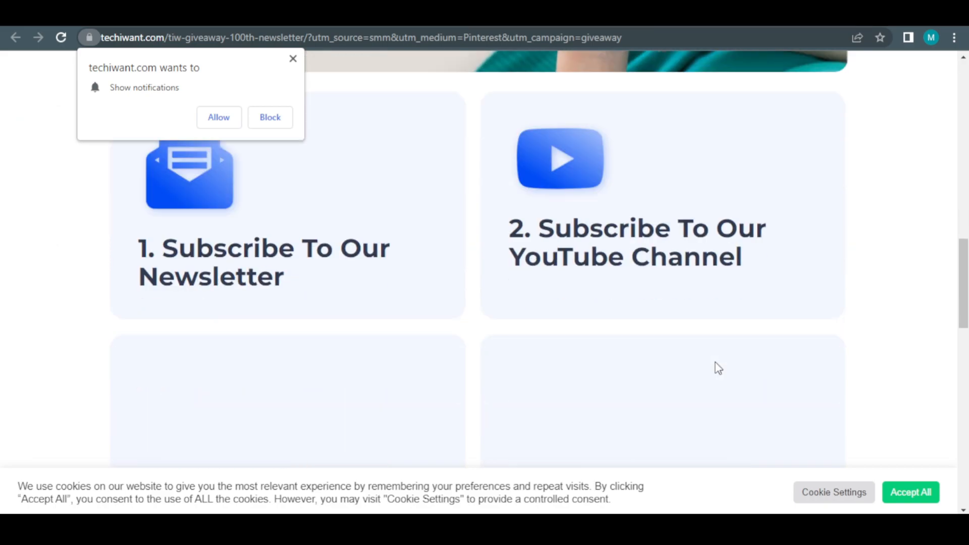
scroll("down", 3)
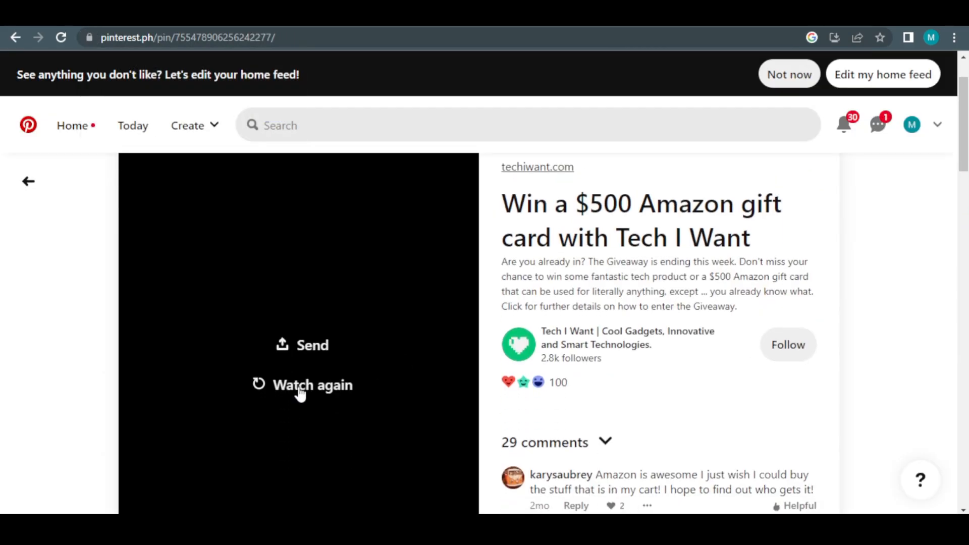
Replay the giveaway pin's gift card video with 'Watch again' and glance at its comments
left_click(312, 384)
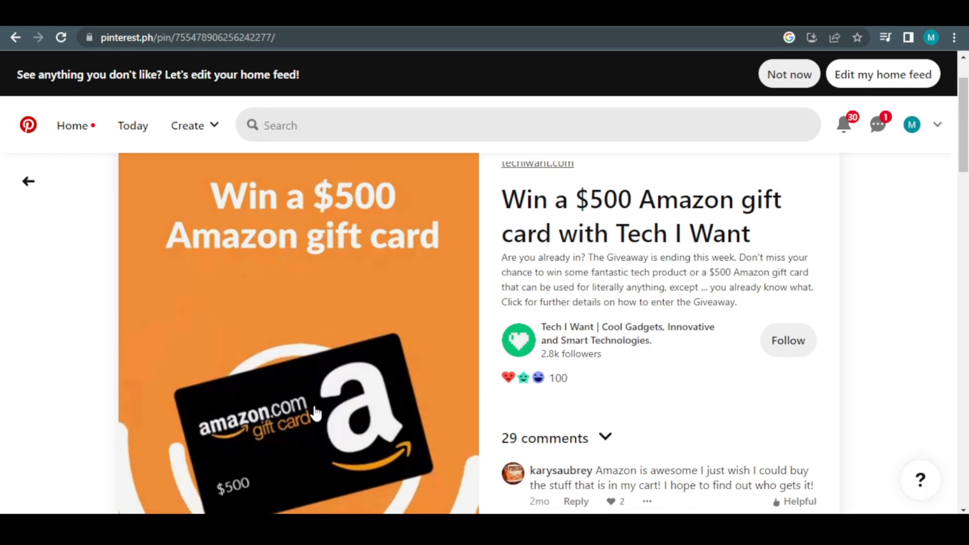
scroll("down", 3)
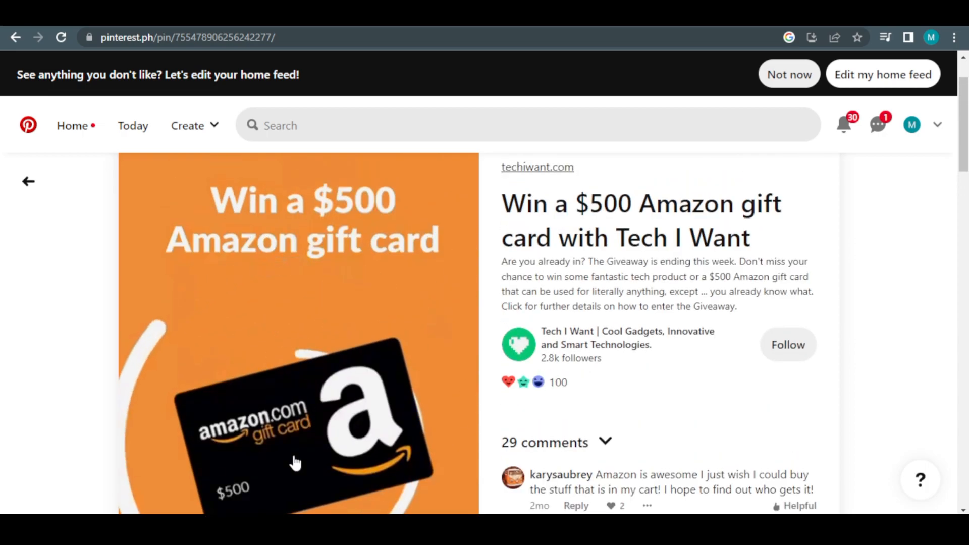
scroll("down", 3)
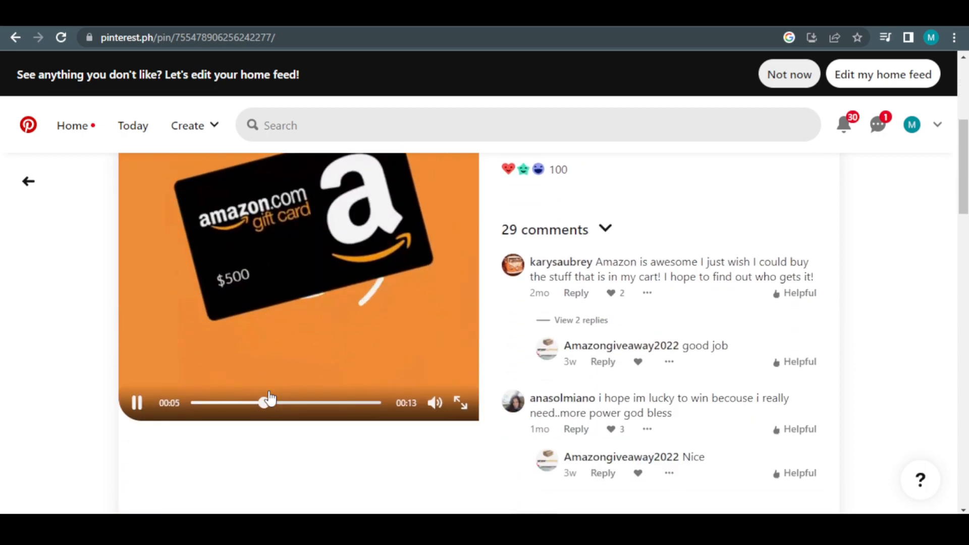
scroll("up", 3)
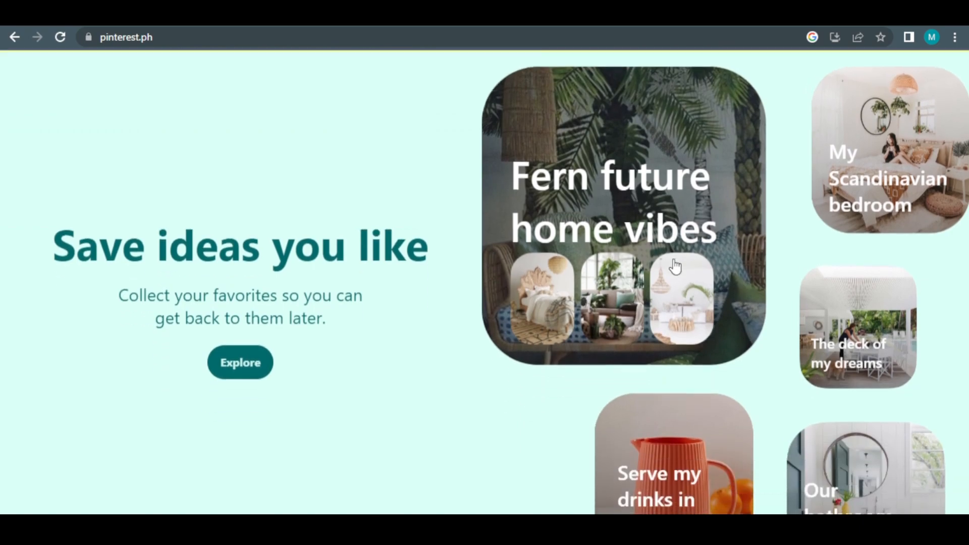
Bring up the 'Welcome to Pinterest' sign-up form with empty email, password and age fields
left_click(240, 362)
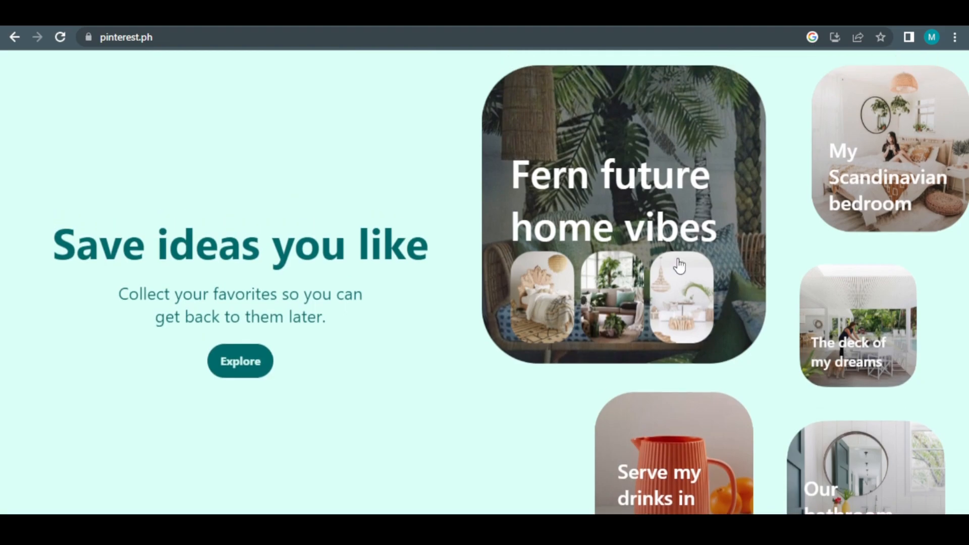
left_click(240, 361)
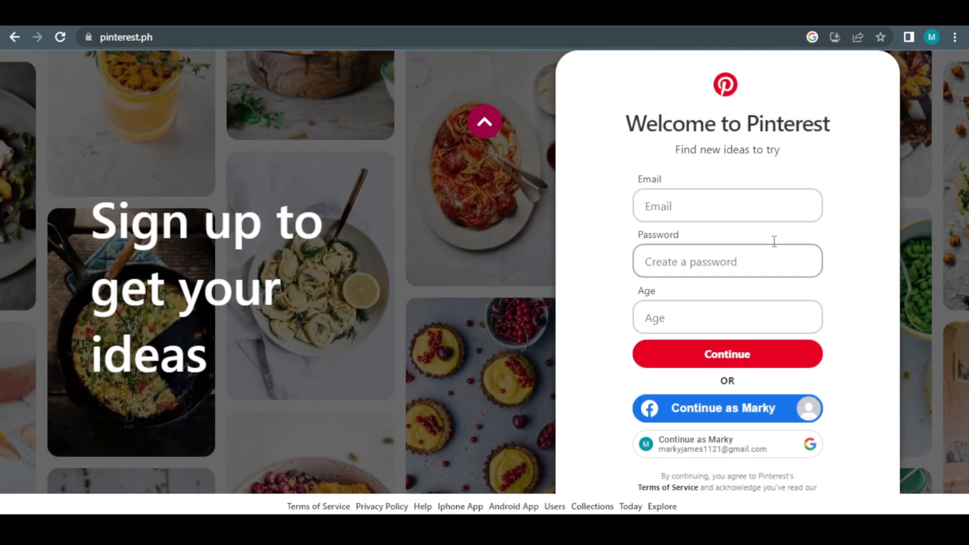
Sign in with the existing Google account to reach the gift card home feed
left_click(727, 260)
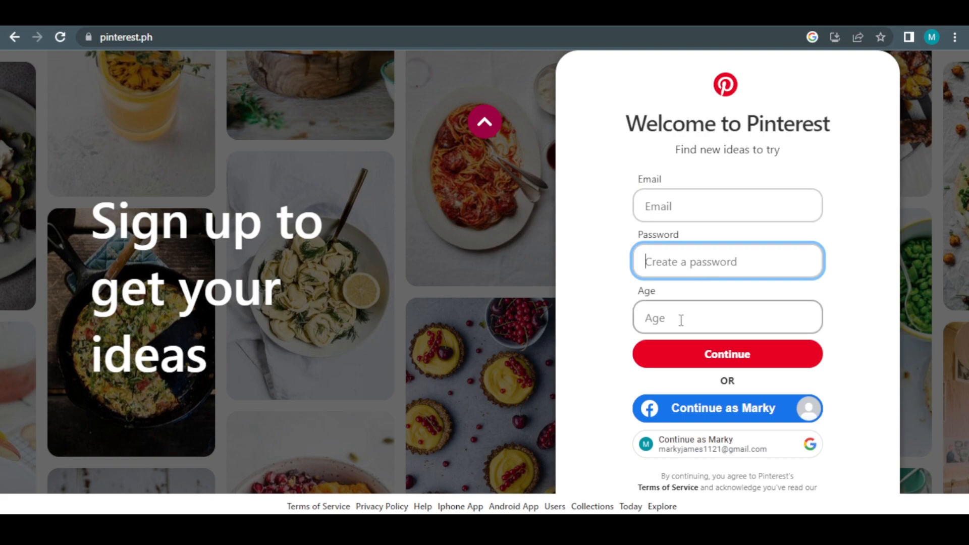
left_click(727, 316)
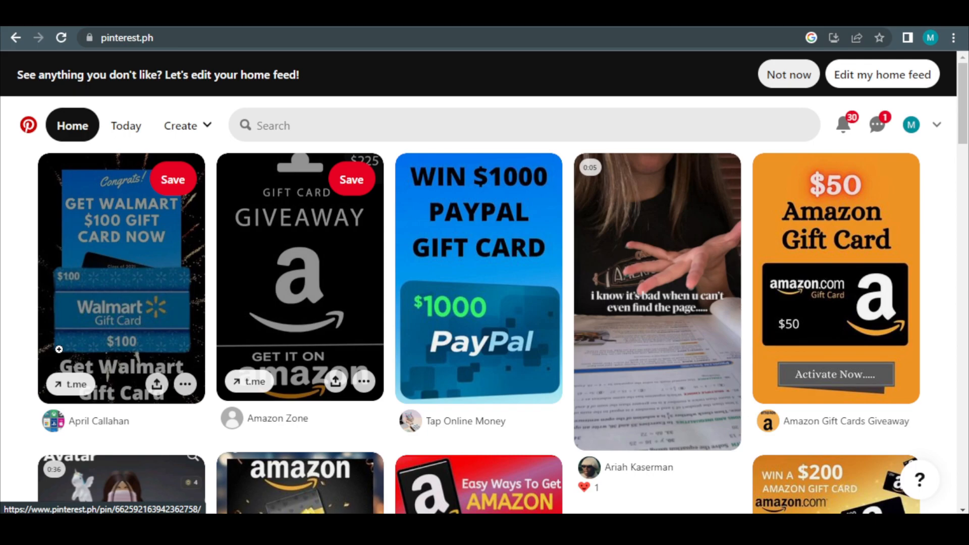
scroll("down", 3)
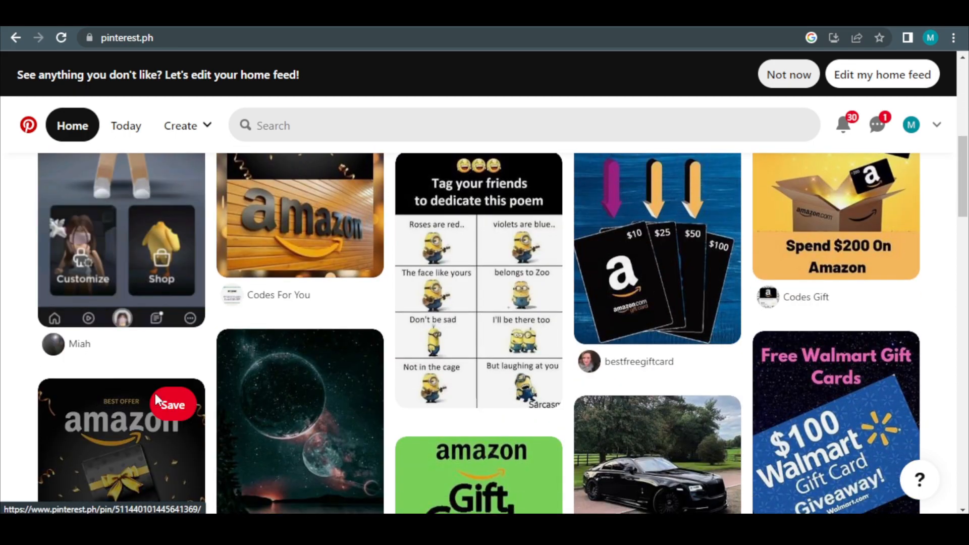
scroll("down", 3)
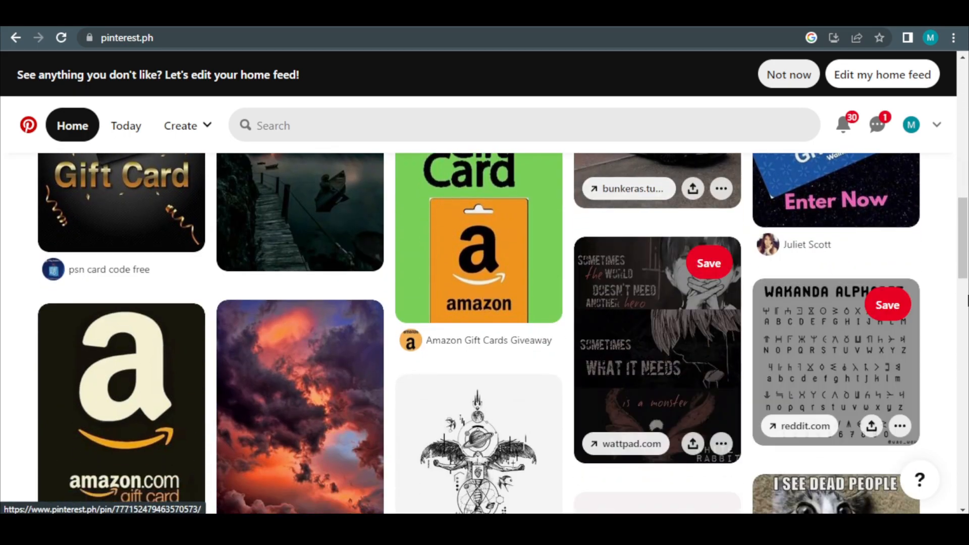
scroll("down", 3)
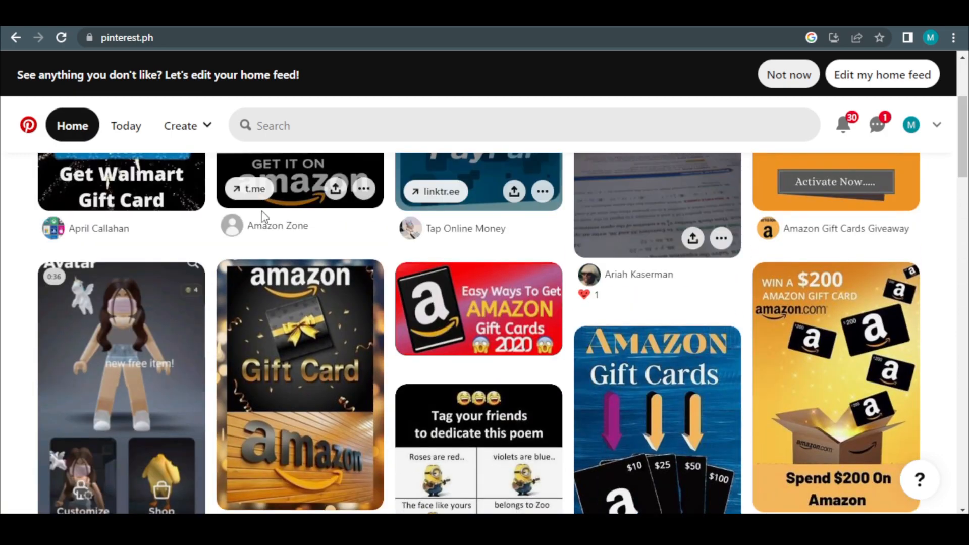
scroll("up", 3)
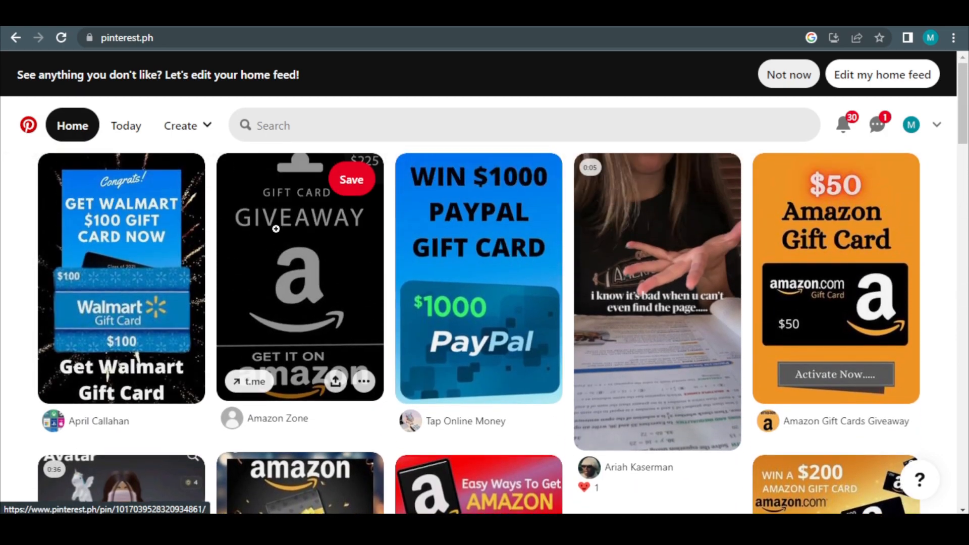
mouse_move(657, 296)
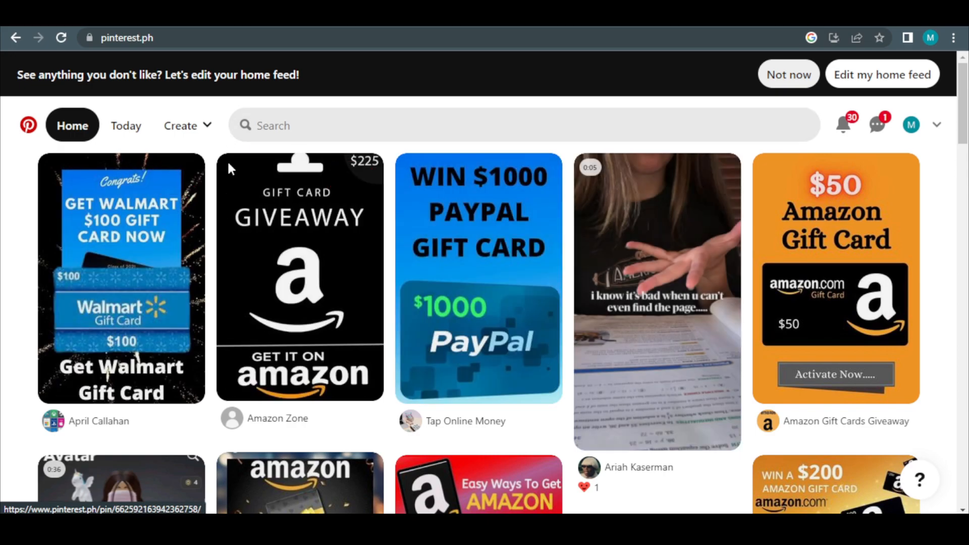
mouse_move(207, 120)
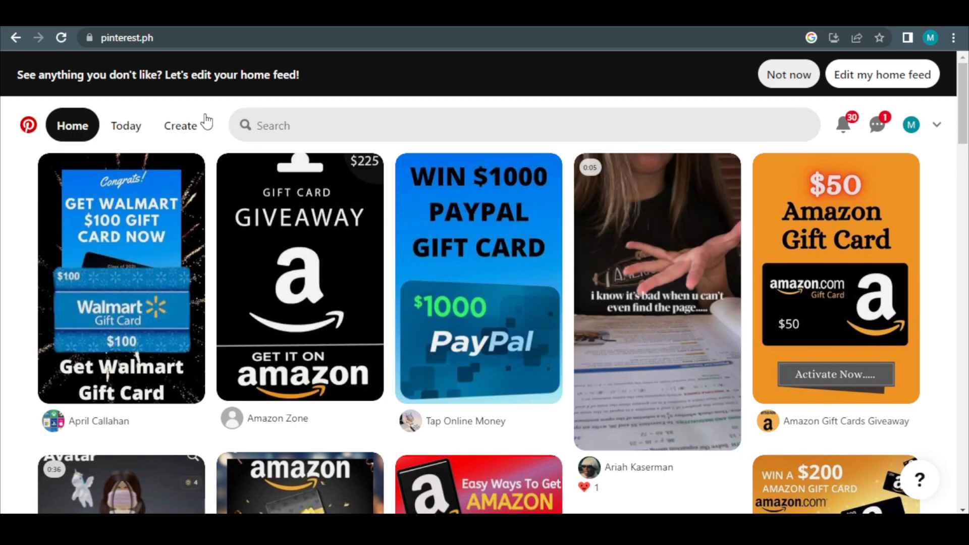
Start a new pin from the Create menu, landing in a blank pin builder
left_click(181, 125)
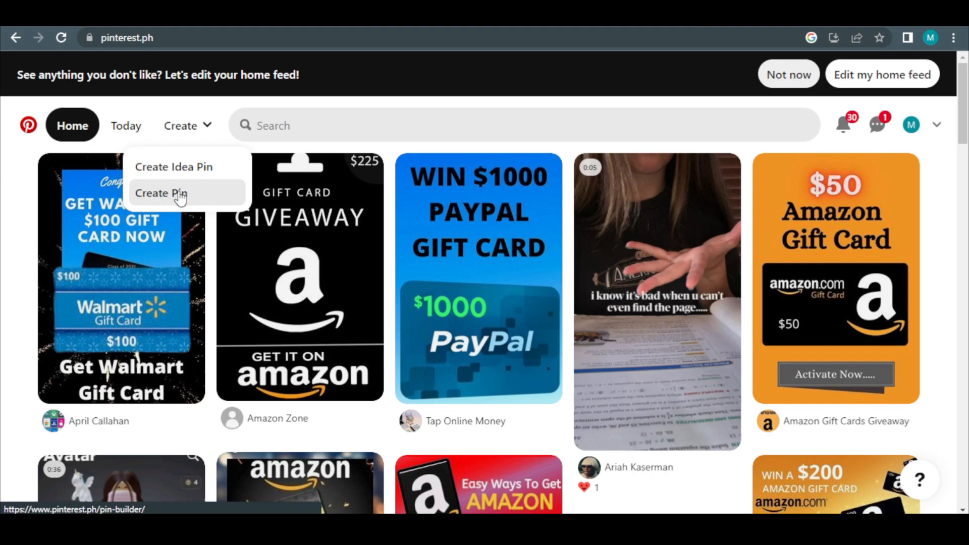
left_click(160, 193)
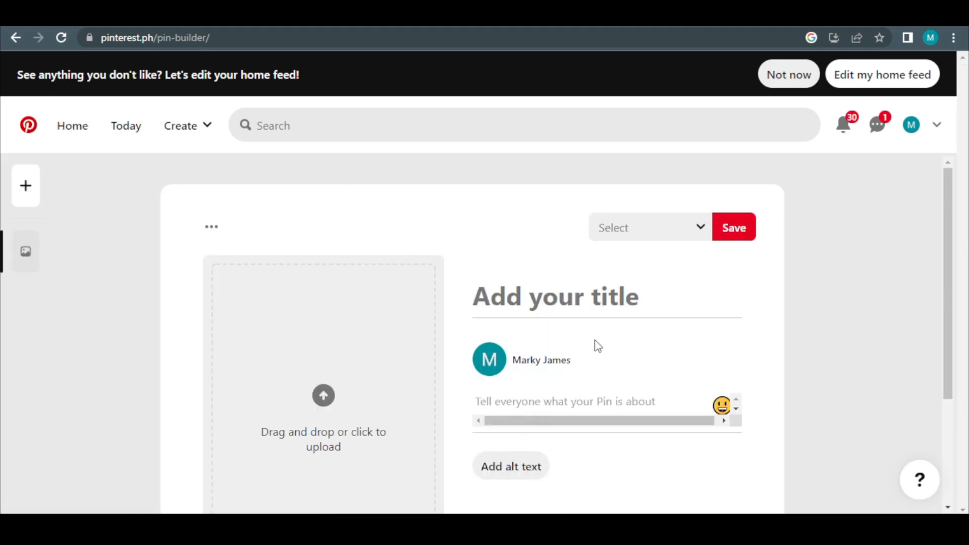
scroll("down", 3)
type("gift cards")
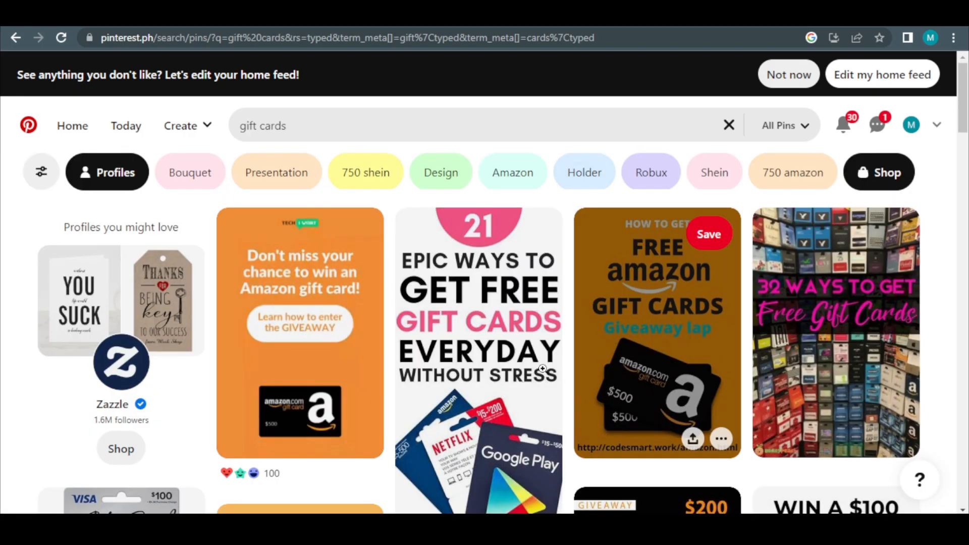
left_click(180, 125)
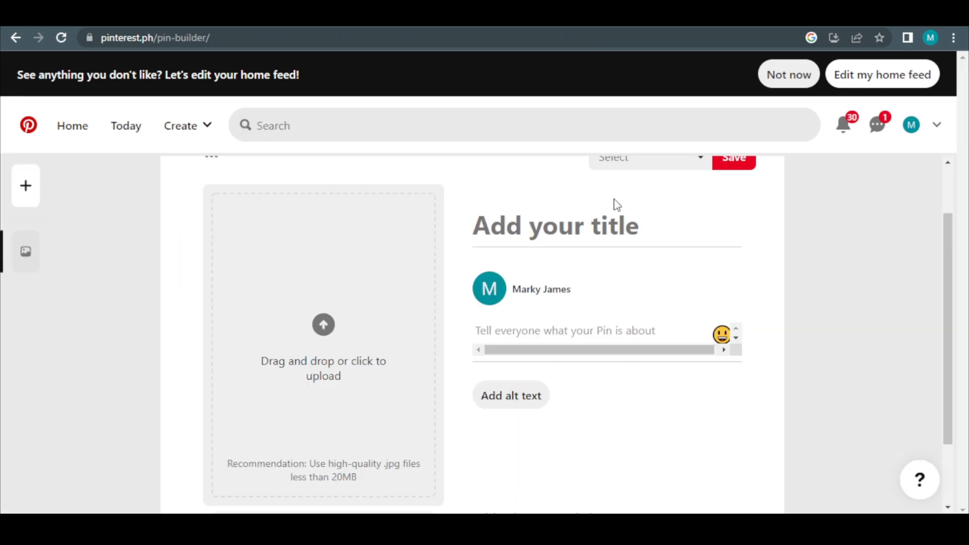
Visit the pin's title and destination link fields, then bring up the 'gift cards' search results
left_click(554, 225)
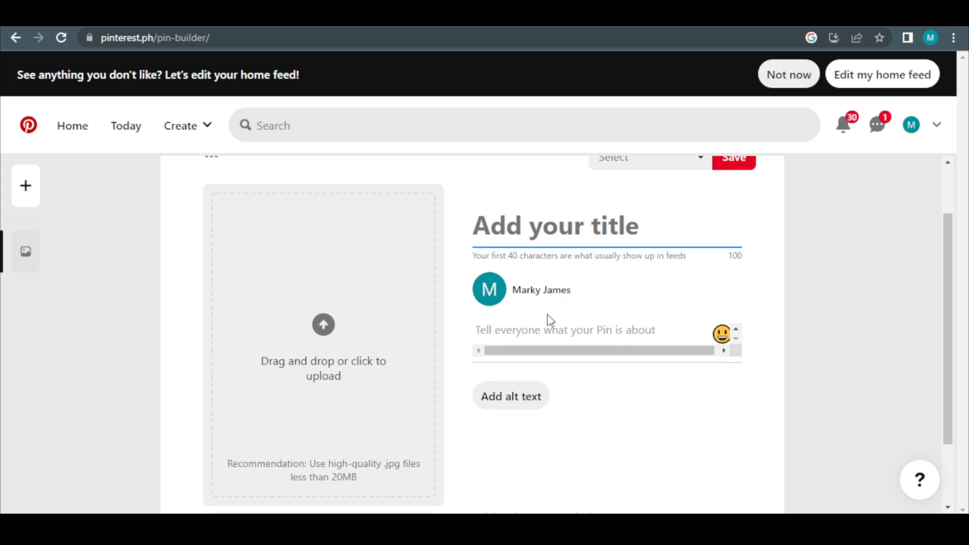
scroll("down", 3)
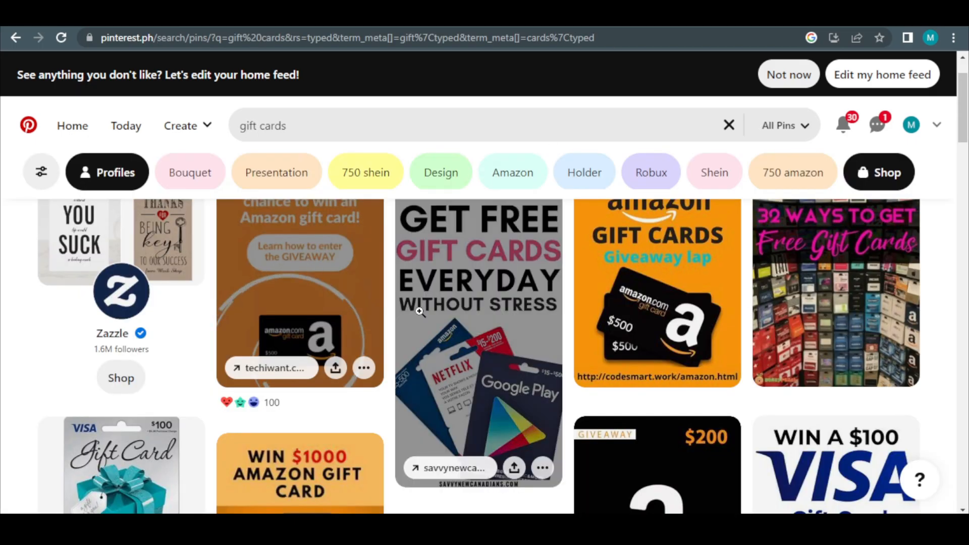
left_click(181, 125)
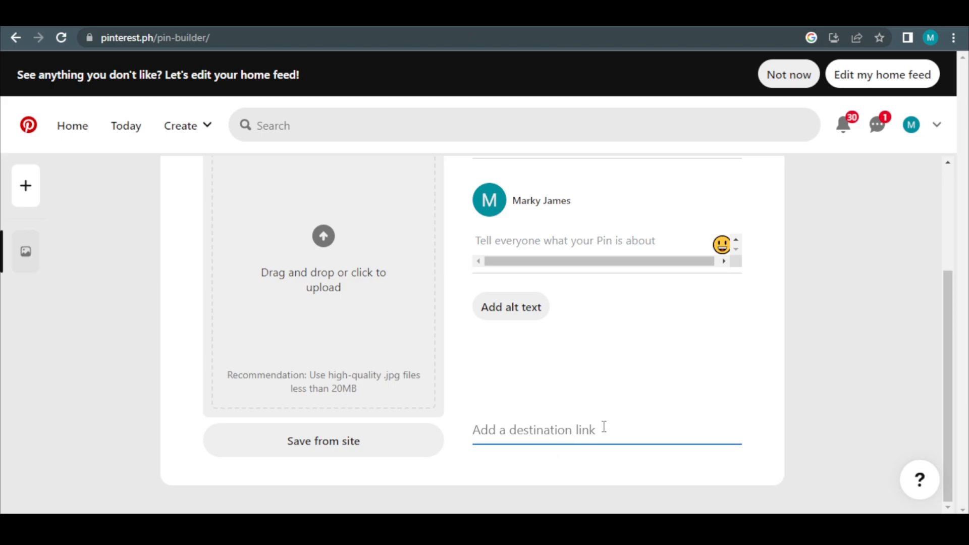
mouse_move(565, 430)
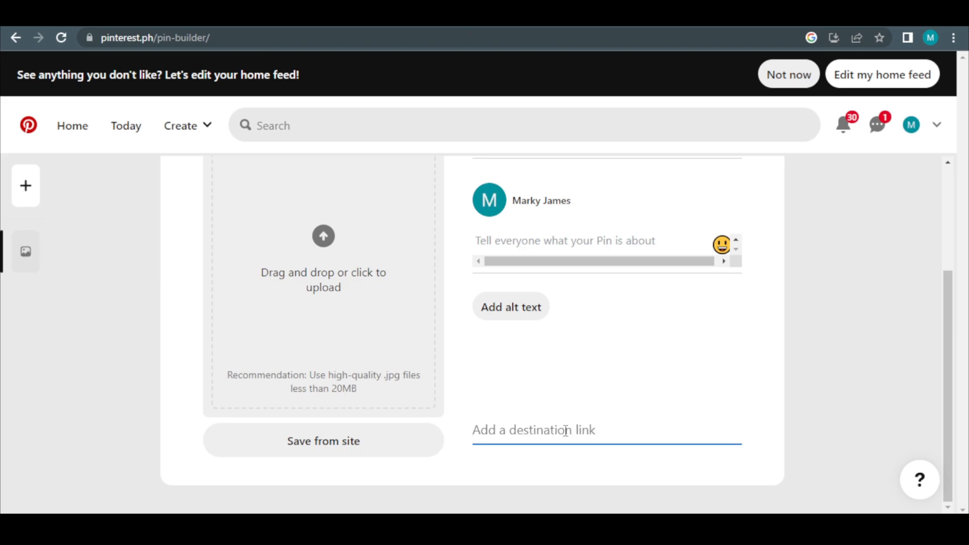
scroll("up", 3)
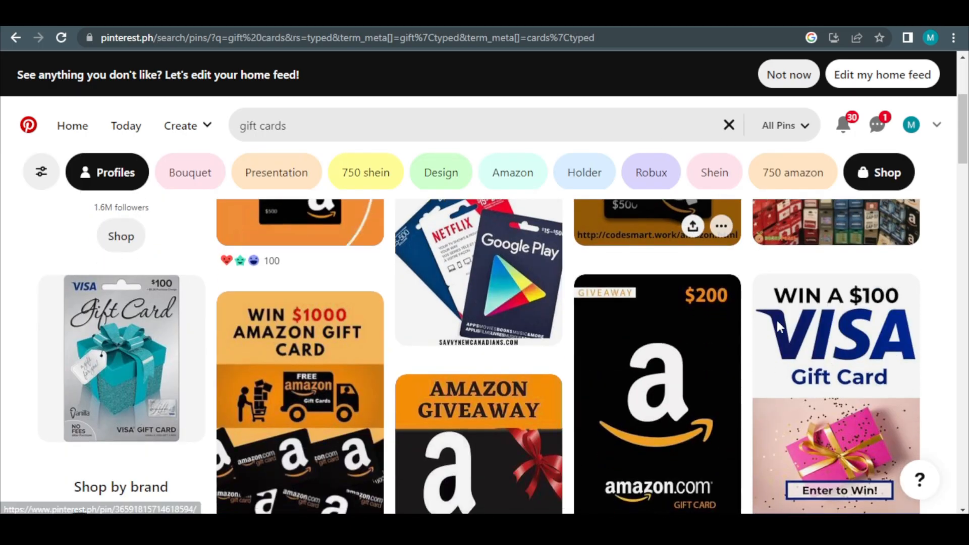
scroll("down", 3)
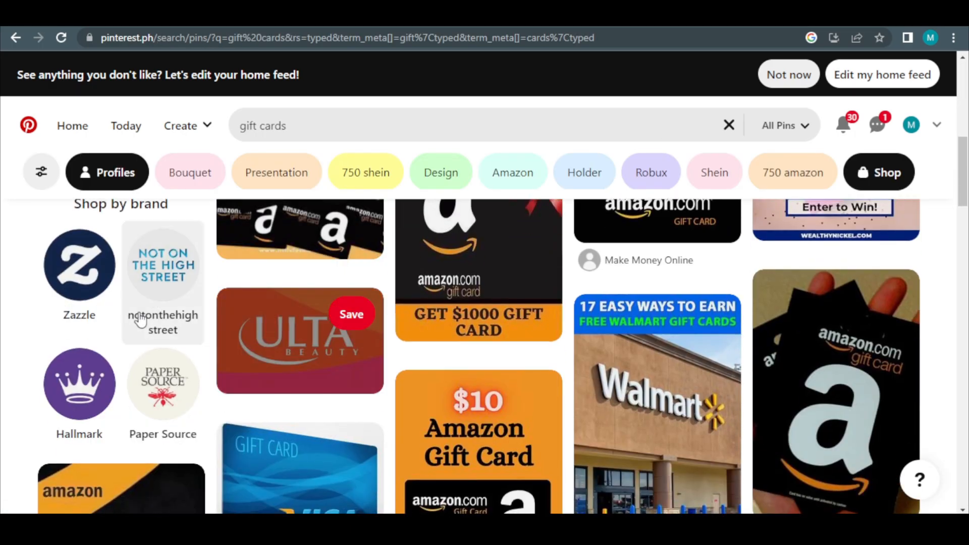
scroll("down", 3)
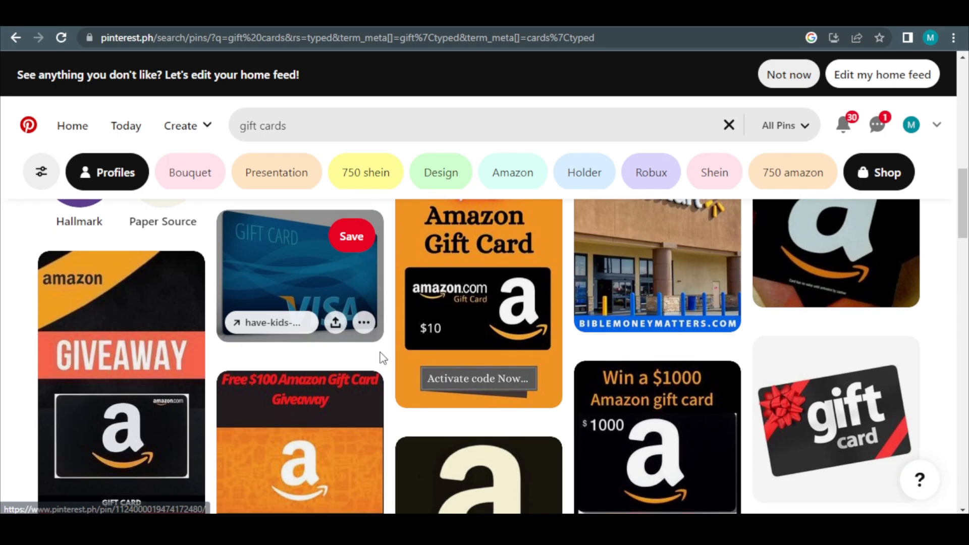
scroll("down", 3)
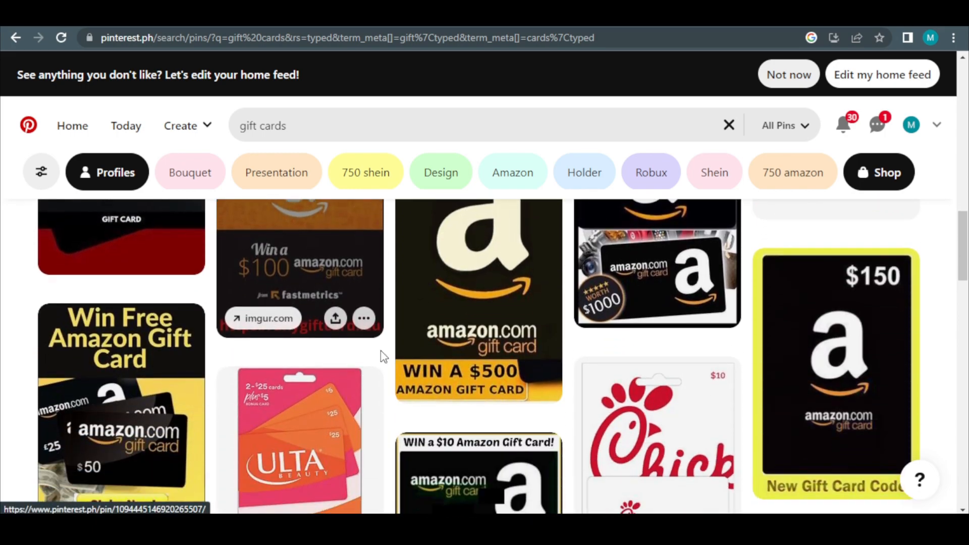
scroll("down", 3)
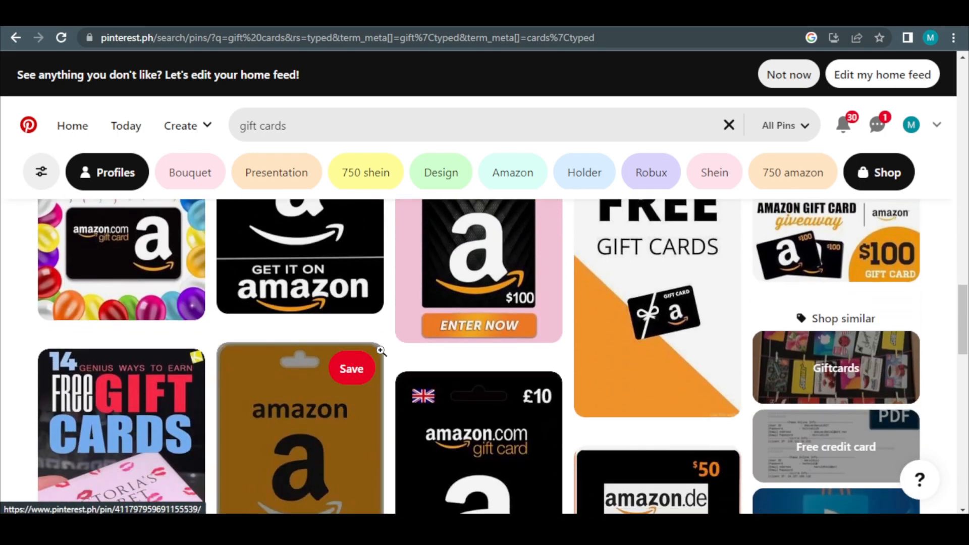
scroll("down", 3)
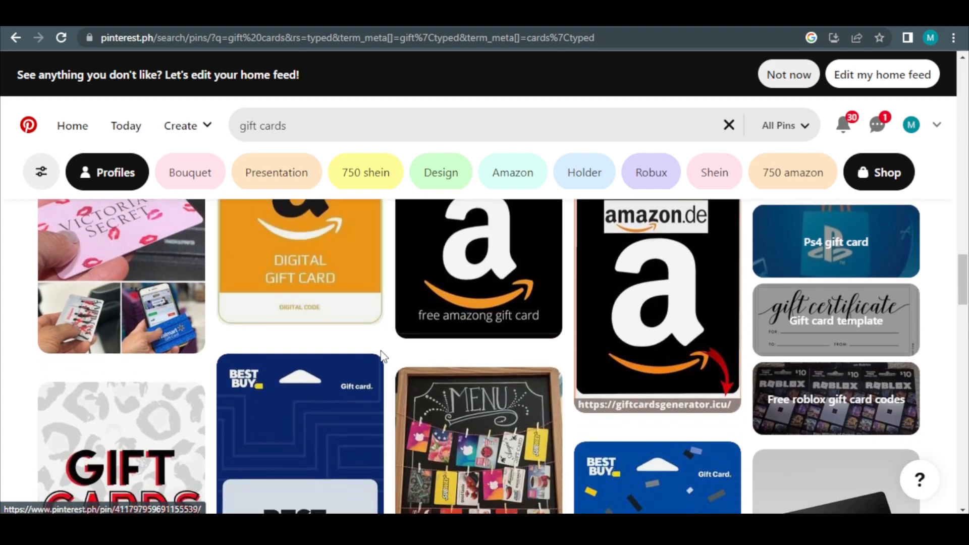
scroll("down", 3)
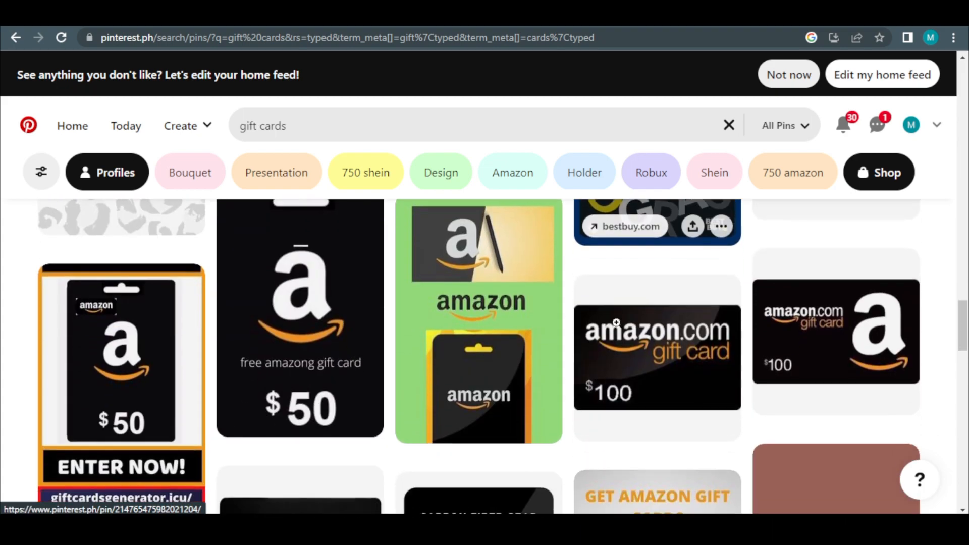
scroll("down", 3)
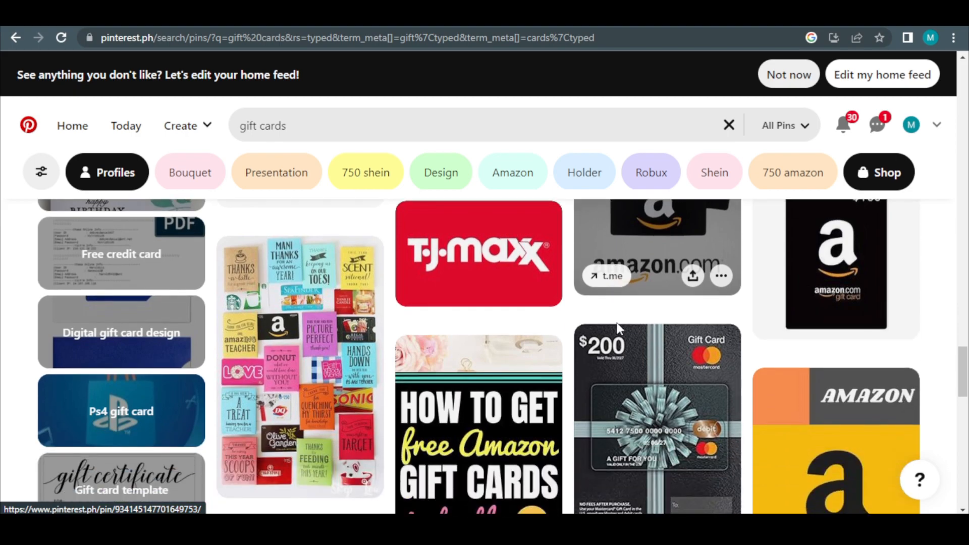
scroll("down", 3)
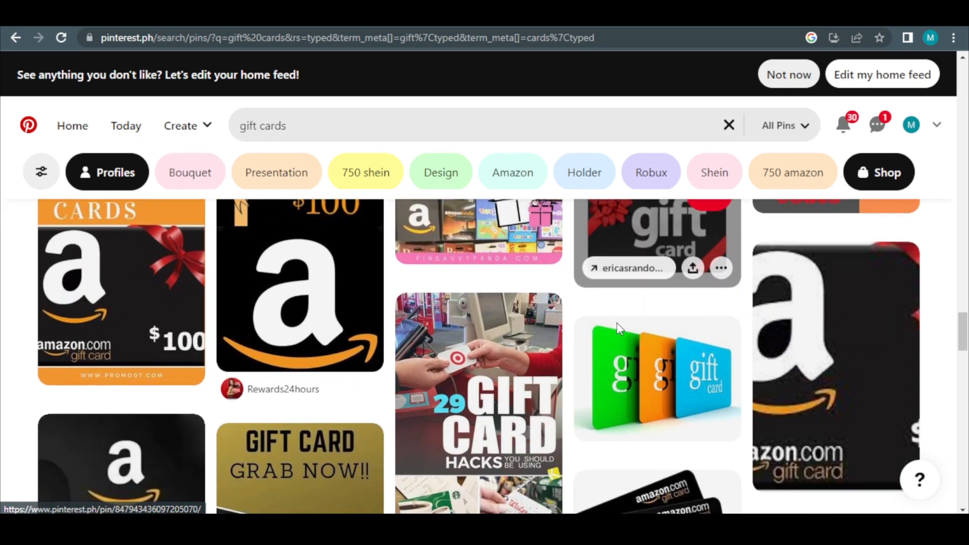
scroll("down", 3)
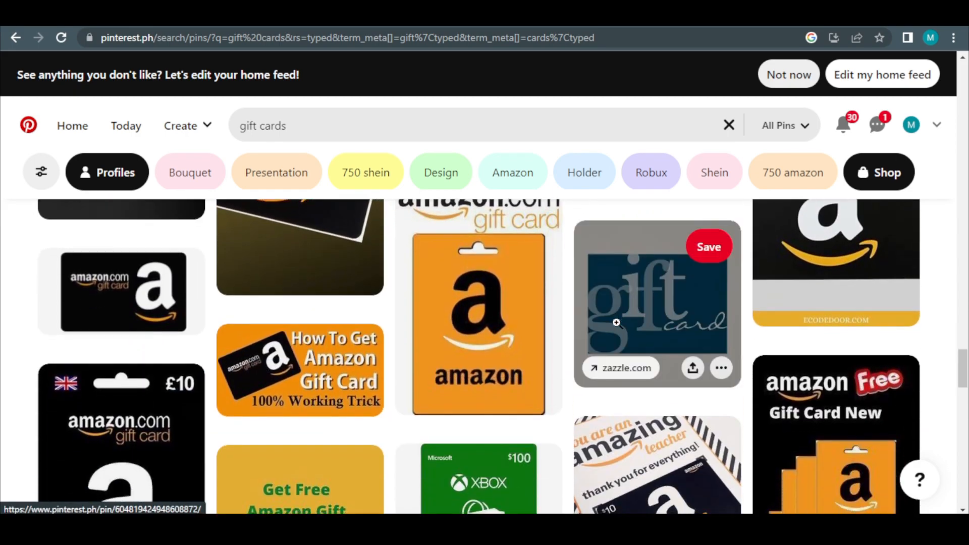
scroll("down", 3)
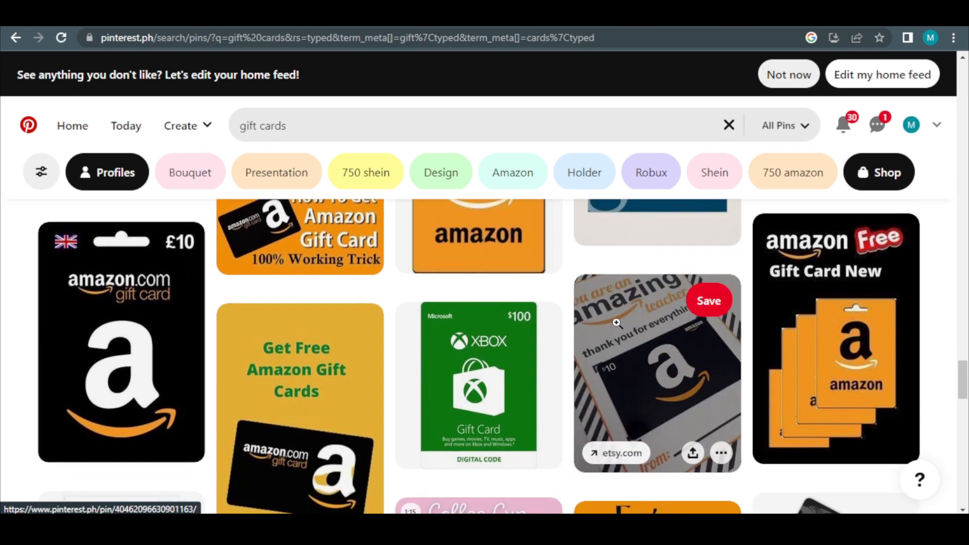
scroll("down", 3)
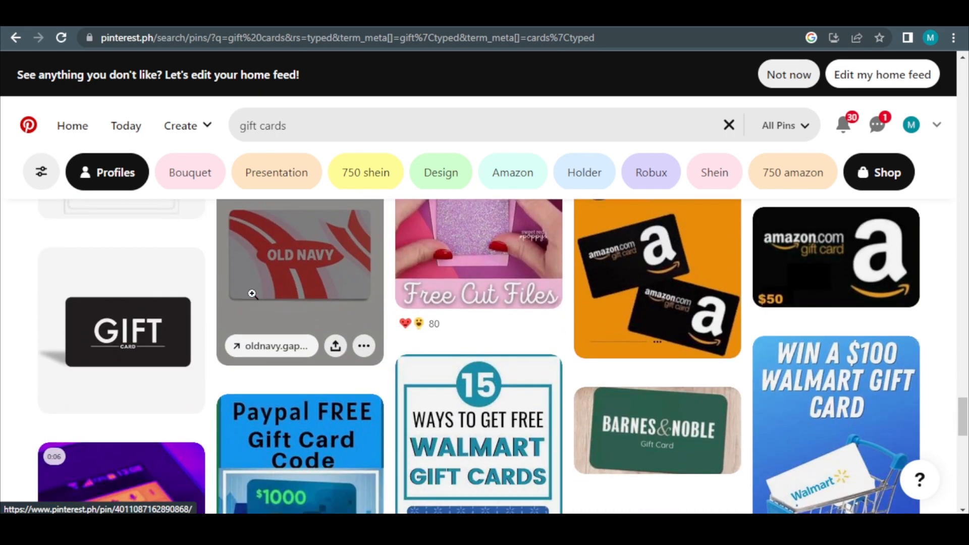
scroll("down", 3)
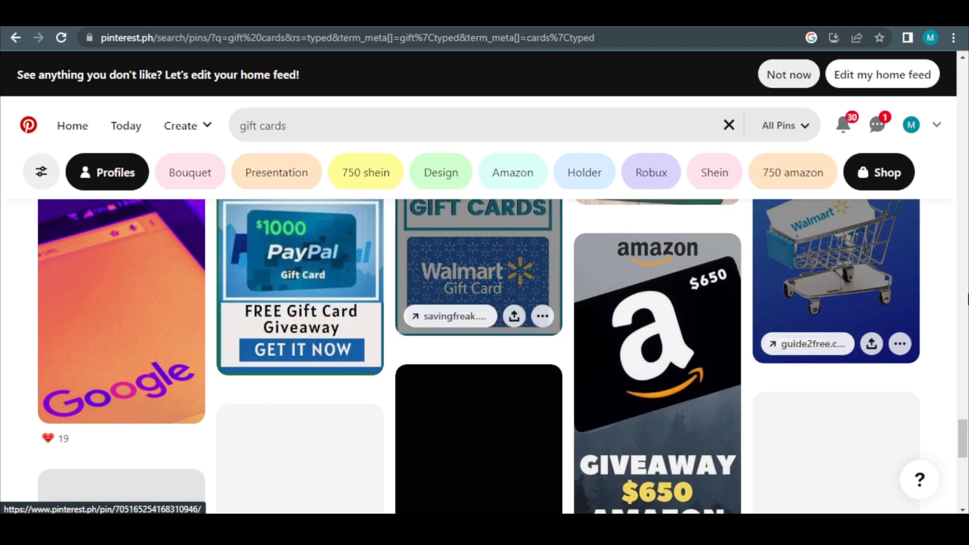
scroll("down", 3)
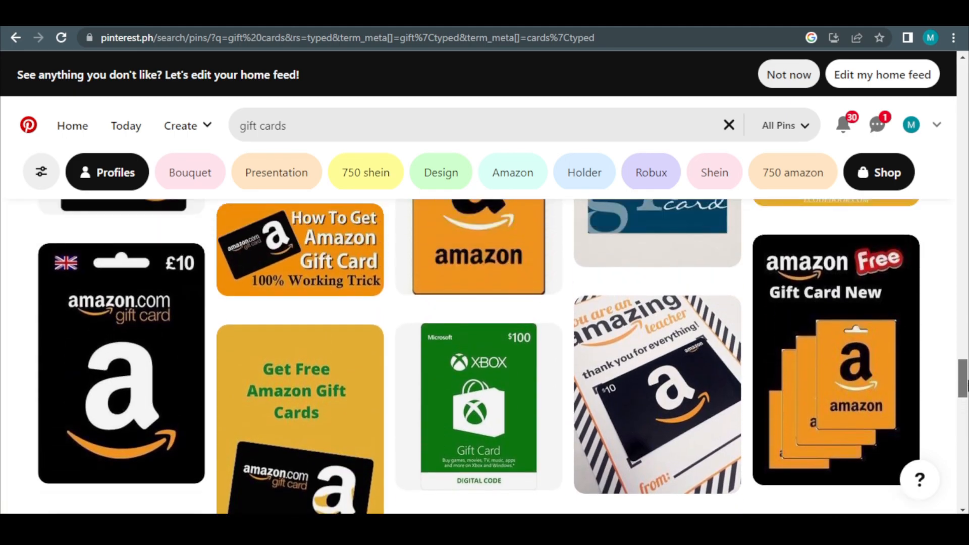
scroll("down", 3)
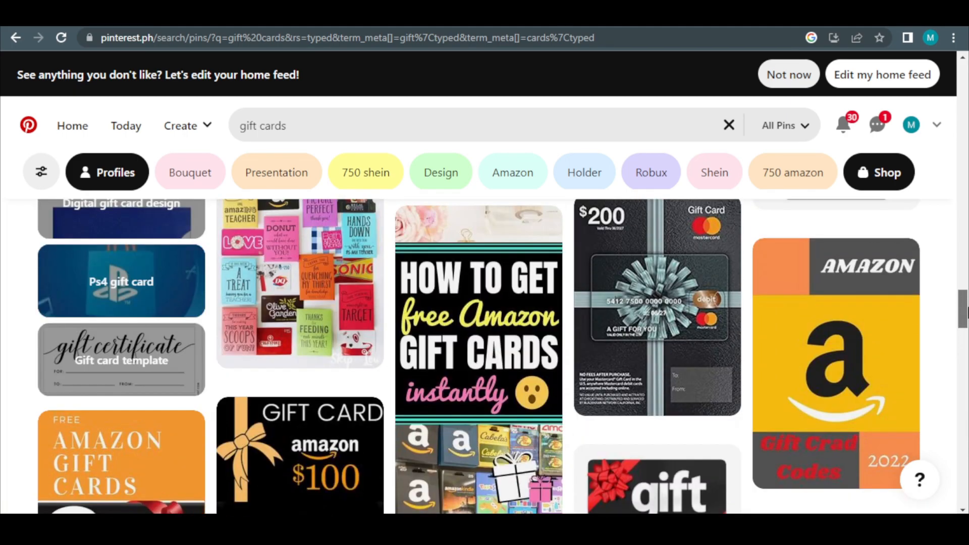
scroll("down", 3)
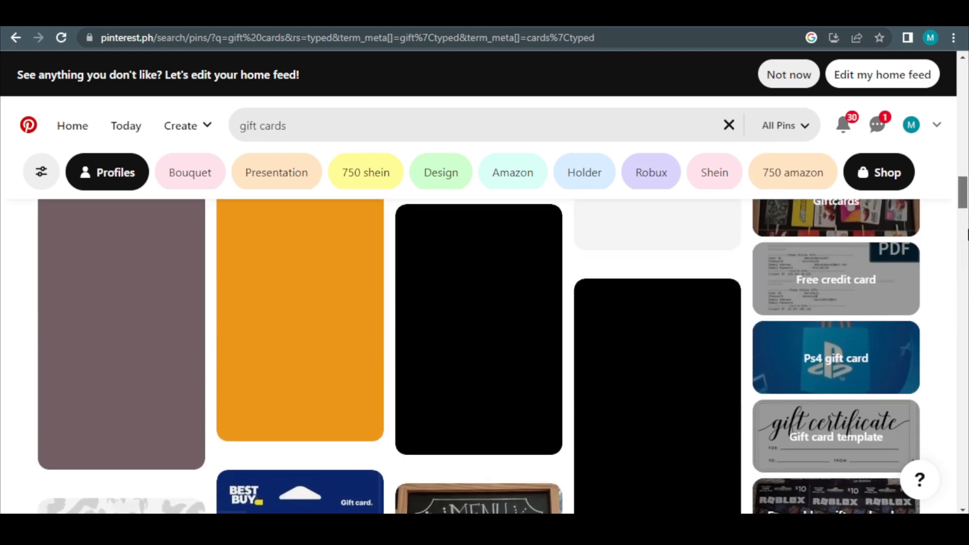
scroll("down", 3)
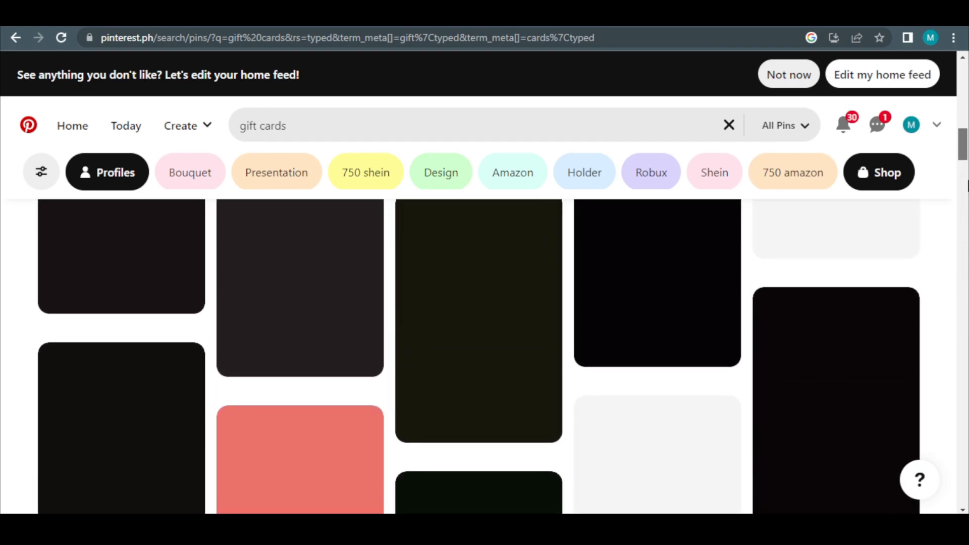
scroll("down", 3)
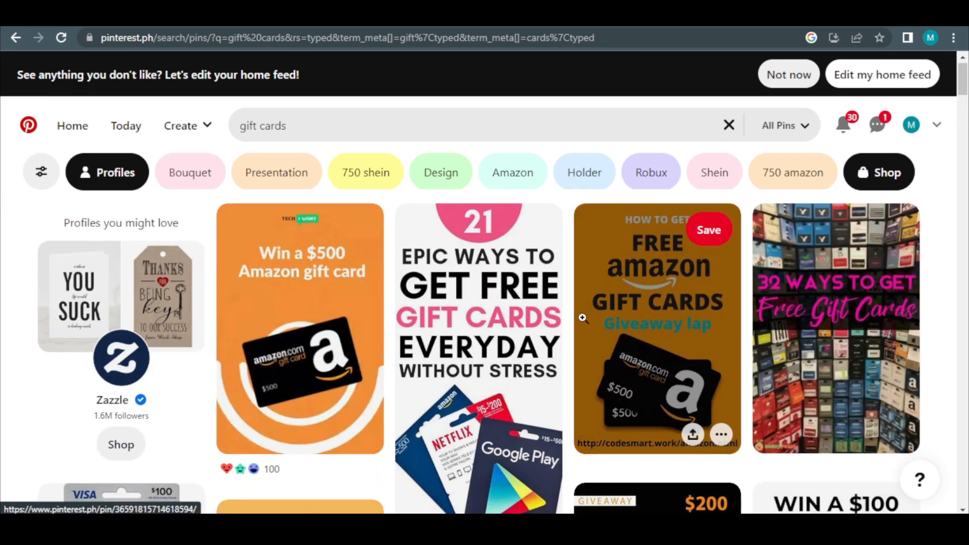
scroll("down", 3)
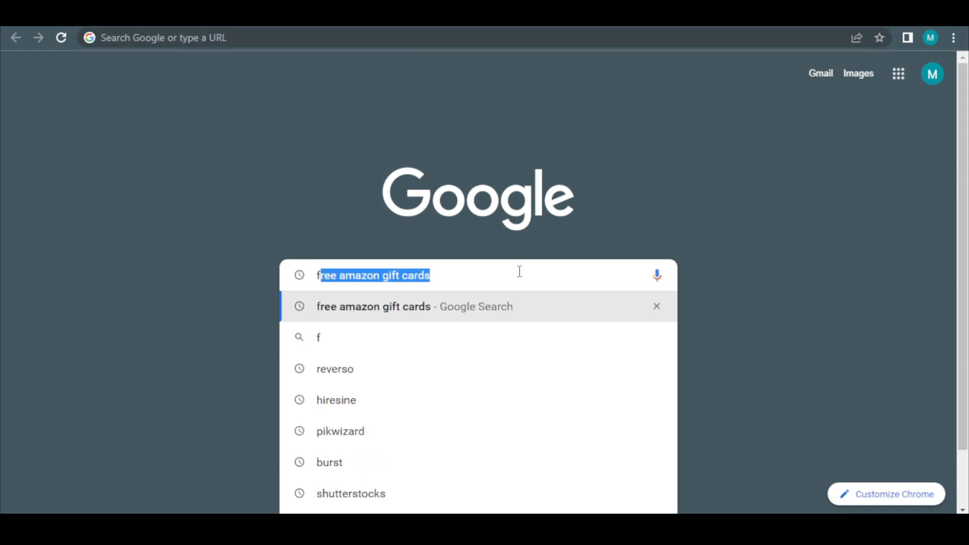
Search Google for 'free amazon gift cards' and switch to image results
type("free amazon f")
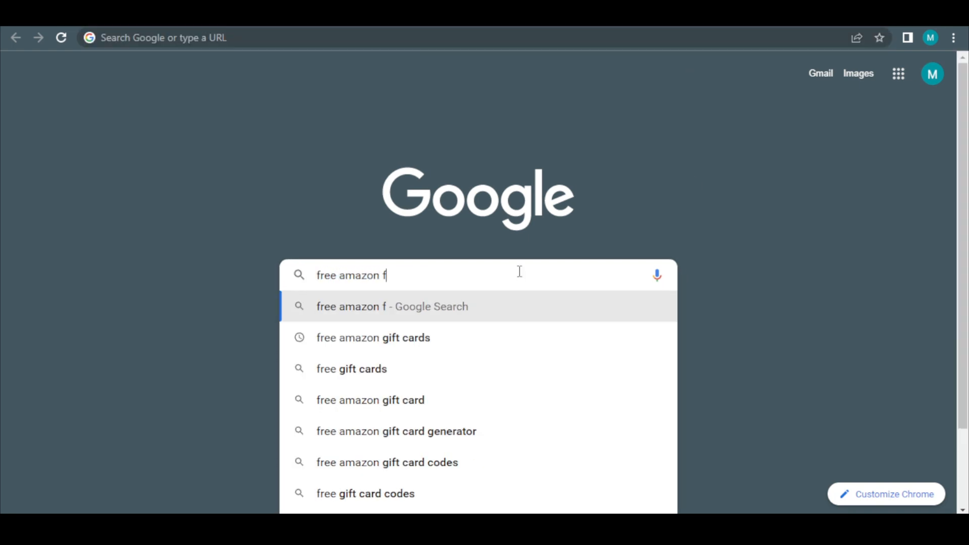
left_click(373, 337)
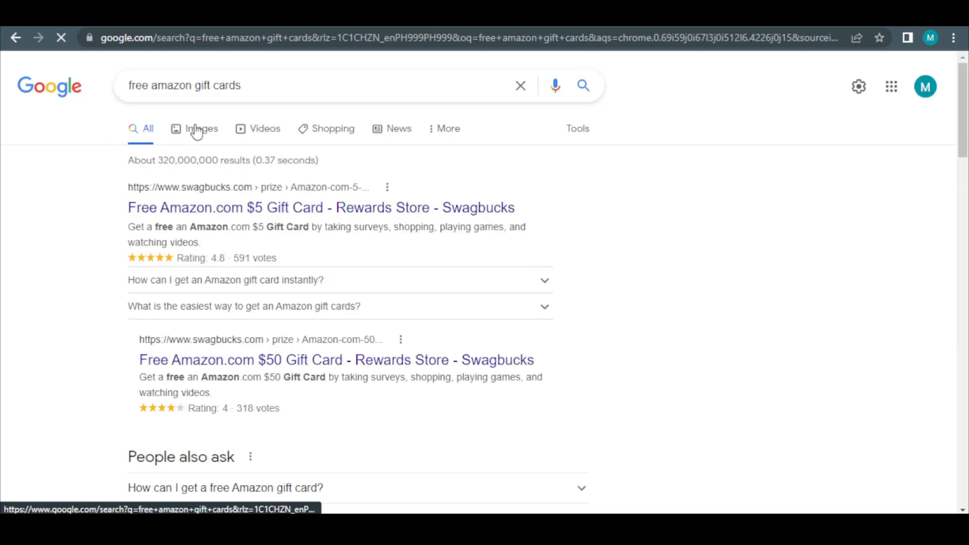
left_click(201, 128)
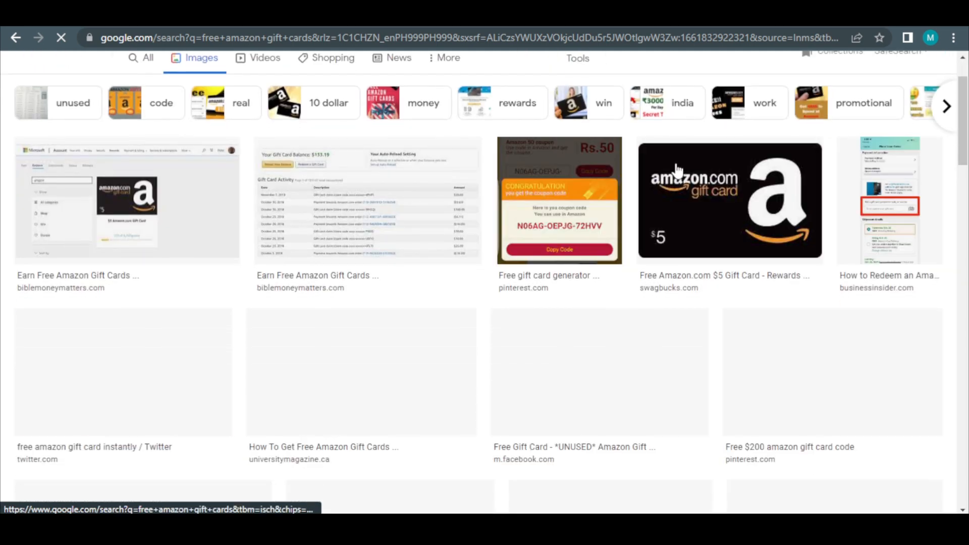
Browse down through the free amazon gift cards image results
scroll("down", 3)
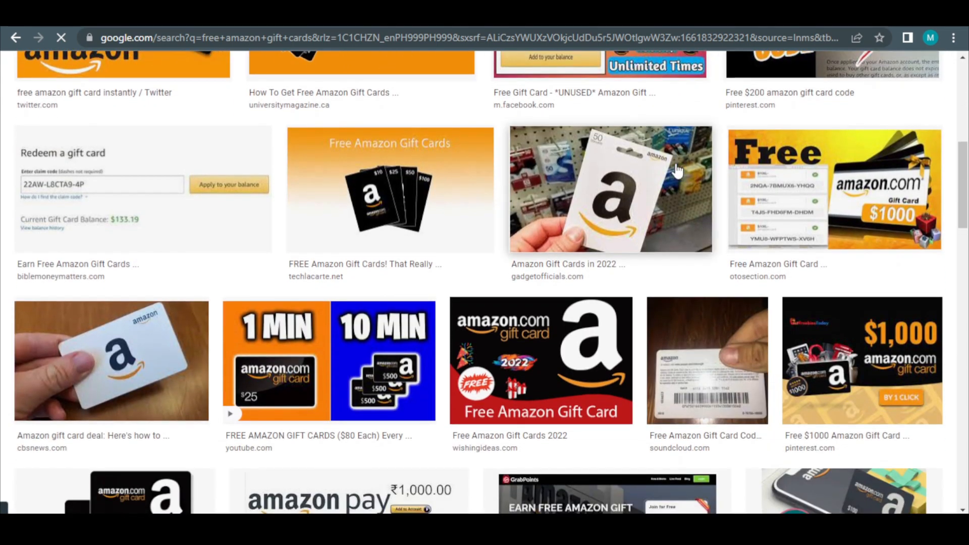
scroll("down", 3)
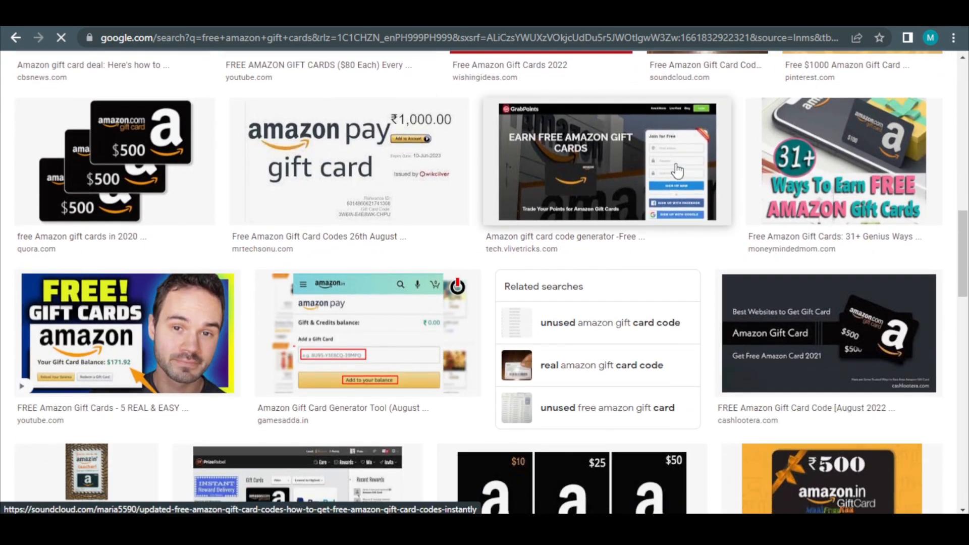
scroll("down", 3)
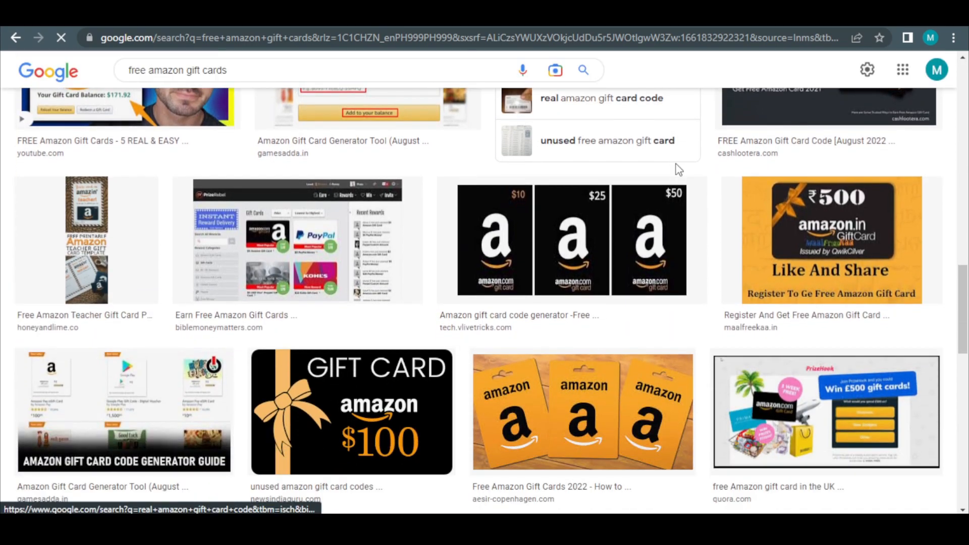
scroll("up", 3)
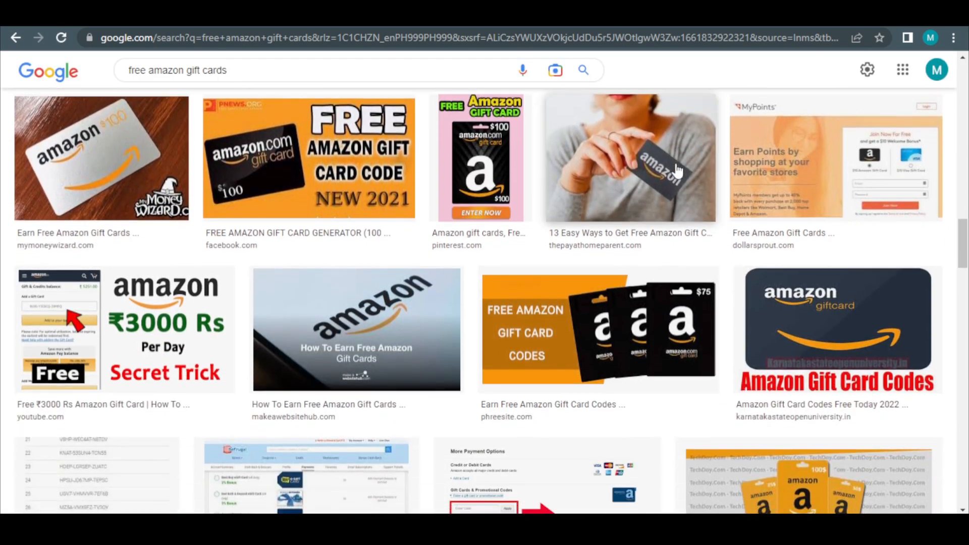
scroll("down", 3)
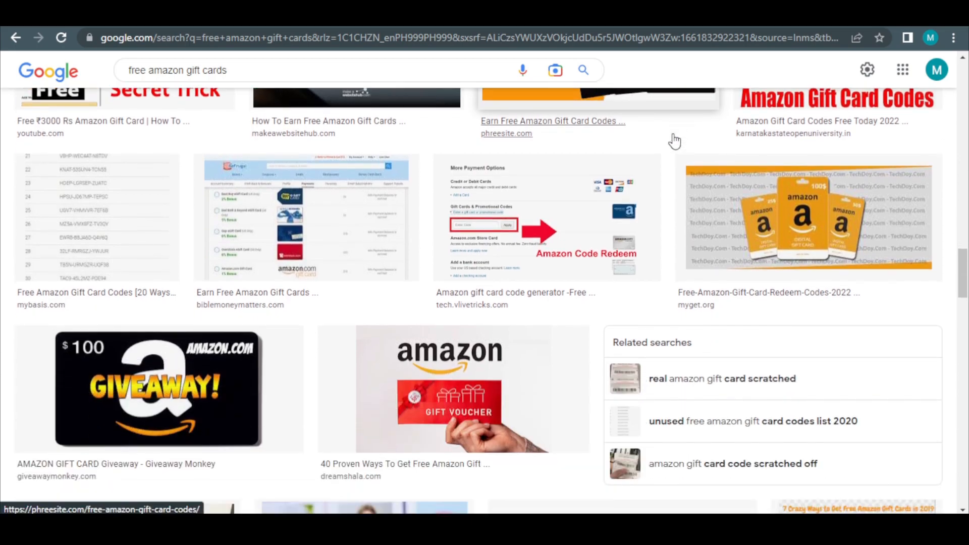
scroll("down", 3)
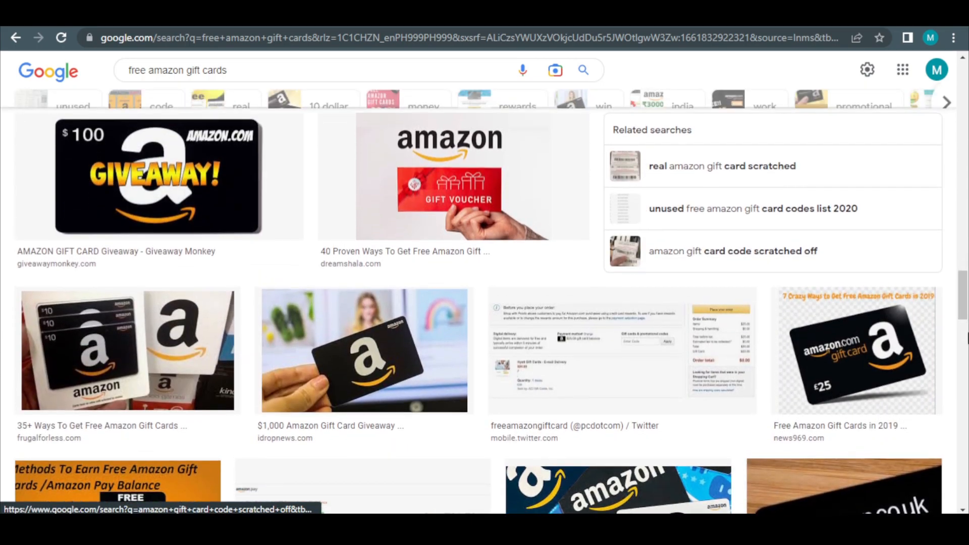
scroll("down", 3)
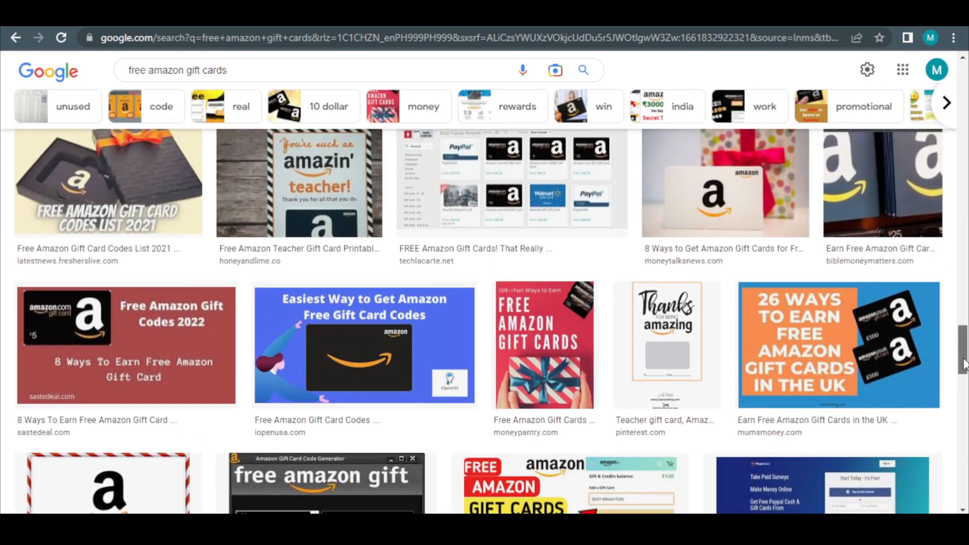
scroll("down", 3)
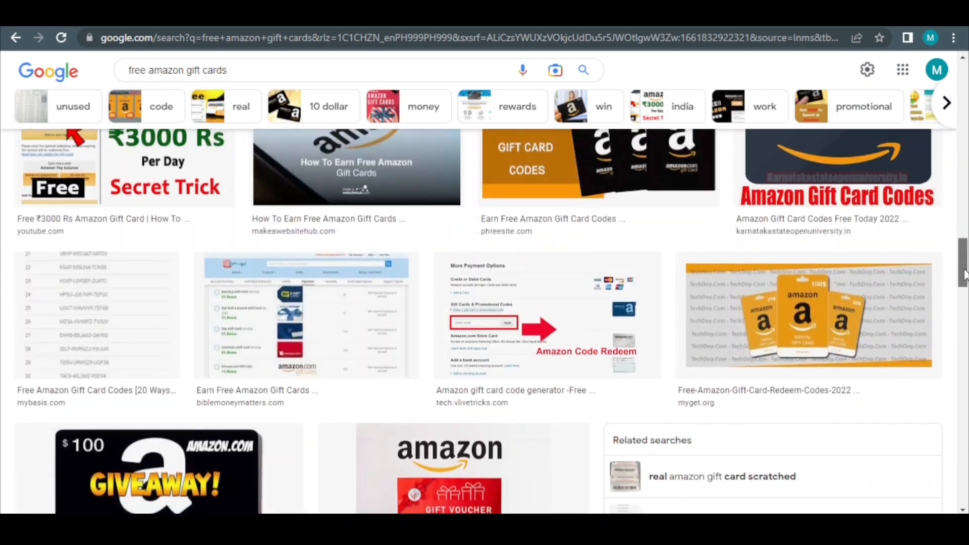
scroll("down", 3)
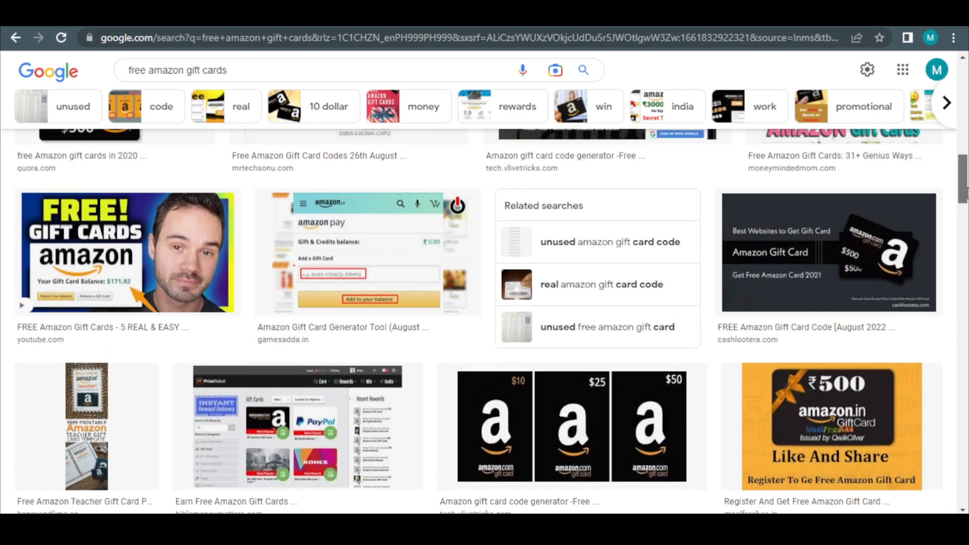
Reach the Advanced Image Search form through Quick Settings
left_click(865, 70)
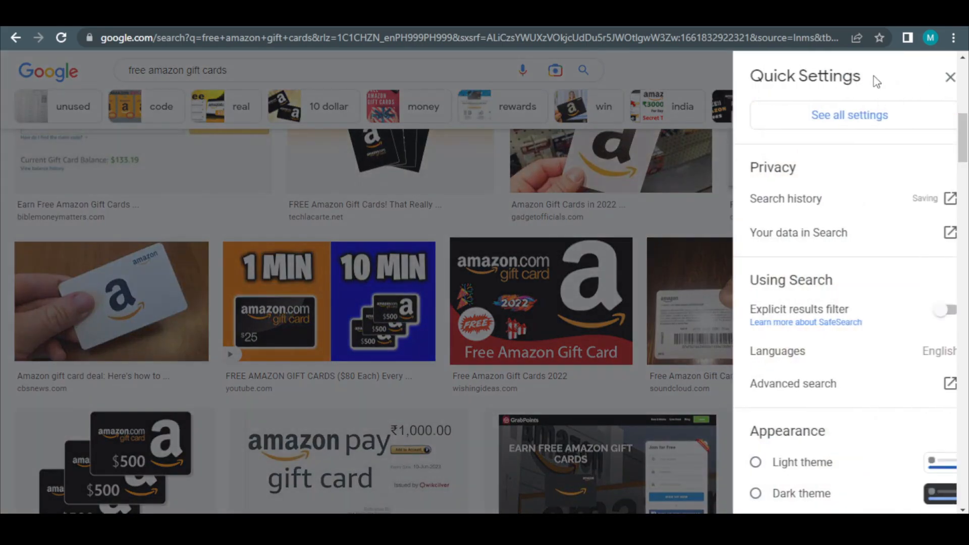
scroll("down", 3)
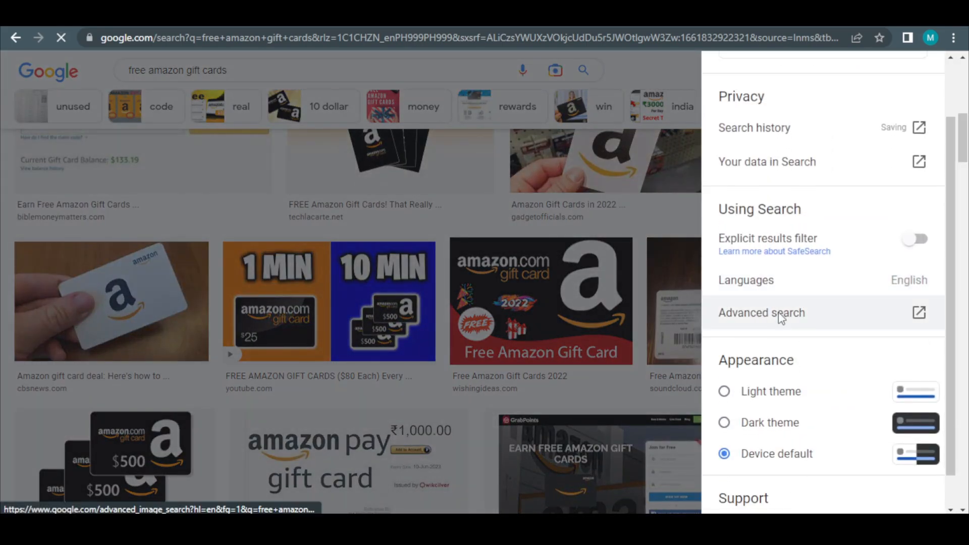
left_click(761, 312)
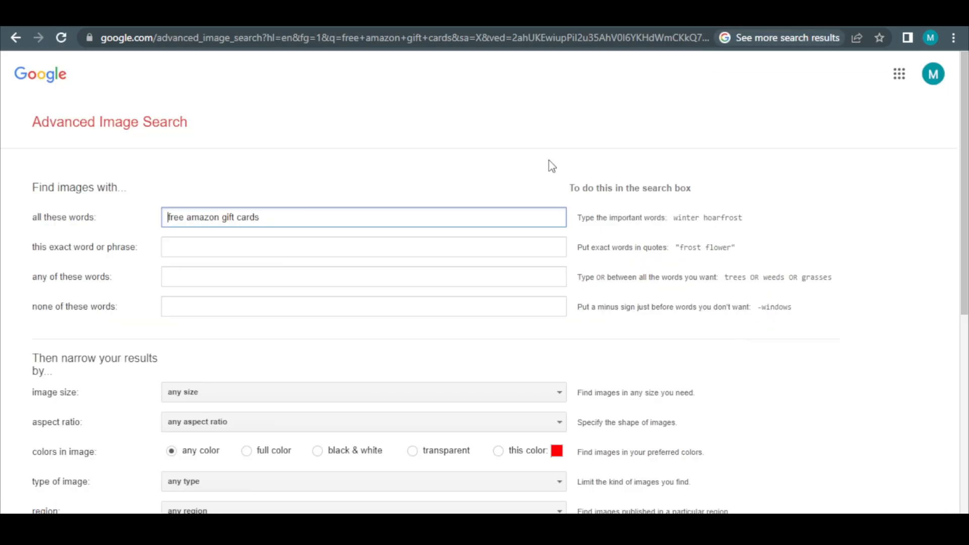
Limit usage rights to Creative Commons licenses and run the advanced image search
scroll("down", 3)
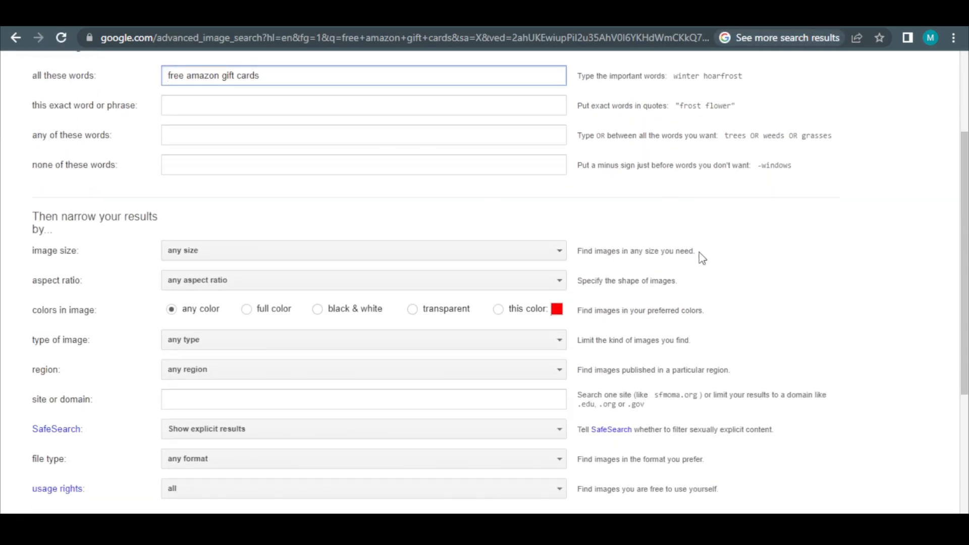
scroll("down", 3)
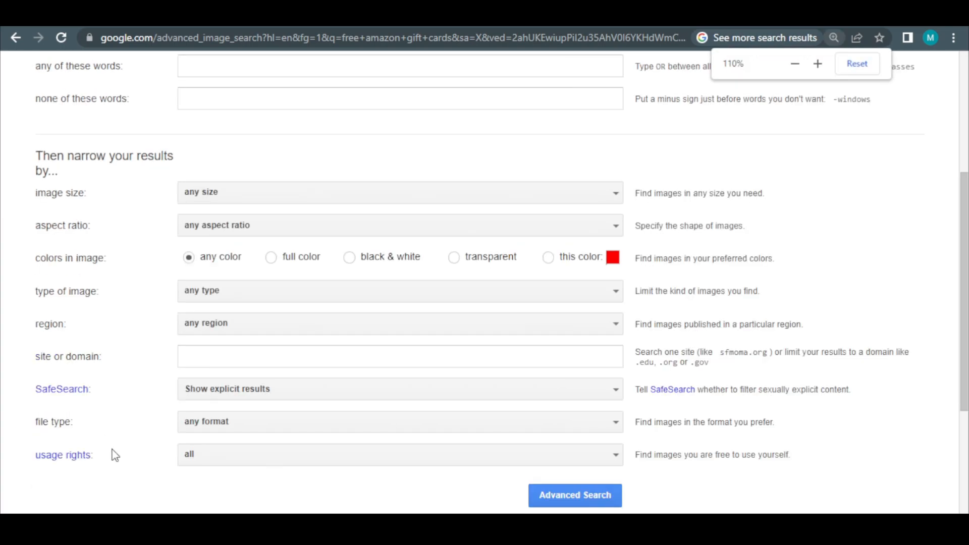
left_click(817, 64)
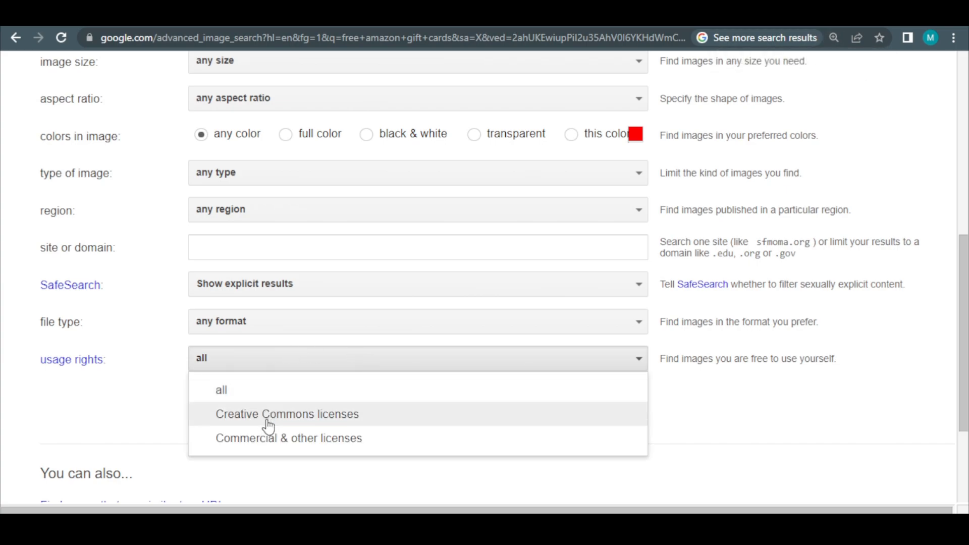
mouse_move(294, 419)
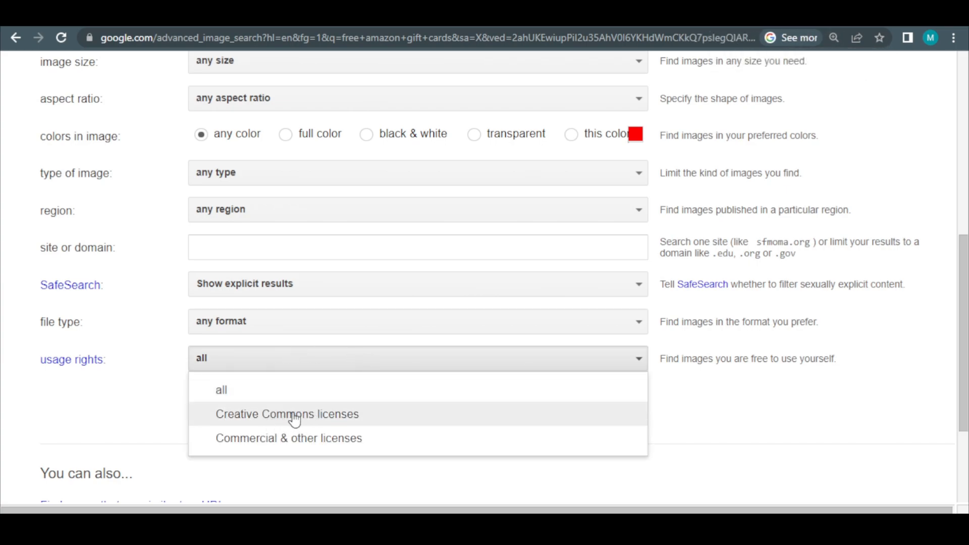
left_click(286, 414)
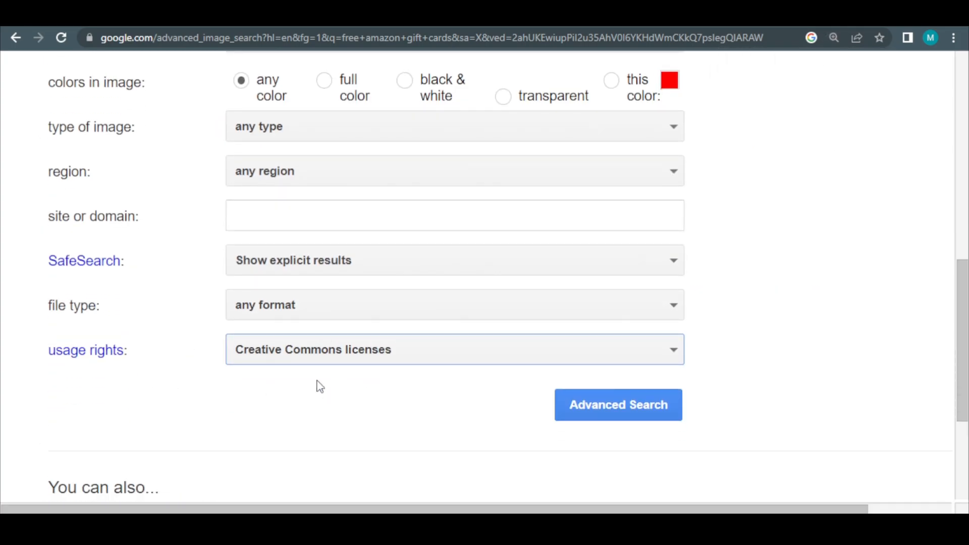
mouse_move(452, 414)
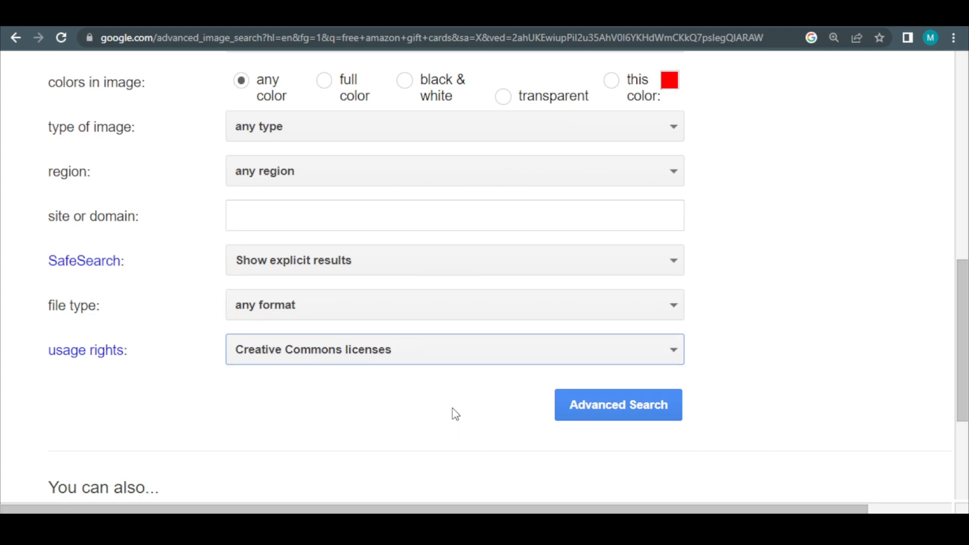
mouse_move(493, 416)
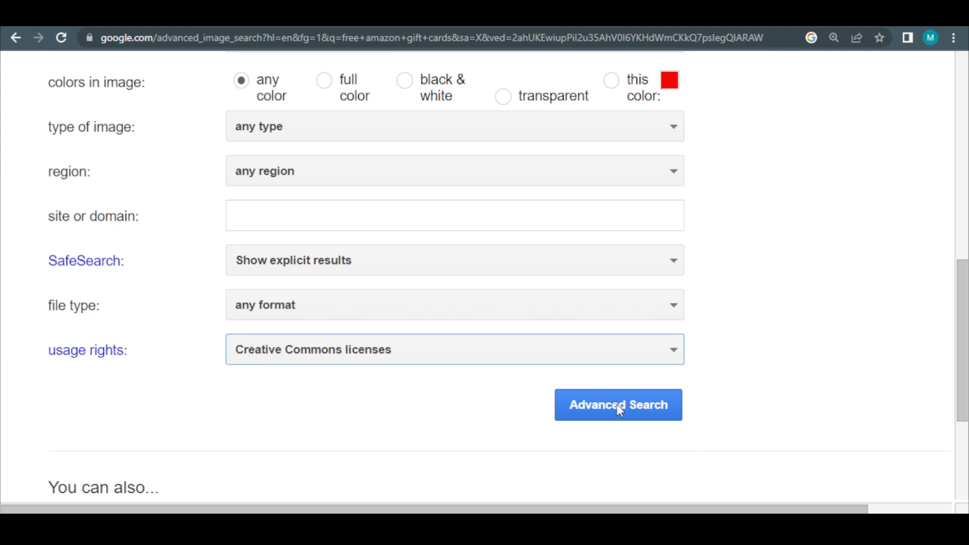
mouse_move(619, 412)
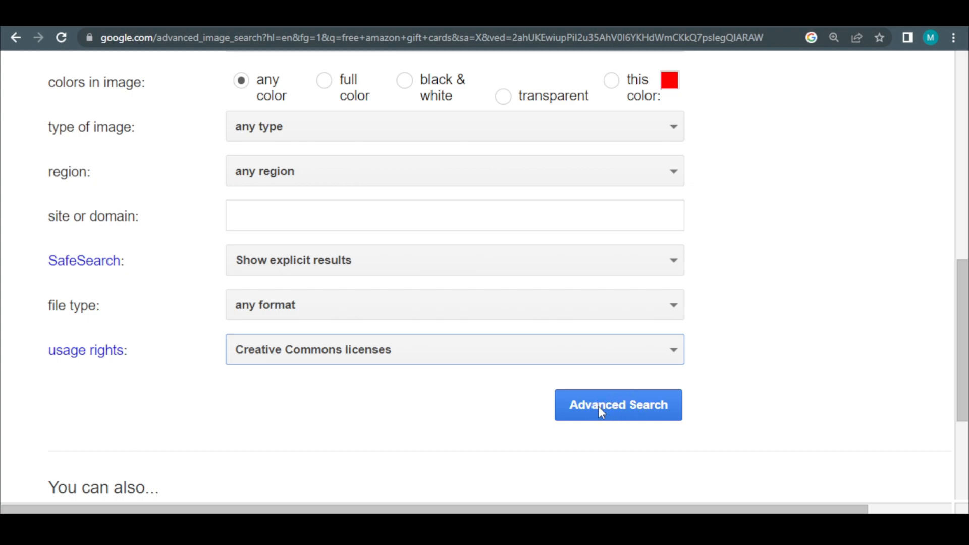
left_click(618, 404)
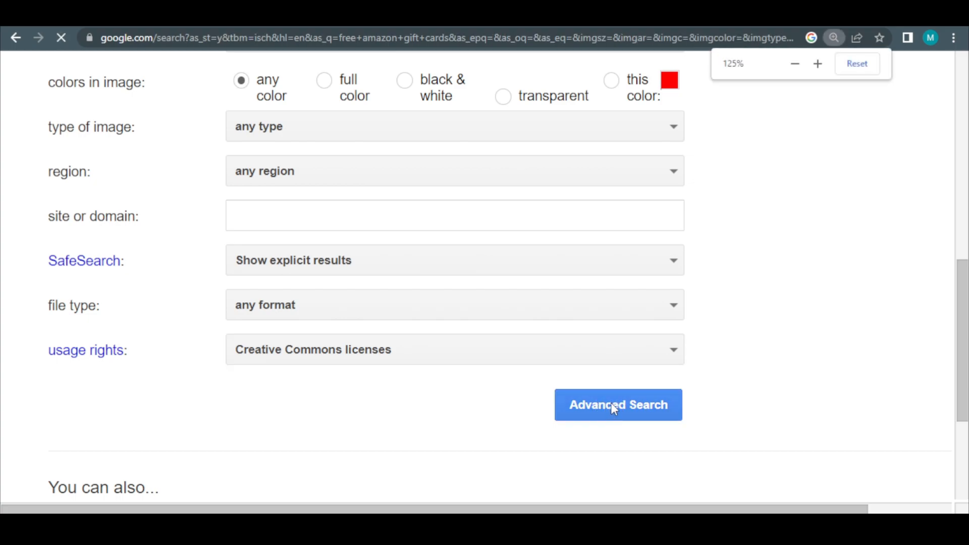
Browse the Creative Commons results and preview the black Amazon logo from trustedreviews.com
left_click(617, 404)
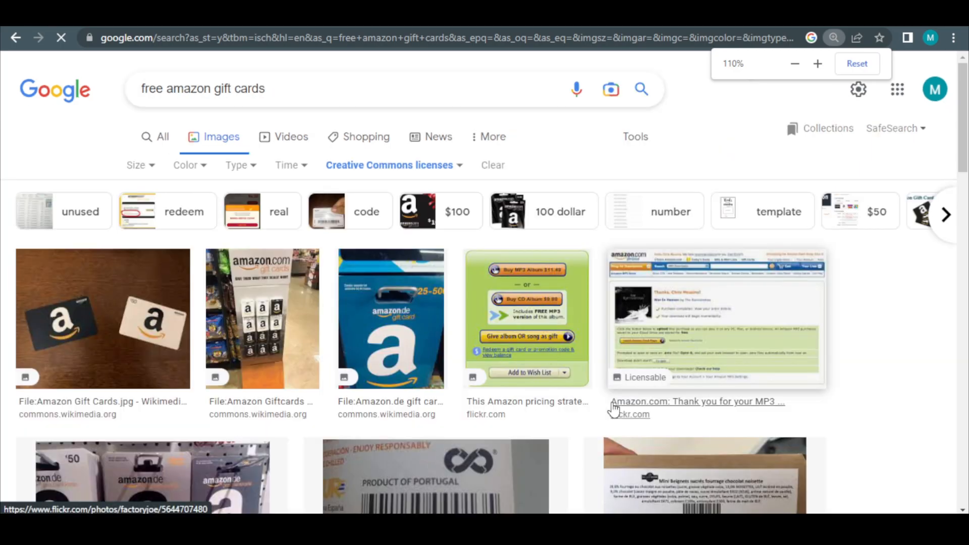
left_click(794, 63)
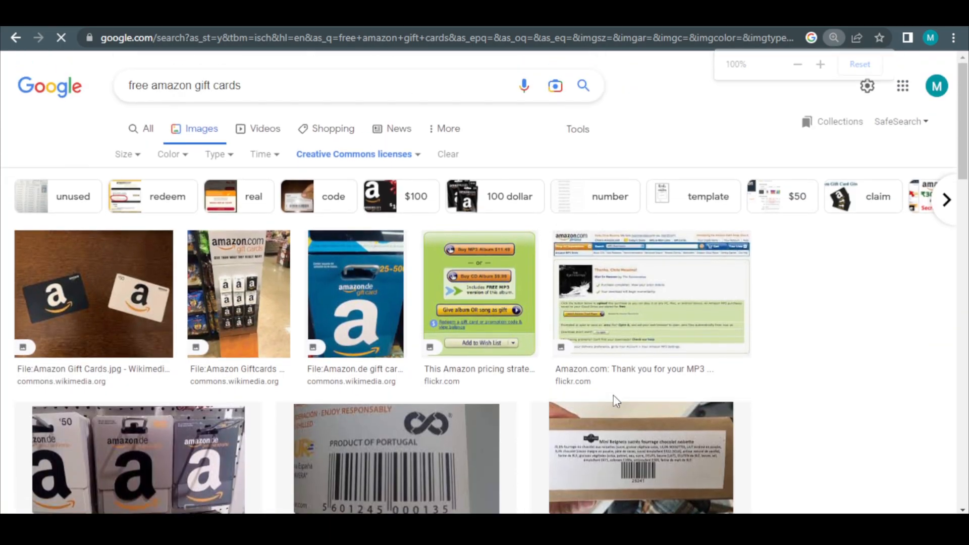
scroll("down", 3)
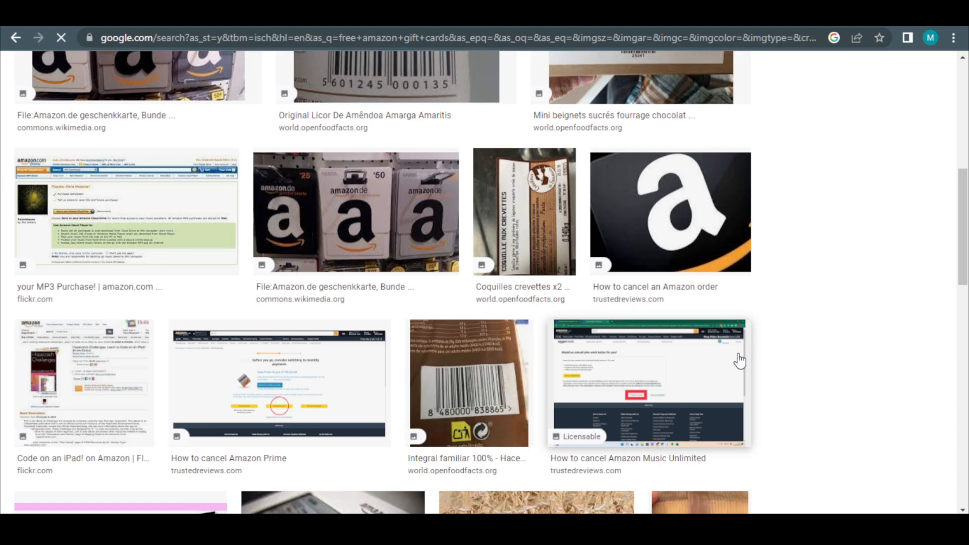
scroll("down", 3)
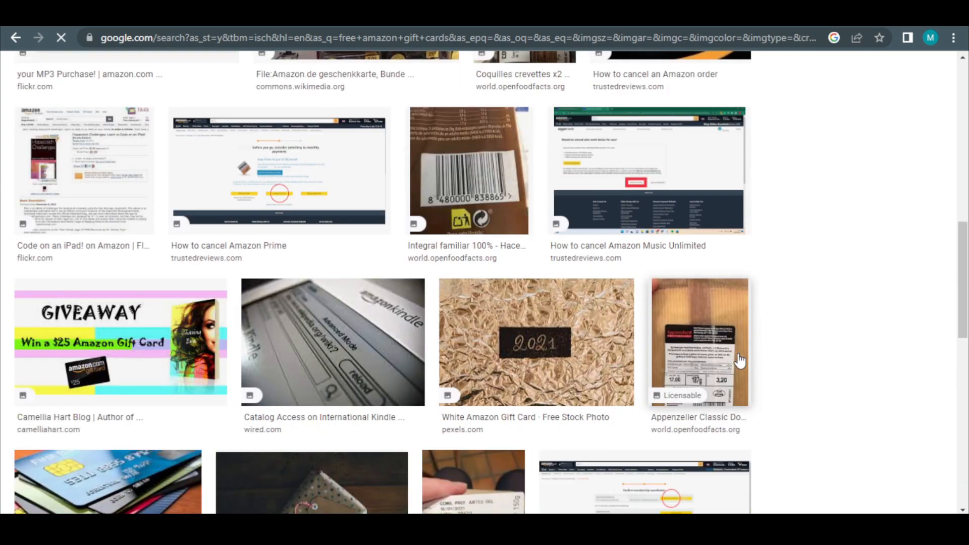
scroll("up", 3)
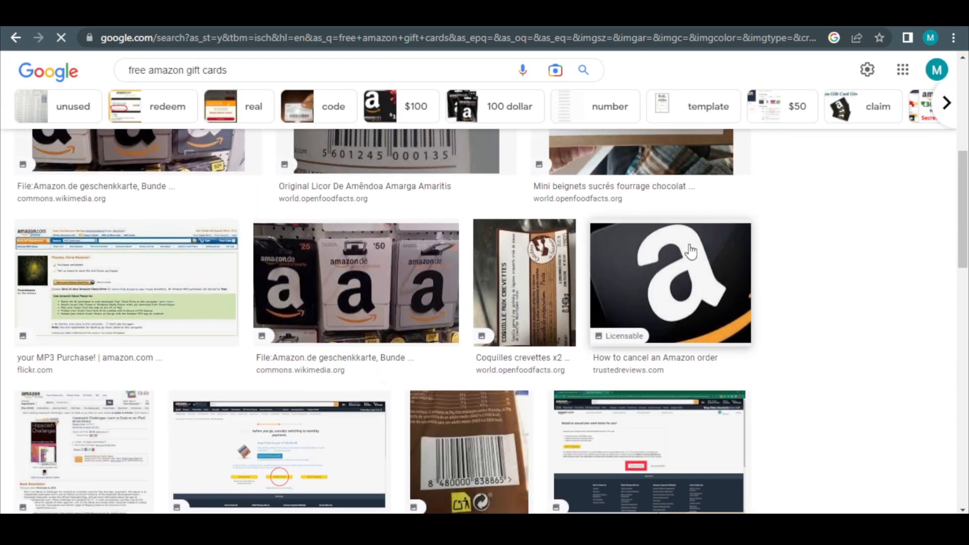
left_click(671, 281)
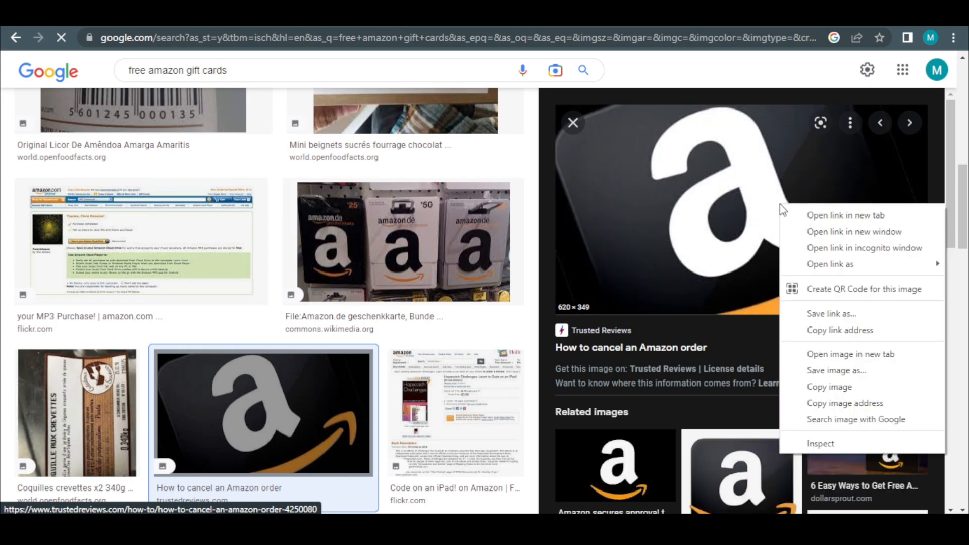
mouse_move(786, 209)
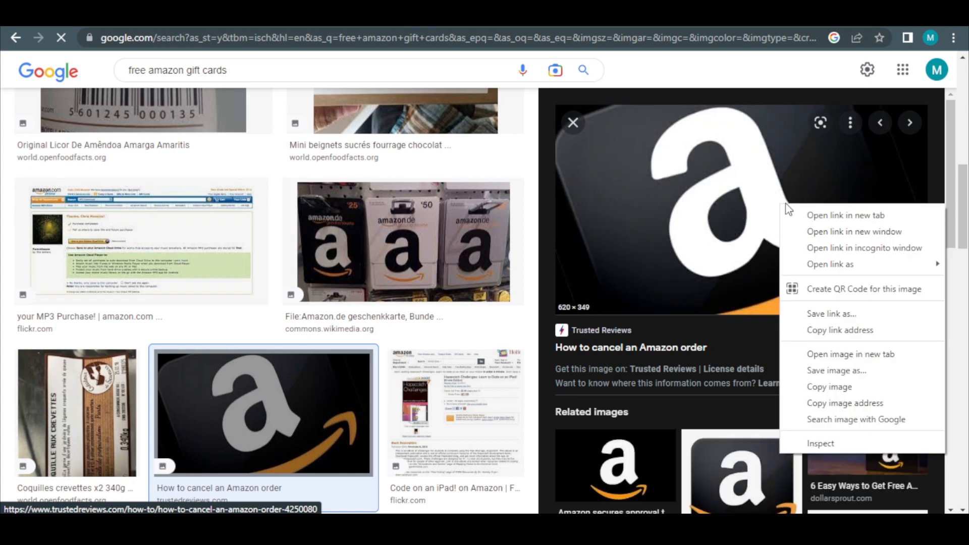
mouse_move(835, 371)
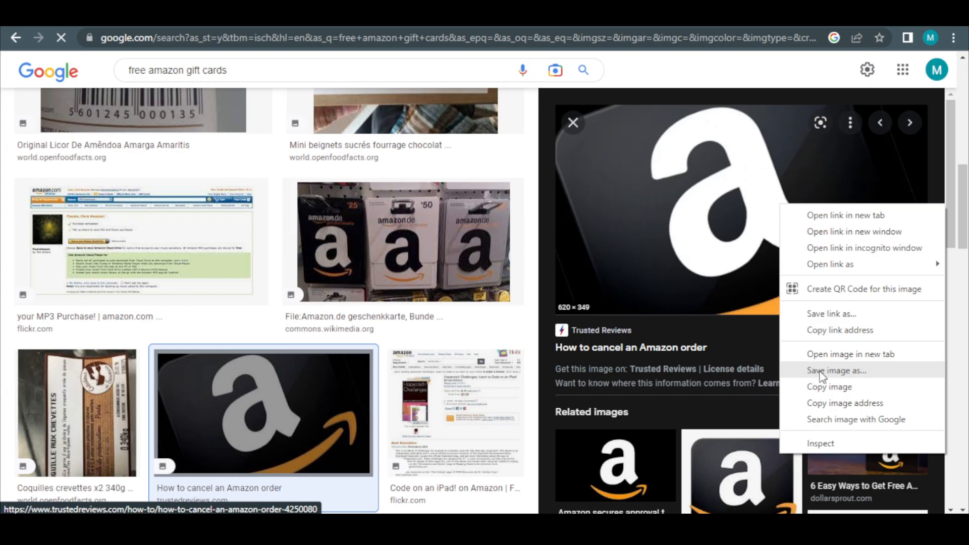
Save the previewed black Amazon logo image to the computer
left_click(836, 371)
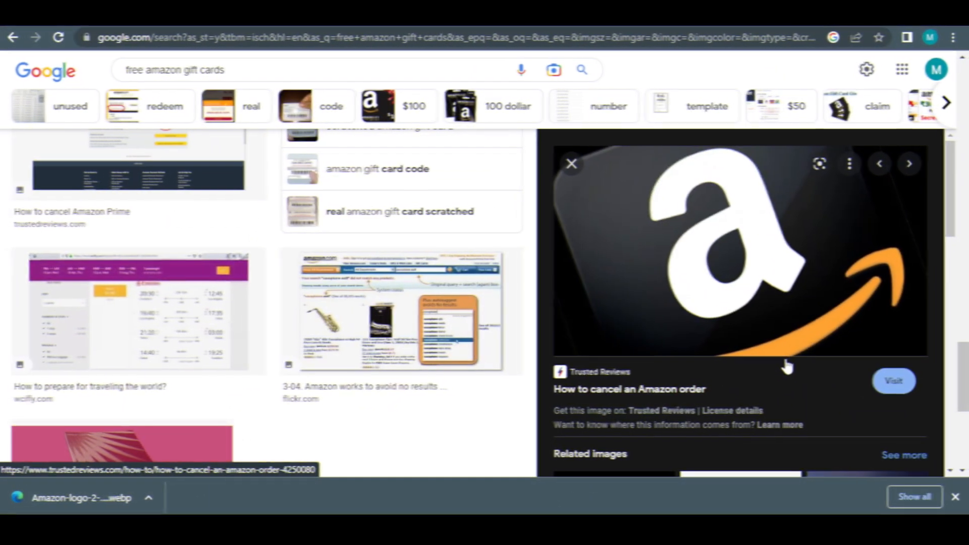
mouse_move(105, 492)
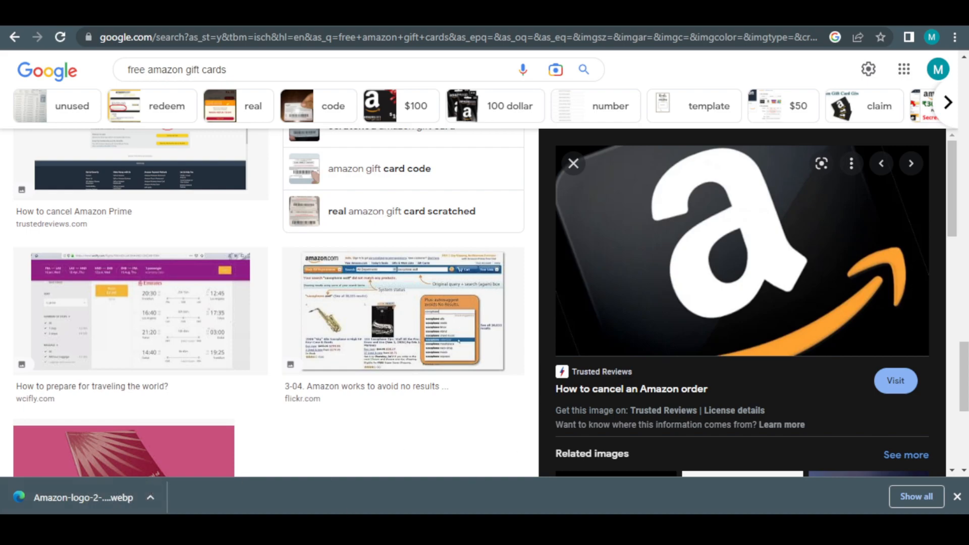
left_click(76, 497)
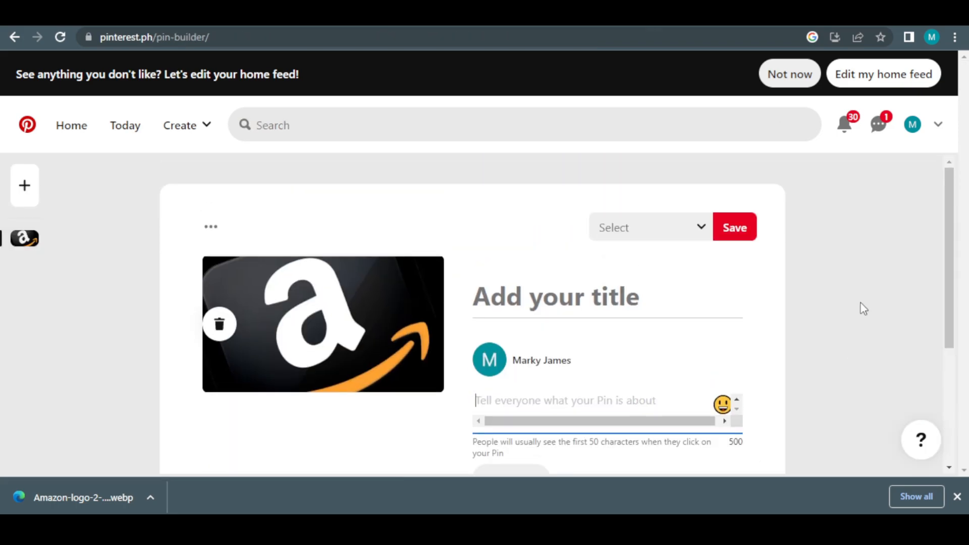
Dismiss Chrome's downloads bar and activate the pin's empty title field
scroll("down", 3)
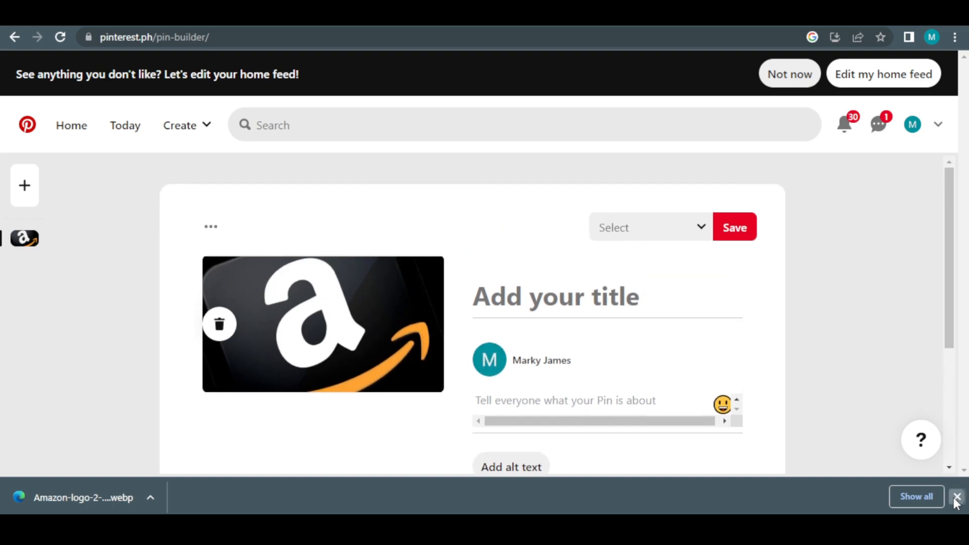
left_click(957, 497)
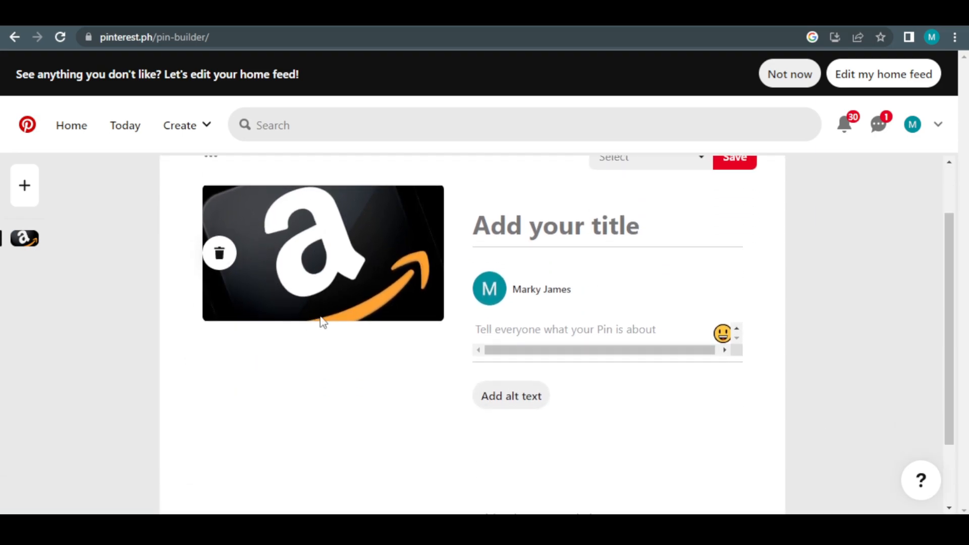
mouse_move(402, 276)
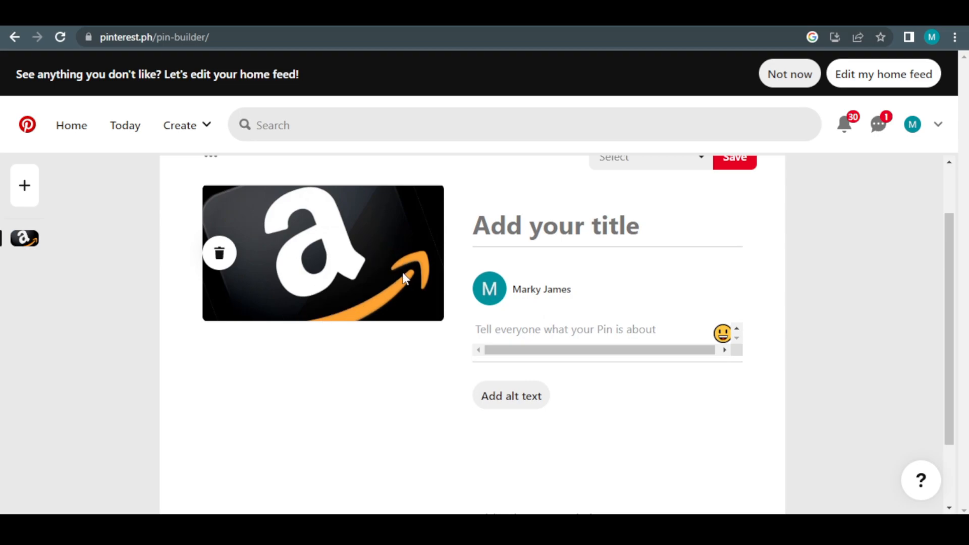
scroll("up", 3)
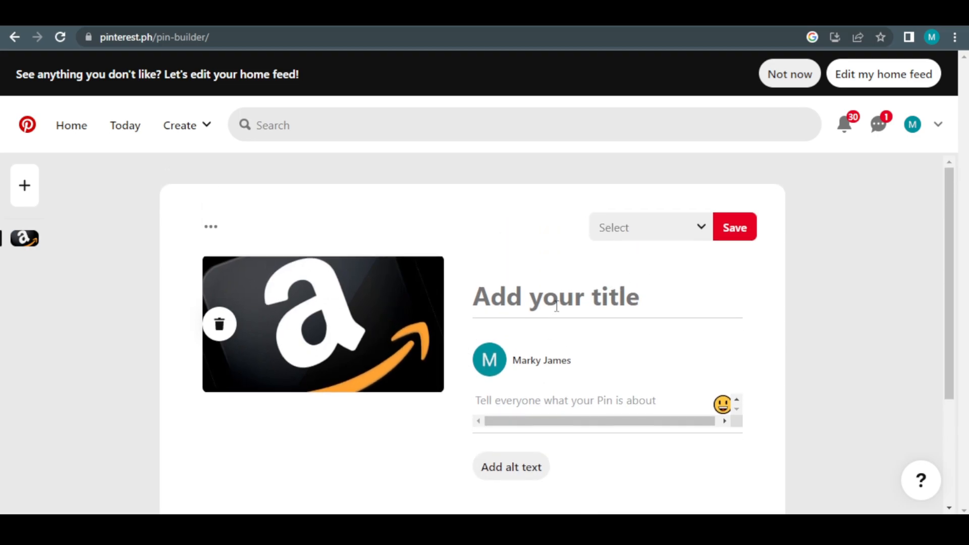
left_click(555, 295)
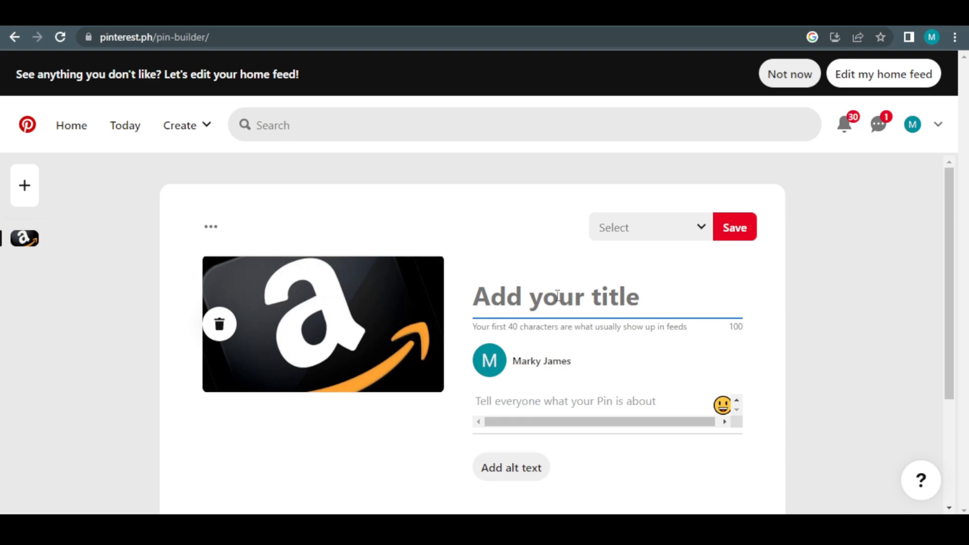
Title the pin 'WIN FREE AMAZON GIFT CARDS' and move on to its description box
type("W")
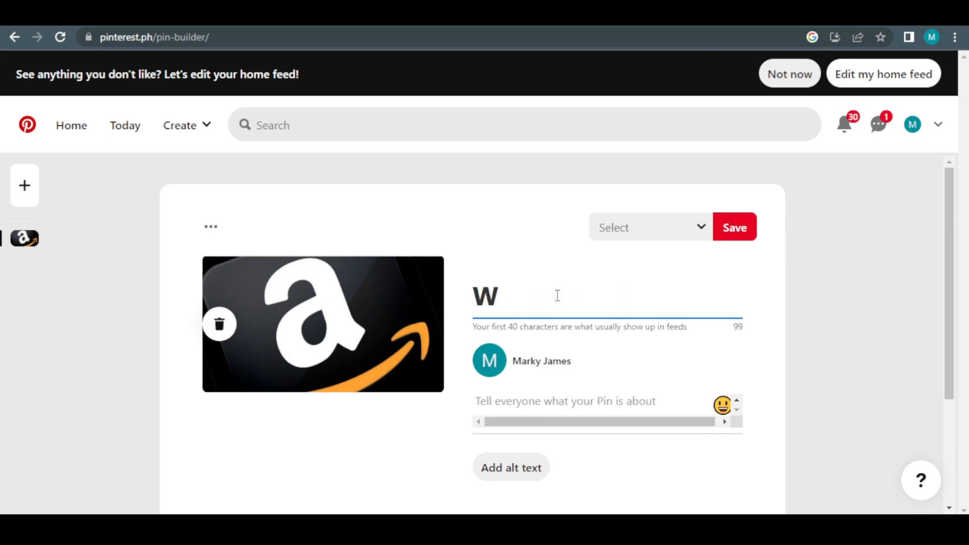
type("IN FRE")
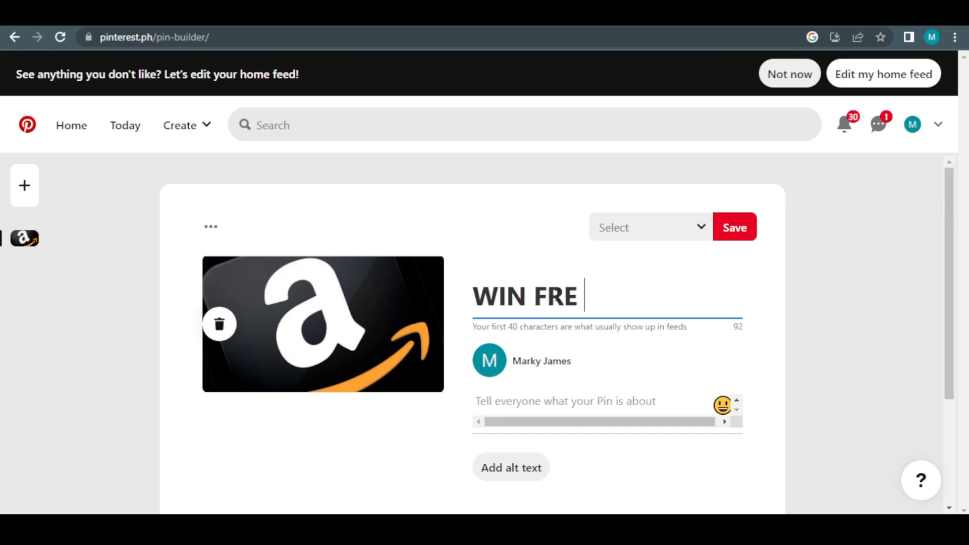
type("E AMAZON G")
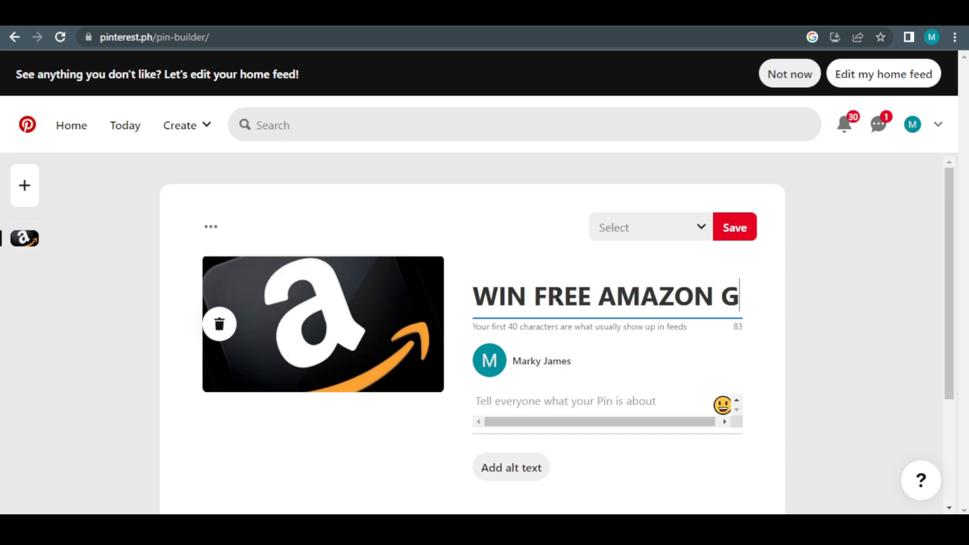
type("IFT CARDS")
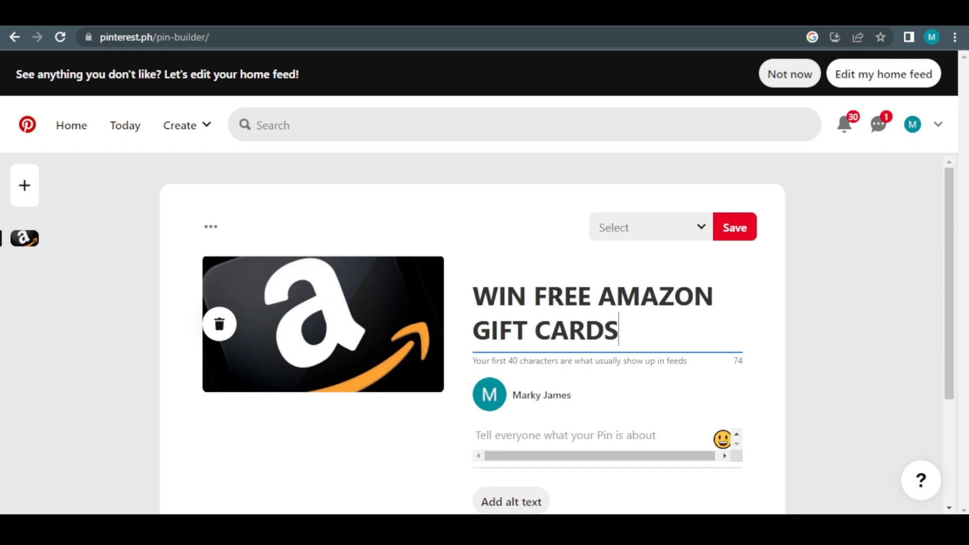
scroll("down", 3)
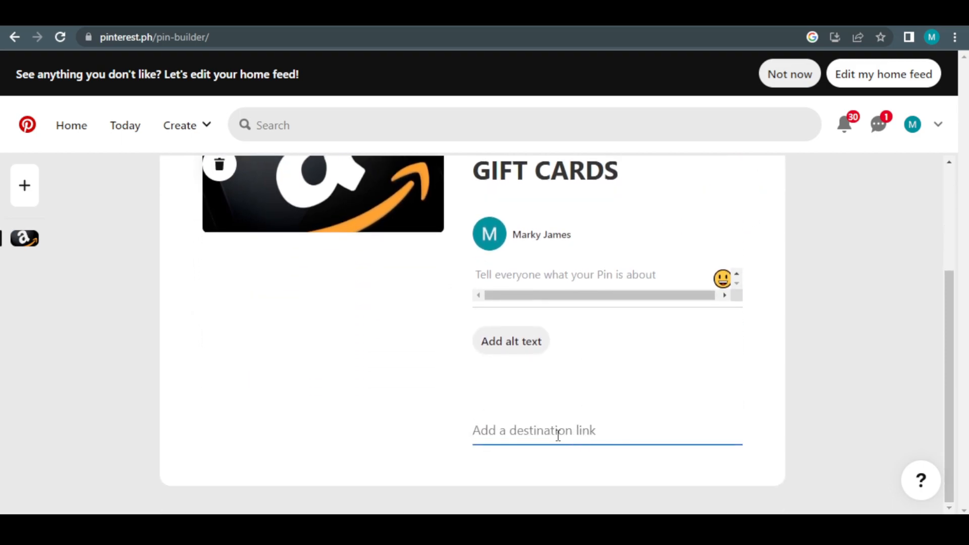
scroll("up", 3)
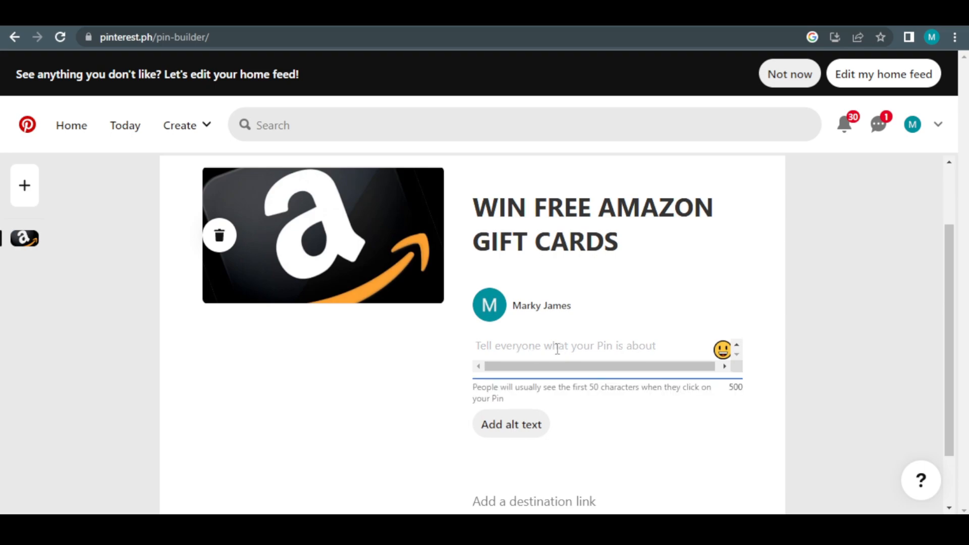
left_click(556, 345)
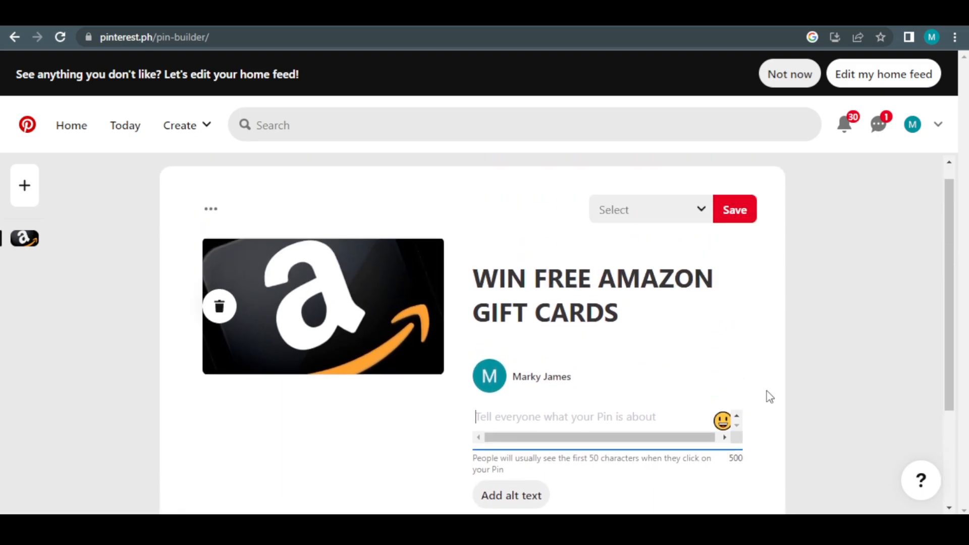
mouse_move(460, 364)
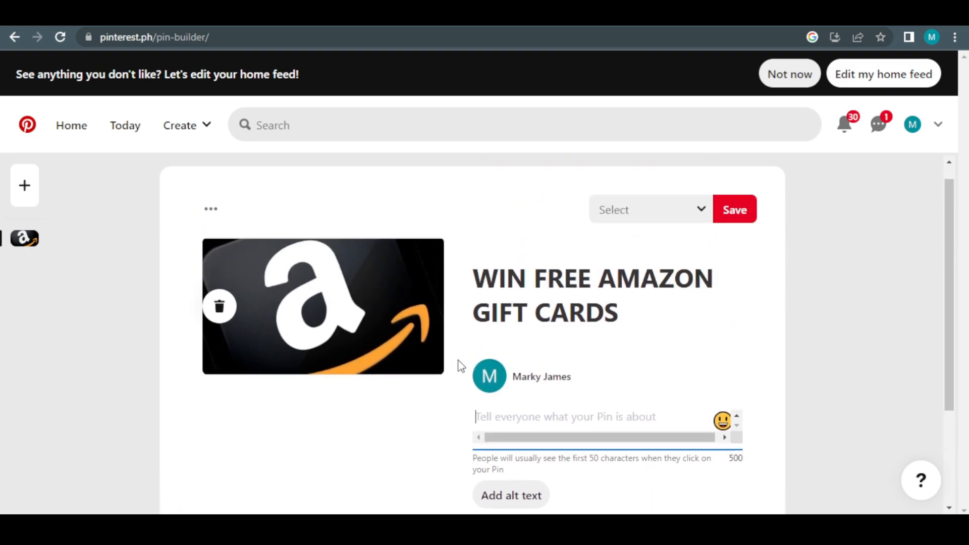
scroll("down", 3)
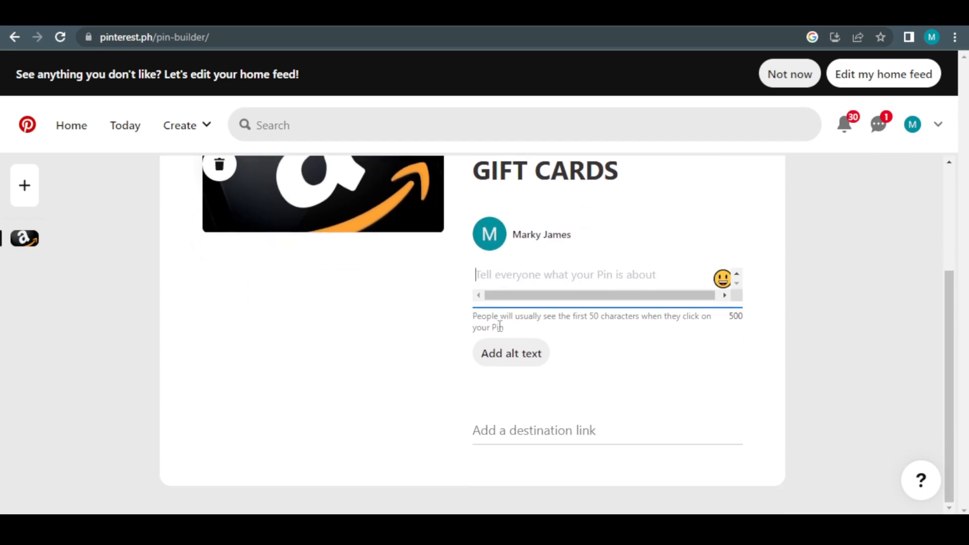
scroll("up", 3)
type("gift cards")
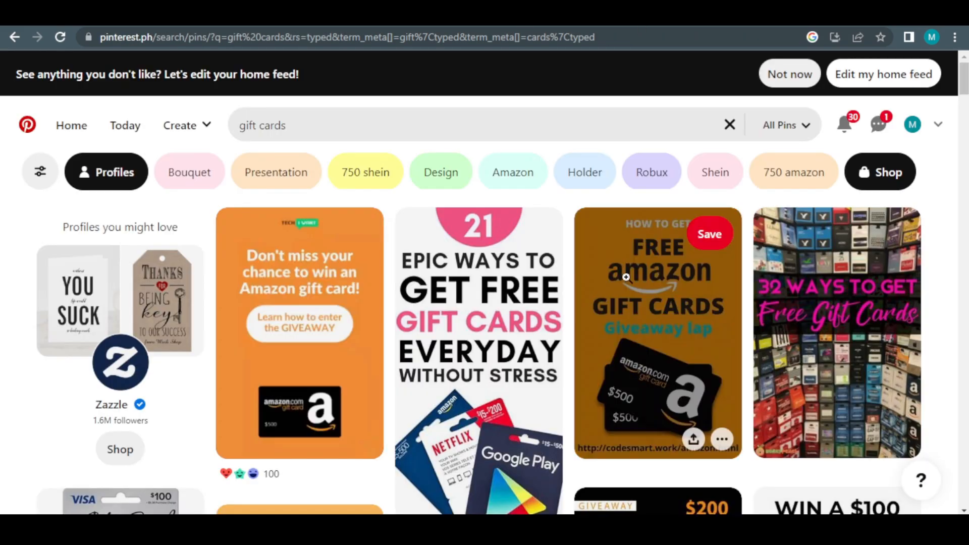
Leave the gift cards results for the pin builder, which opens a blank second draft
scroll("down", 3)
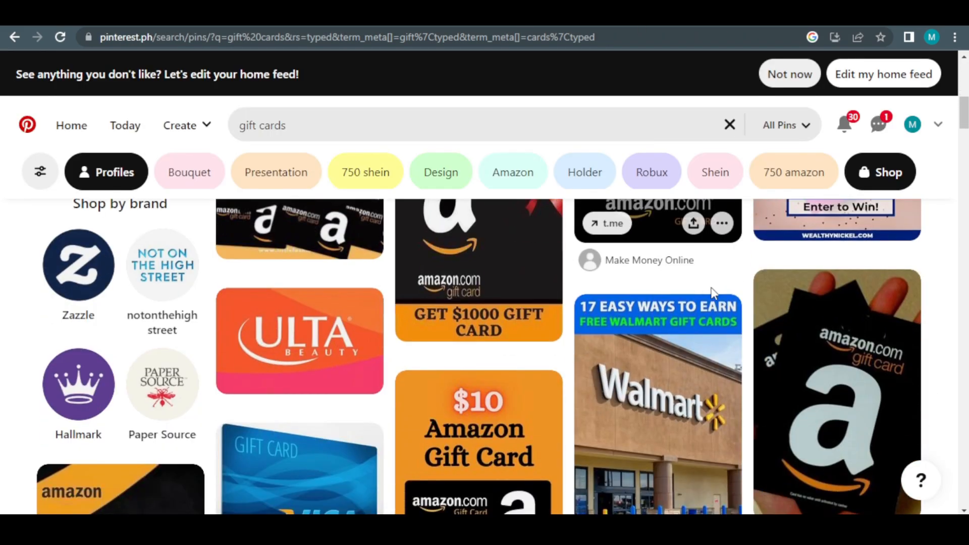
left_click(180, 125)
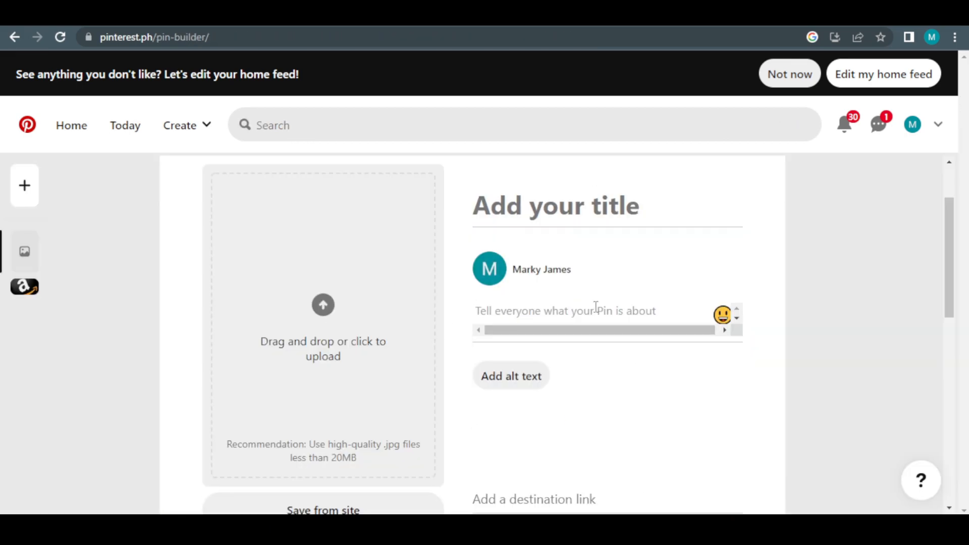
mouse_move(615, 378)
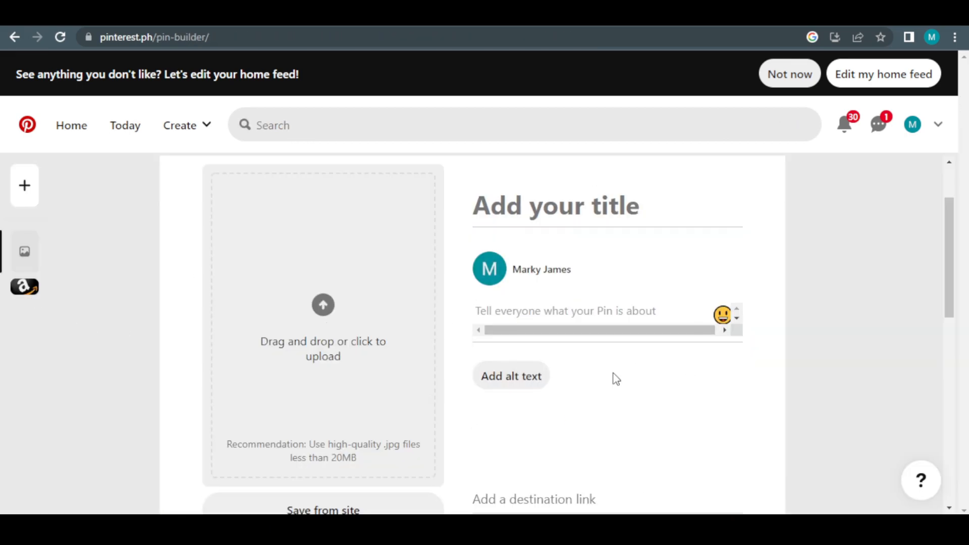
mouse_move(24, 253)
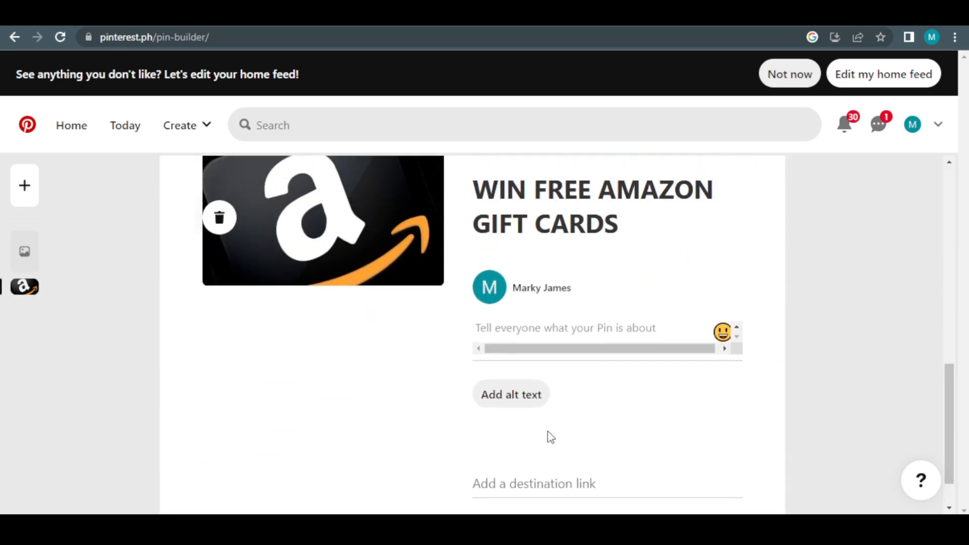
Scroll the builder to view the reopened Amazon logo pin draft
scroll("up", 3)
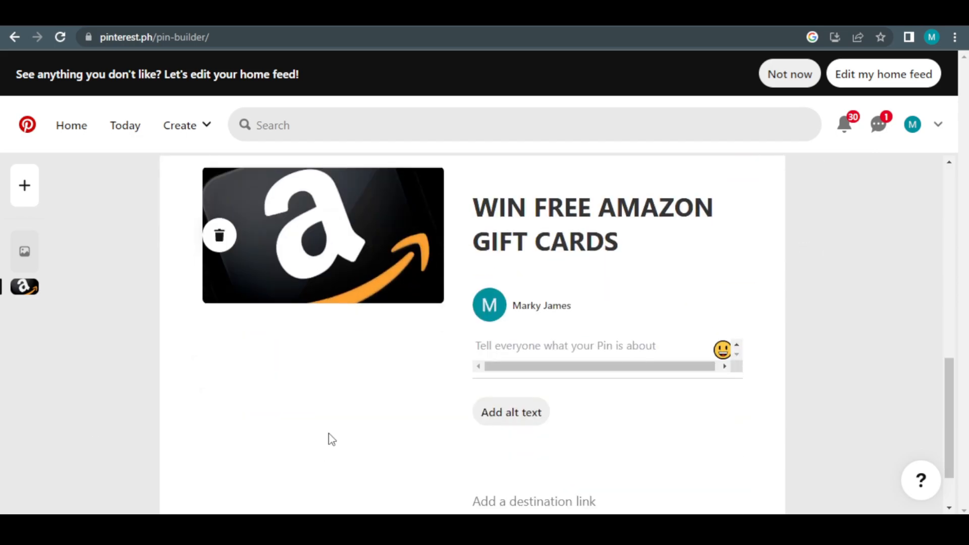